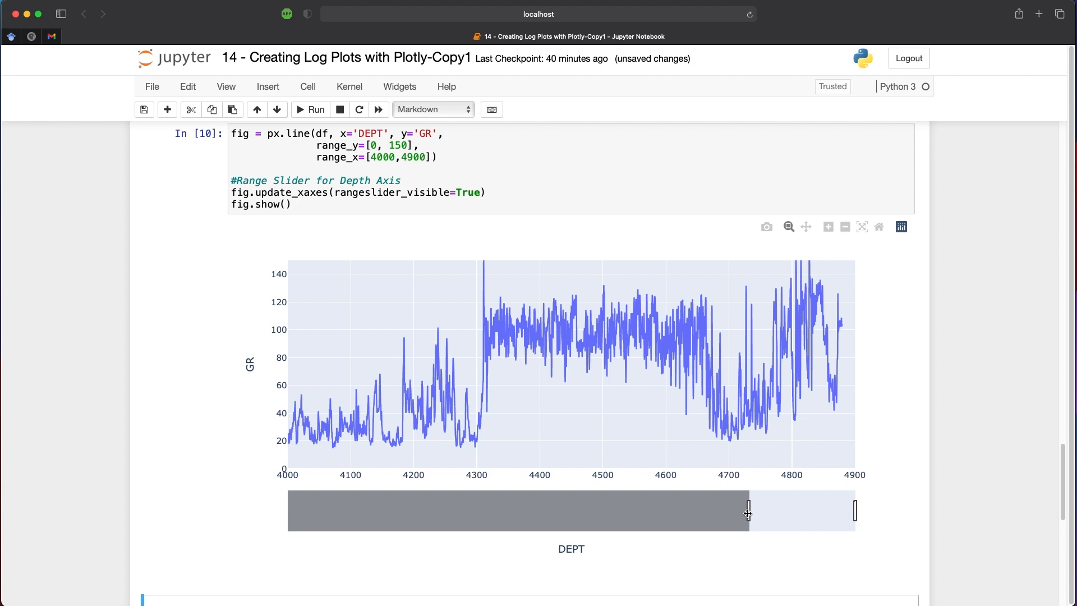
- Narrow the GR track's depth range with the range slider and box-zoom around depth 4500
drag(747, 511, 501, 511)
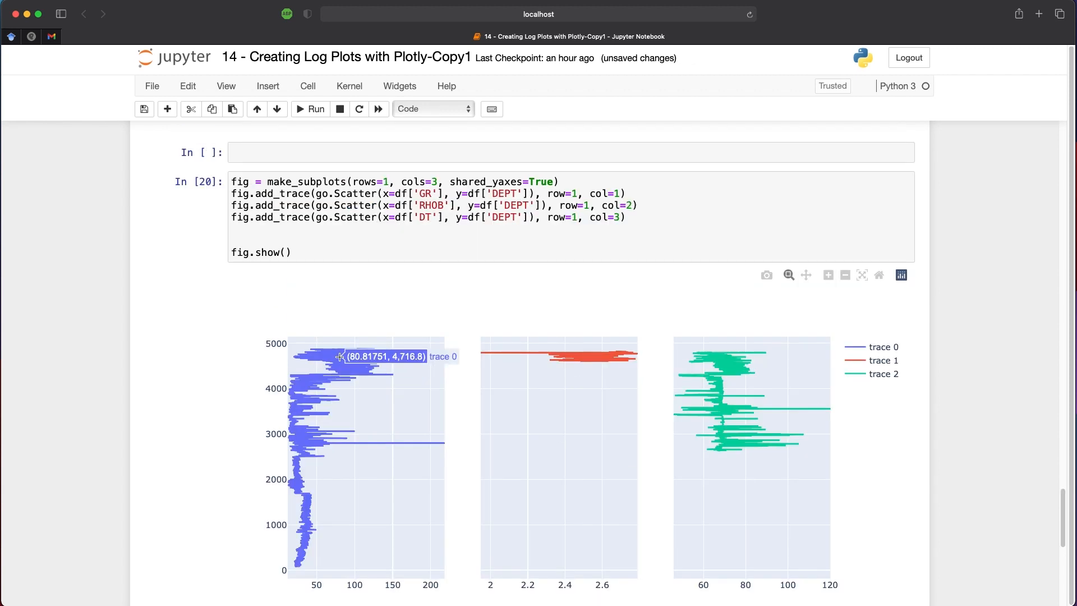
drag(331, 358, 379, 389)
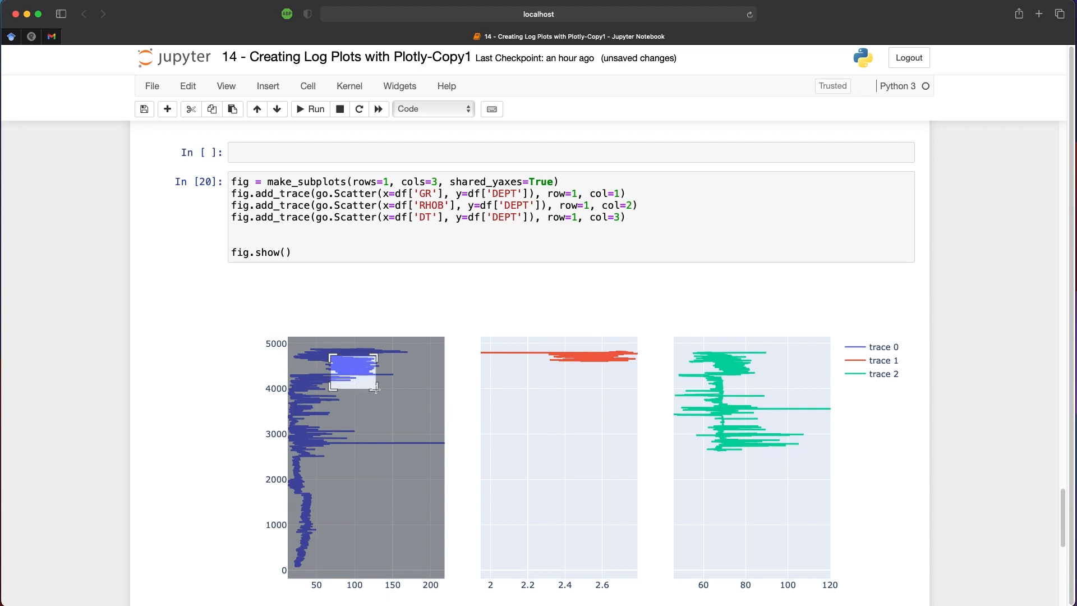
drag(330, 357, 377, 388)
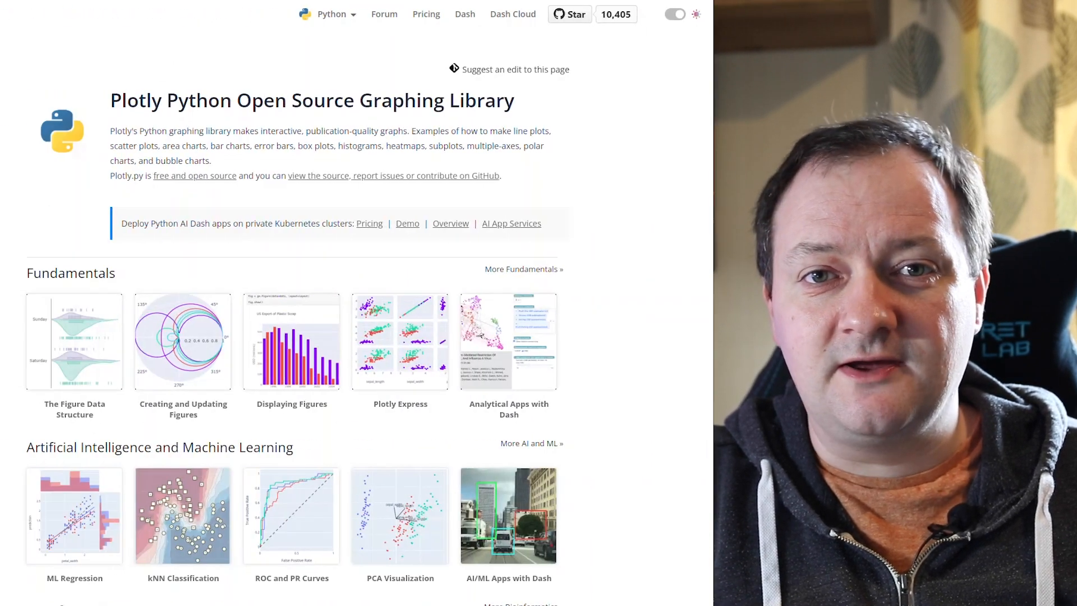
scroll(down, 3)
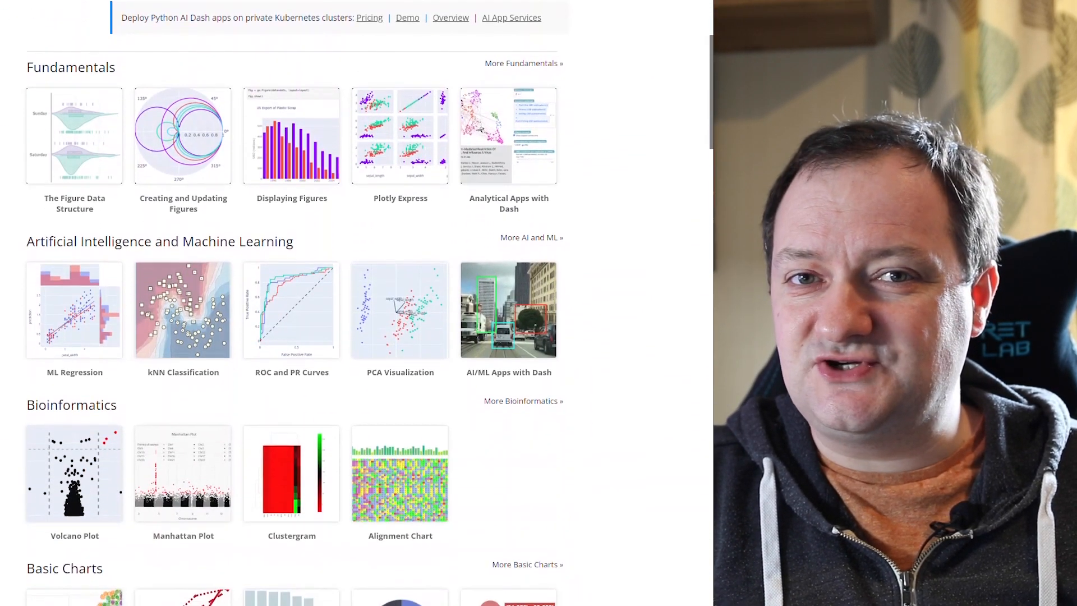
scroll(down, 3)
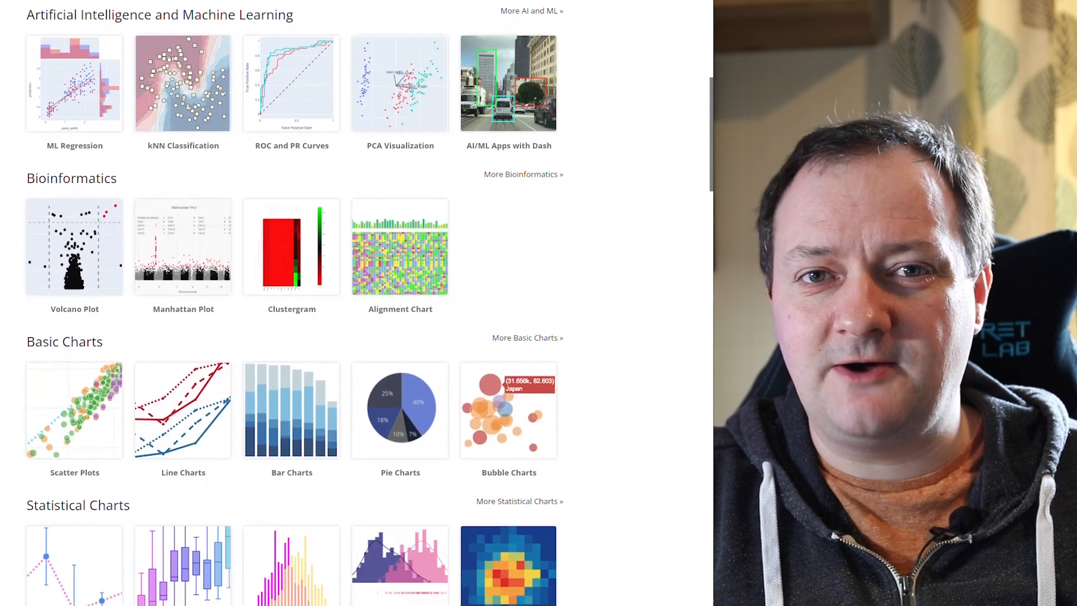
scroll(down, 3)
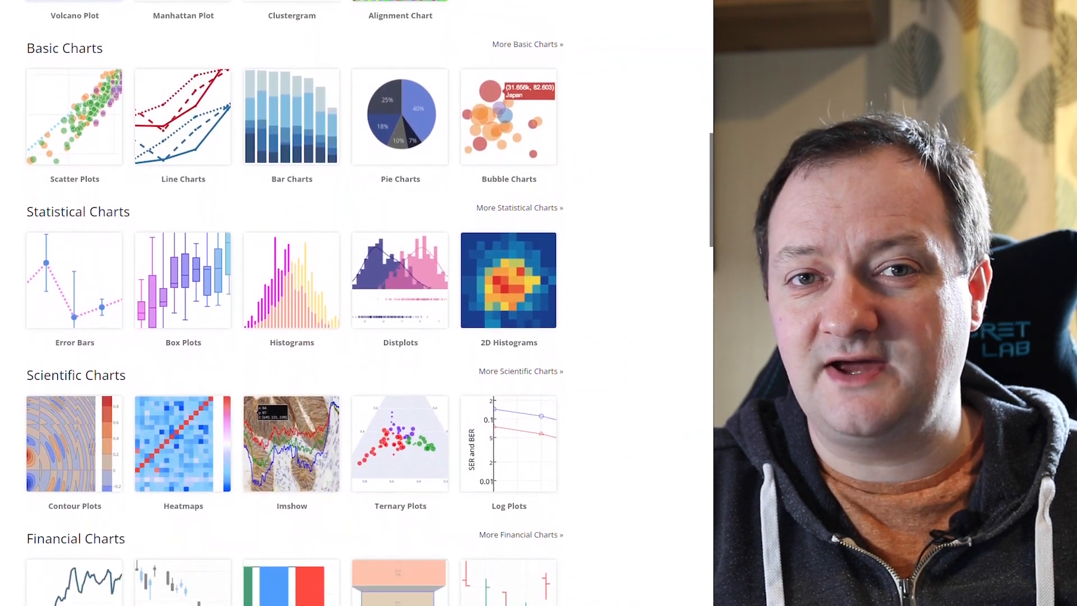
scroll(down, 3)
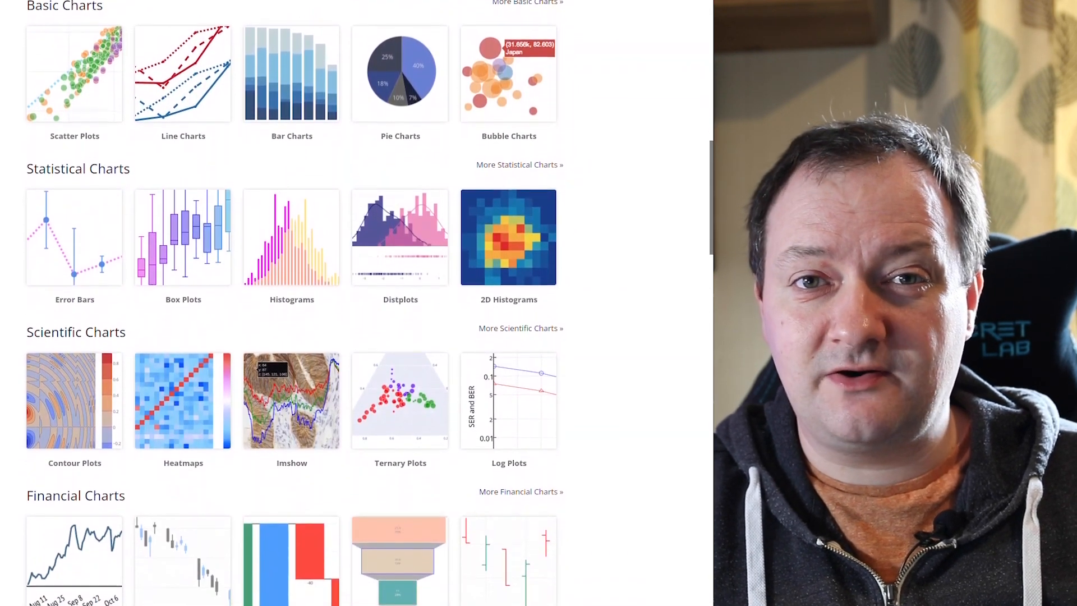
scroll(down, 3)
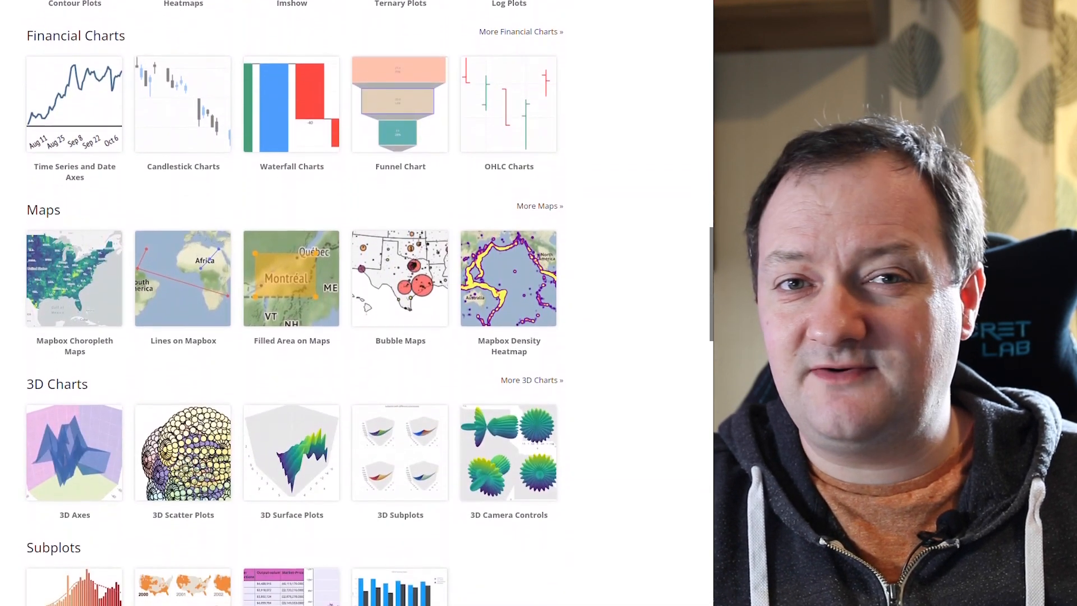
scroll(down, 3)
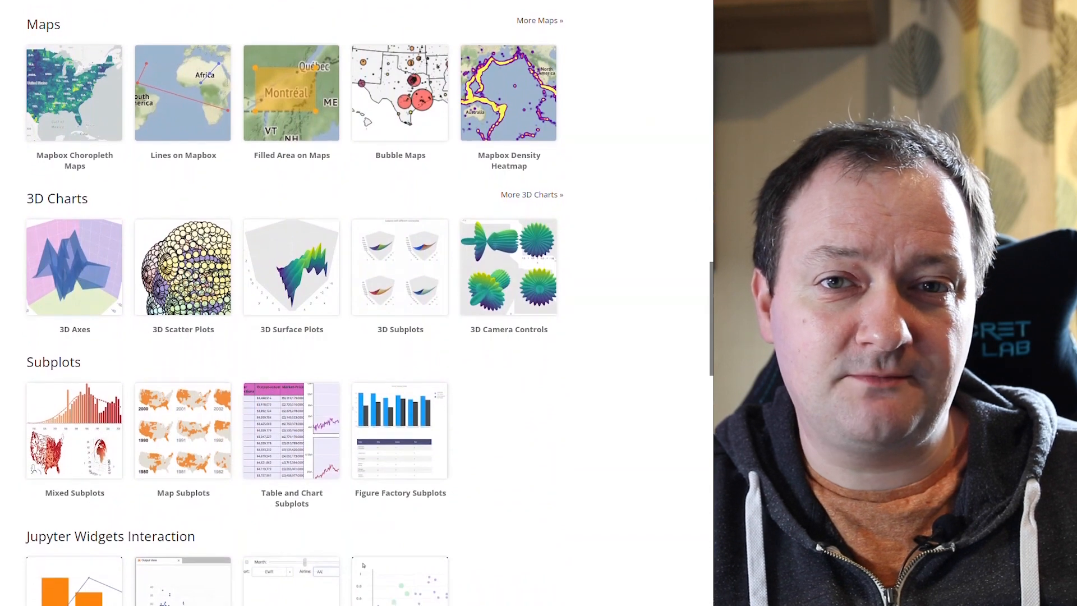
scroll(down, 3)
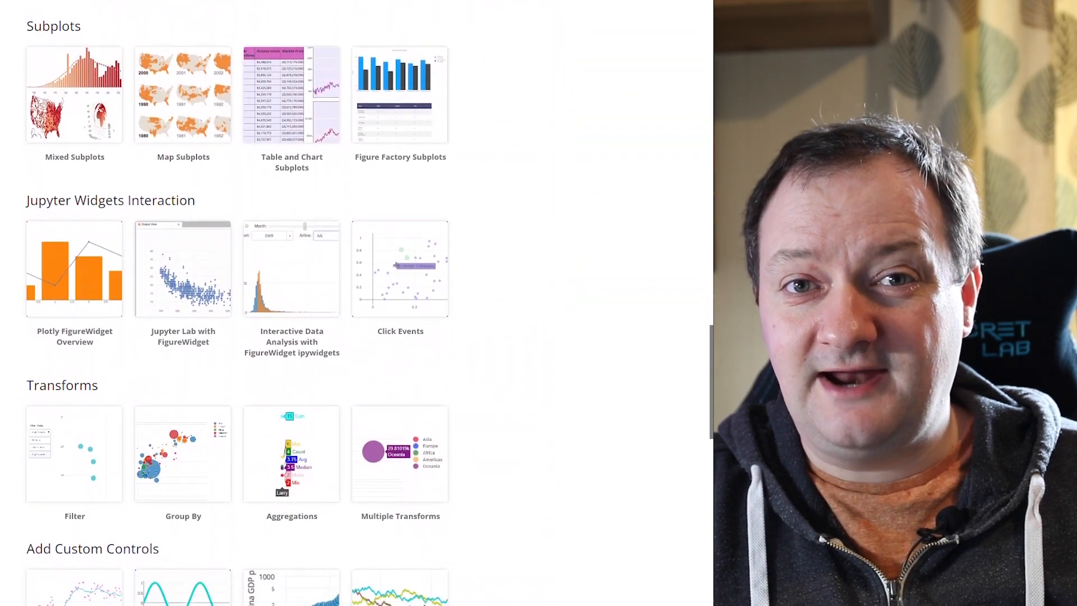
scroll(down, 3)
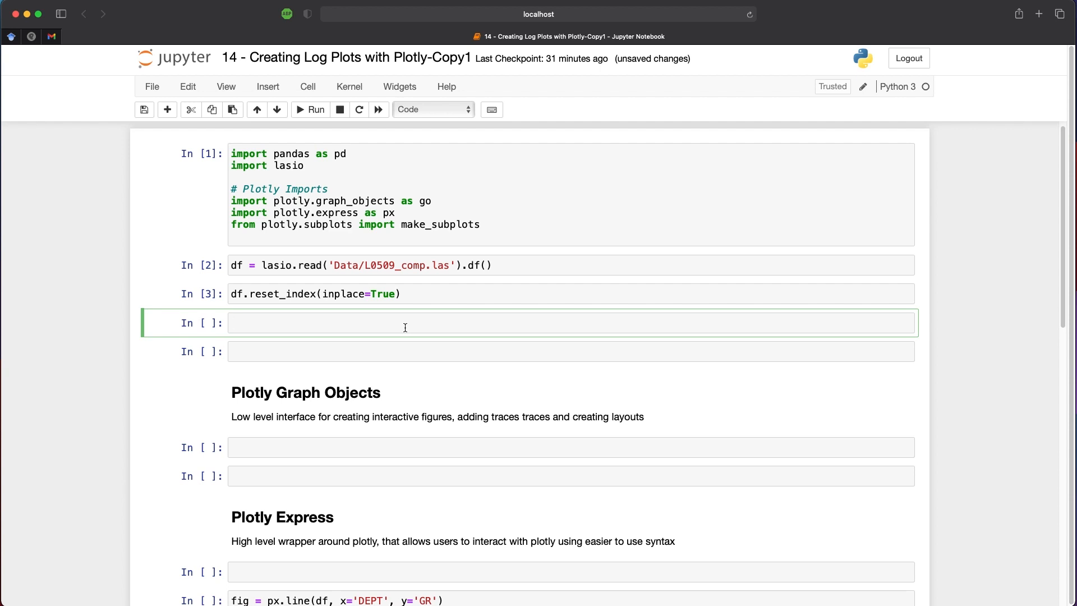
- Preview the dataframe's first rows with df.head(), then show summary statistics with df.describe()
text(df.head()
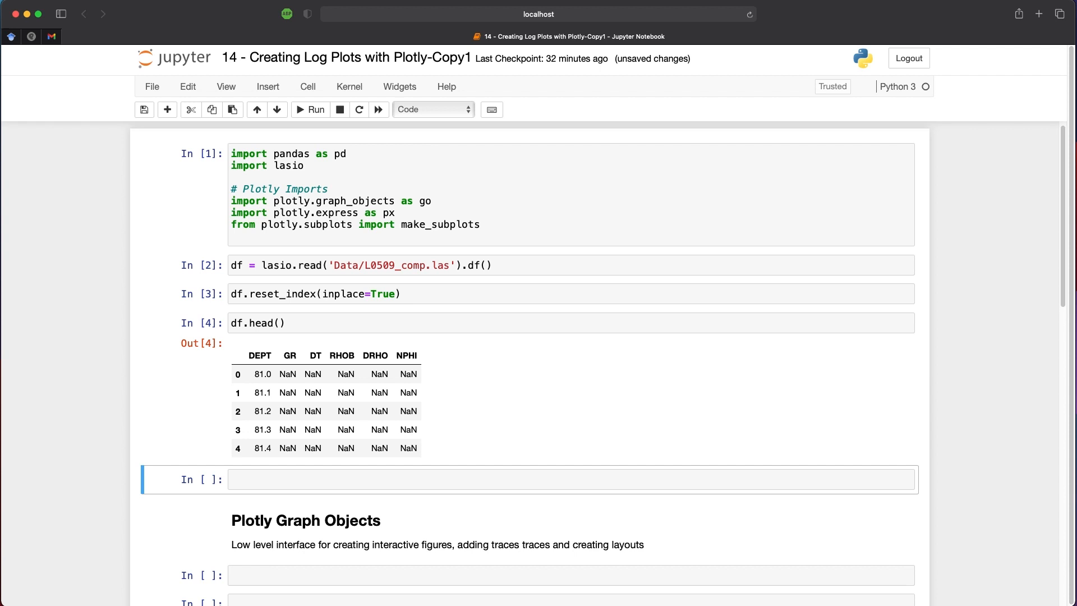
click(320, 480)
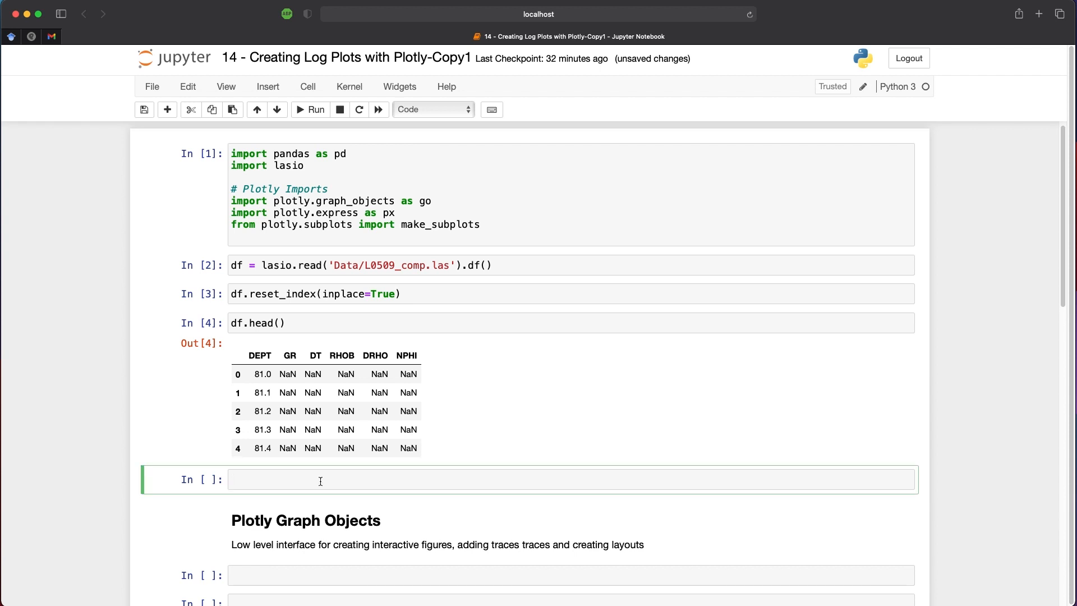
text(df.describe()
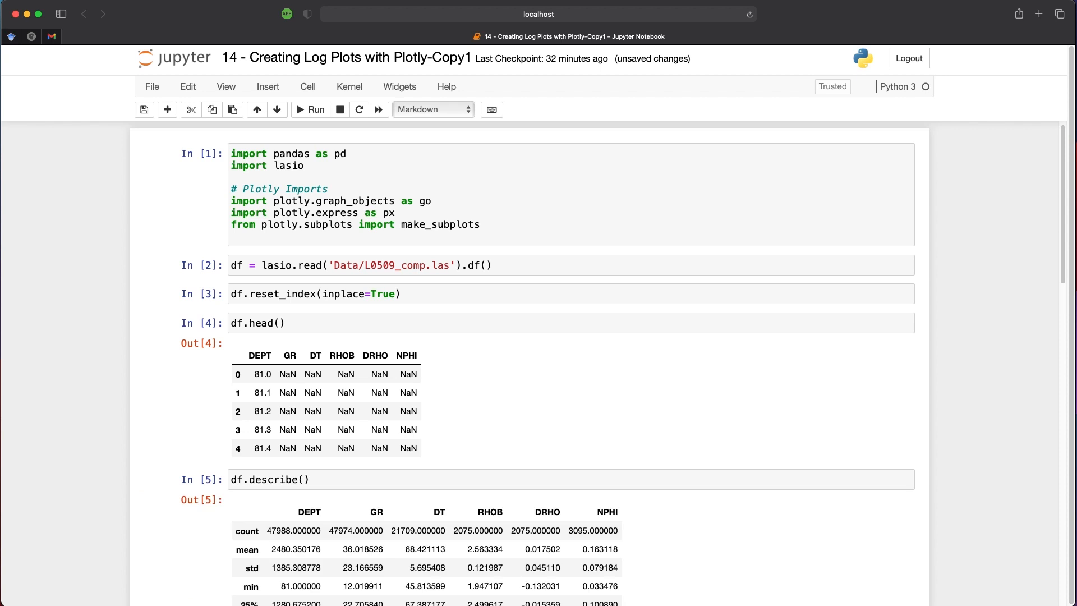
scroll(down, 3)
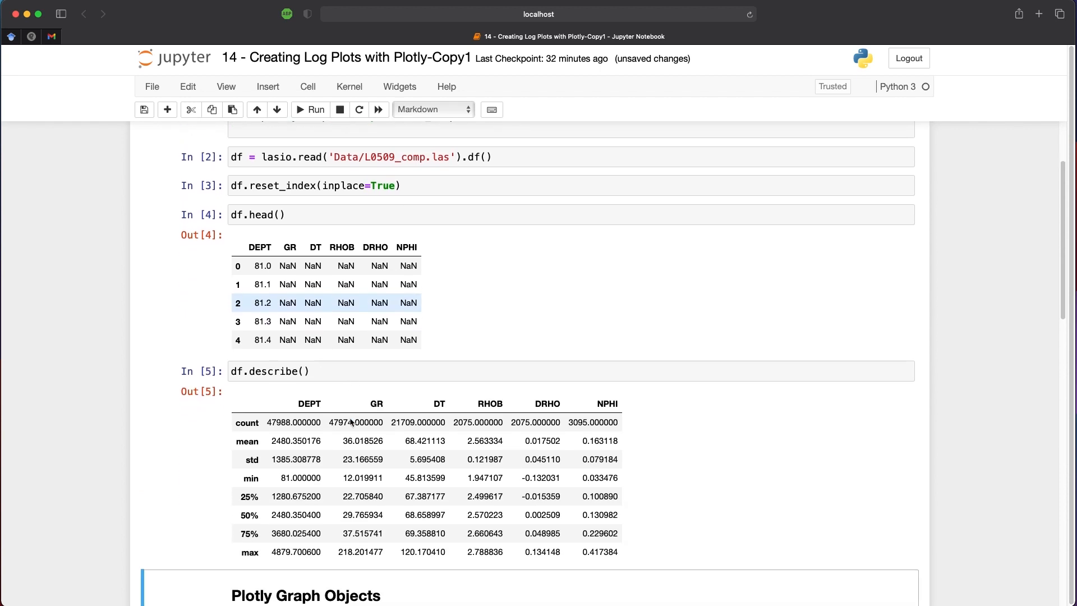
scroll(down, 3)
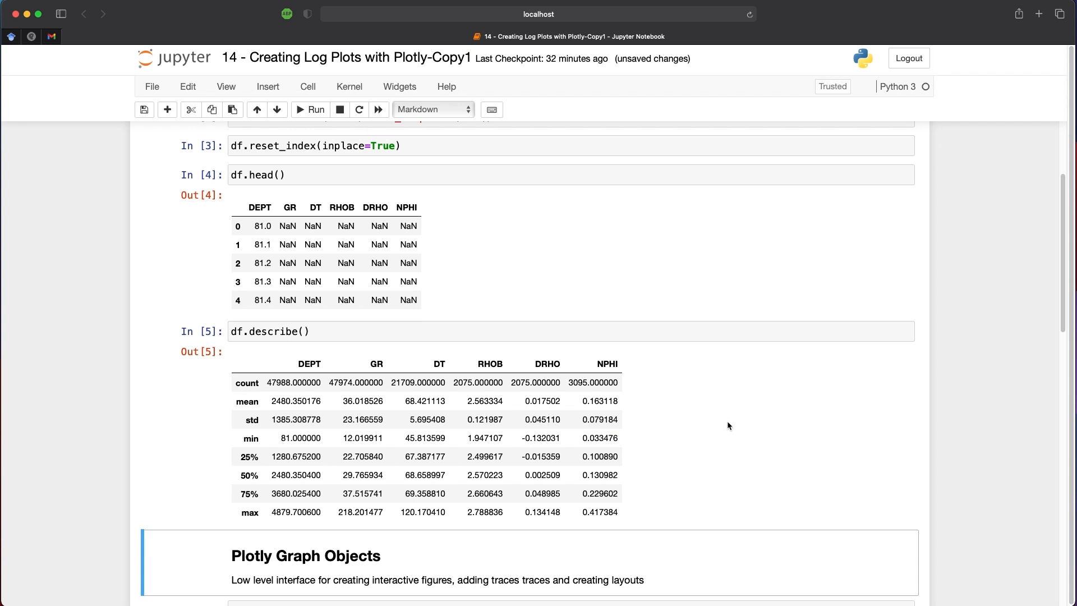
mouse_move(630, 534)
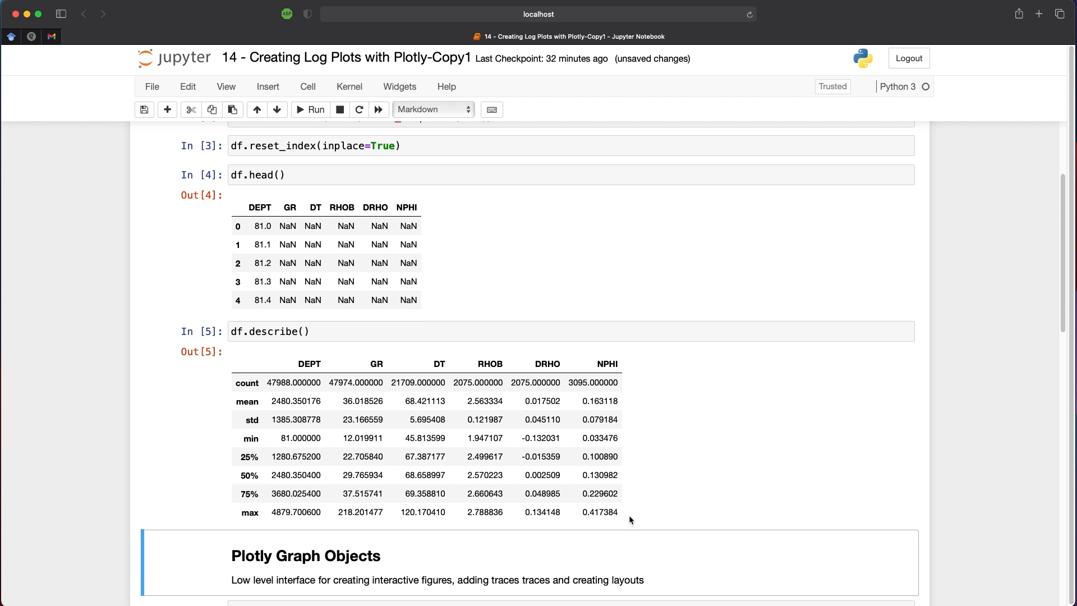
mouse_move(642, 461)
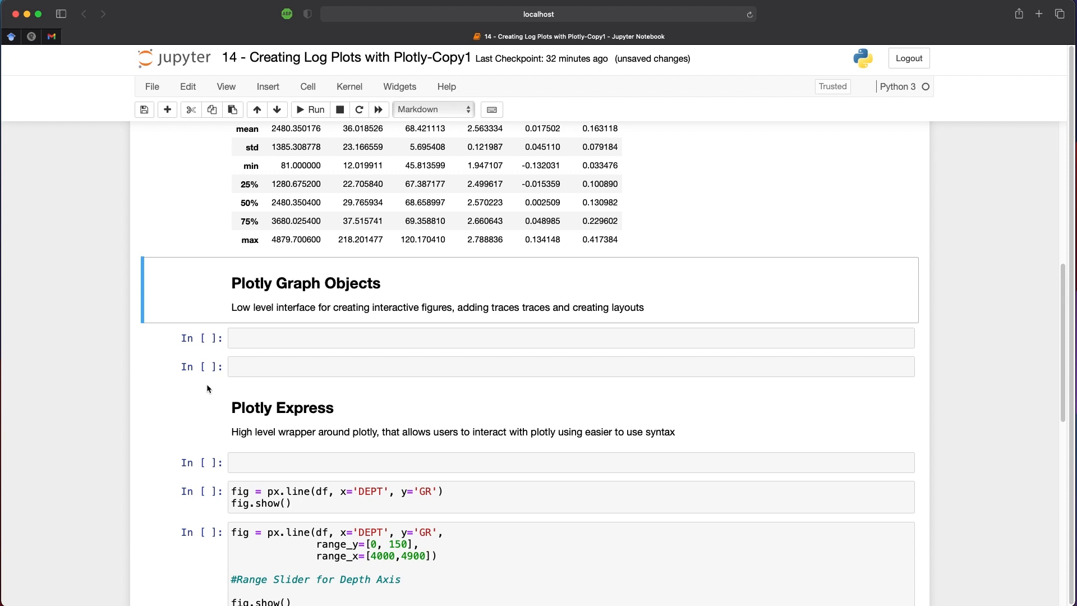
- Create fig = go.Figure with a go.Scatter of x=df['DEPT'] and y=df['GR']
text(fig)
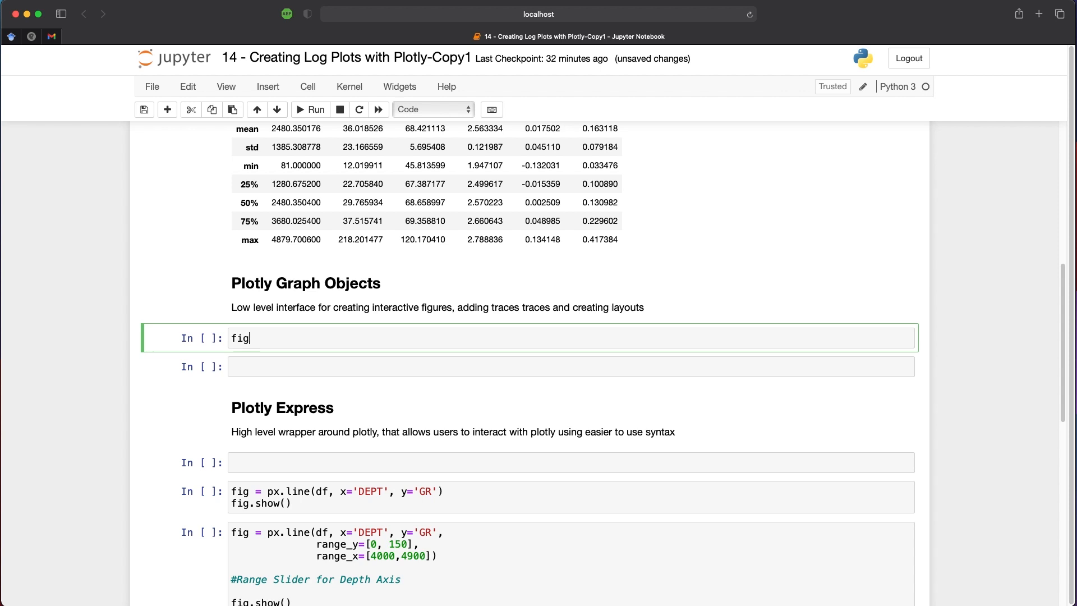
text(= go)
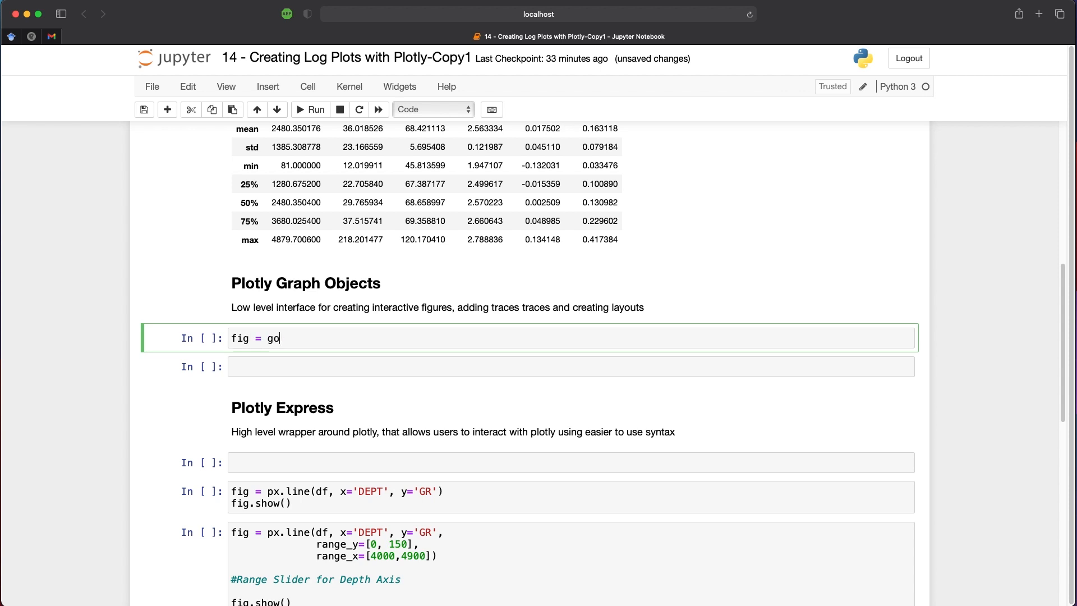
text(.Figure())
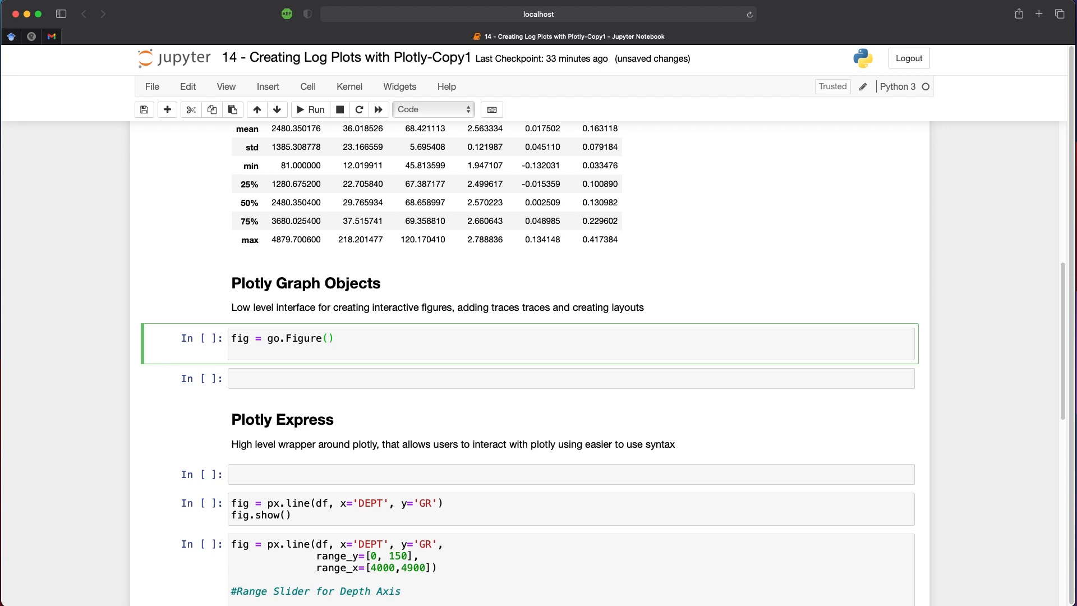
text(data=)
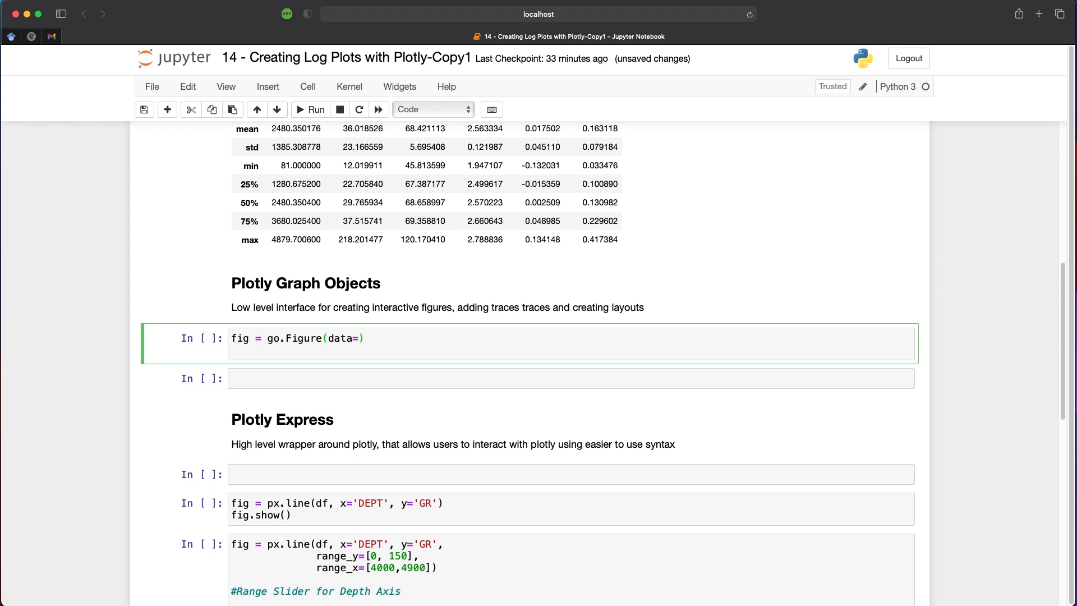
text(go.Scatter)
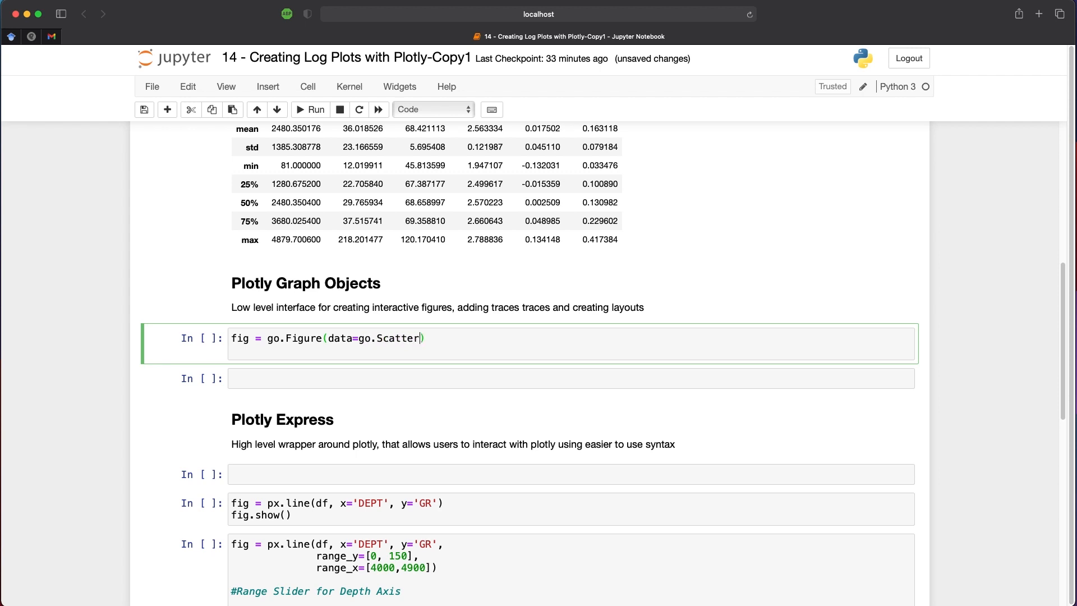
text(())
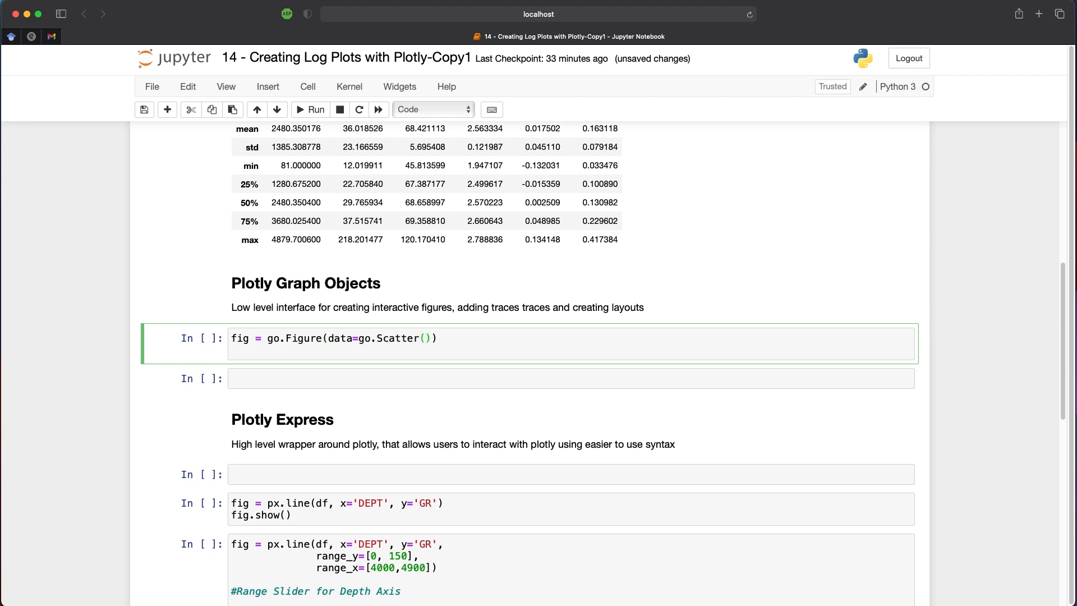
text(x=)
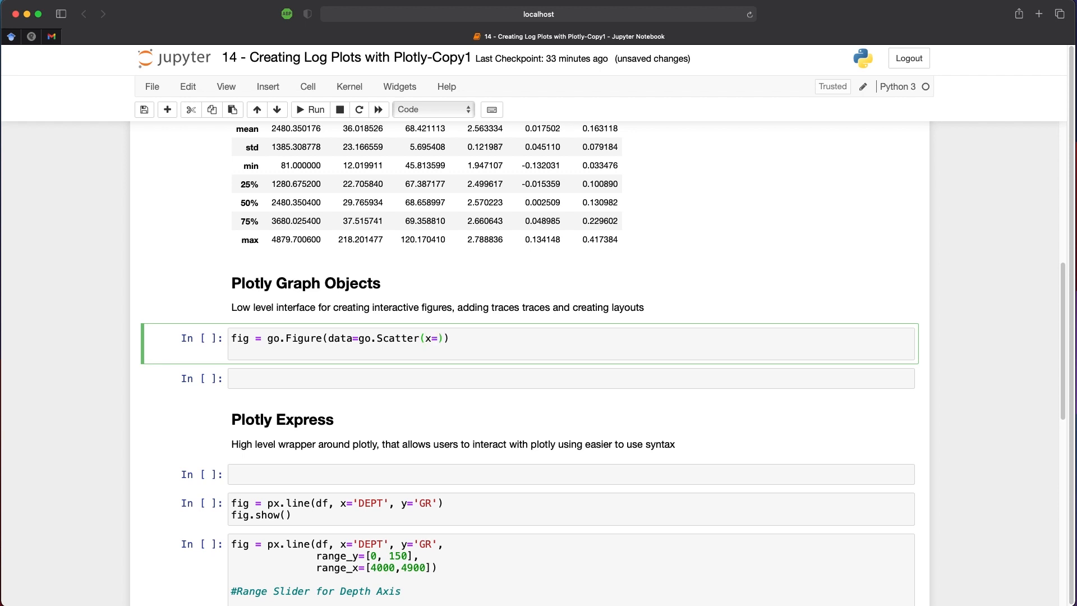
text(df[''])
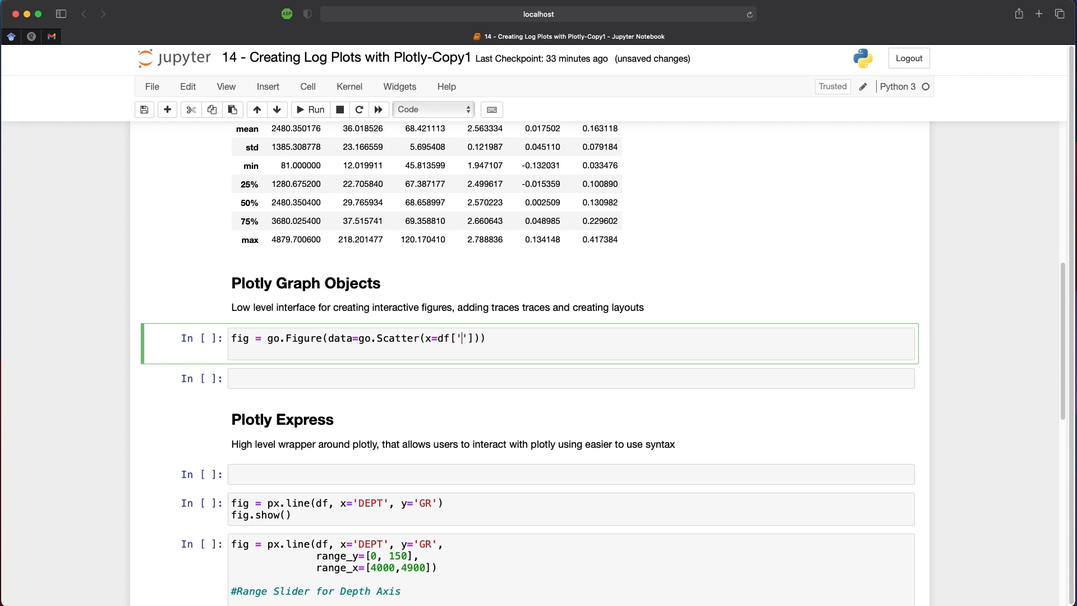
text(DEPT)
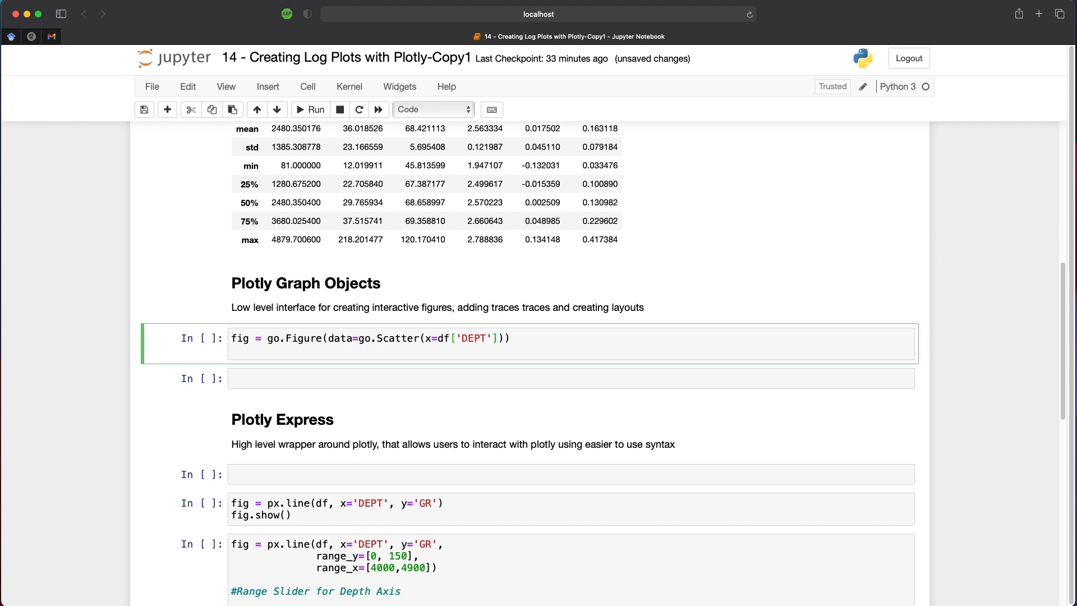
text(, y=)
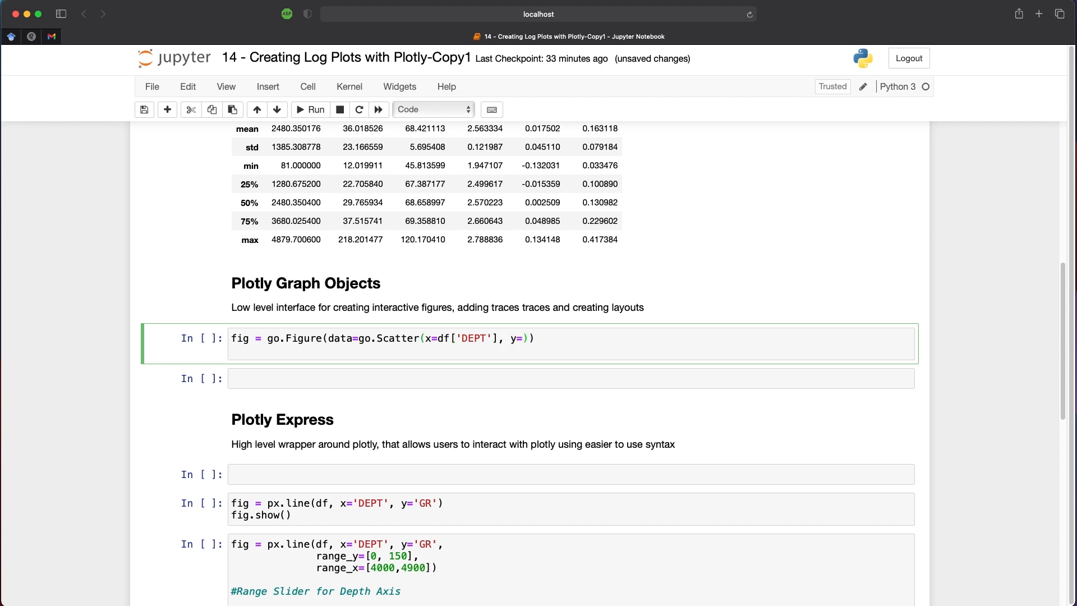
text(df[])
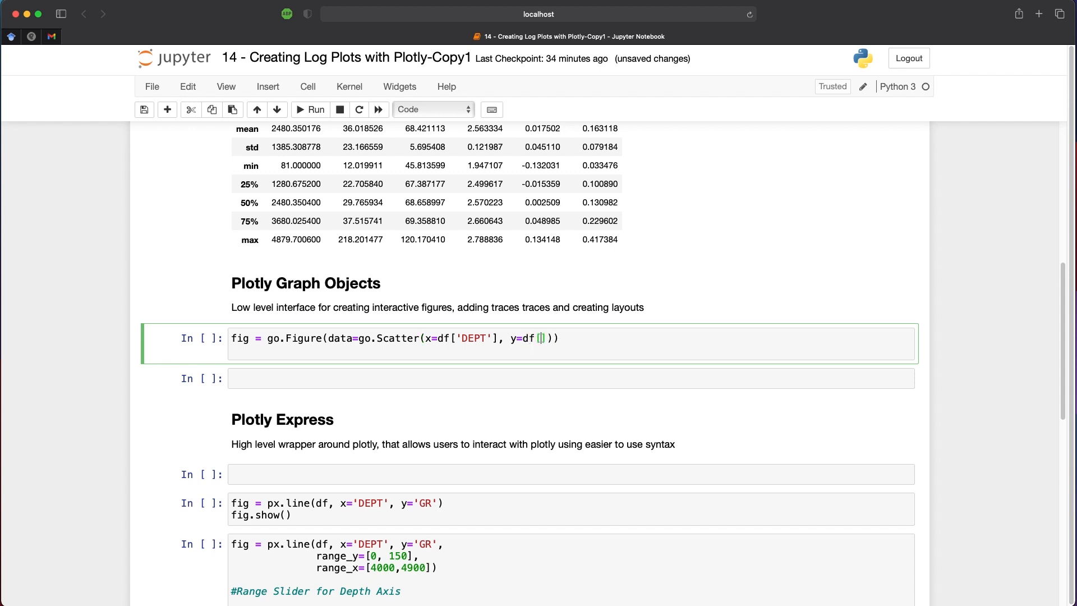
text('GR')
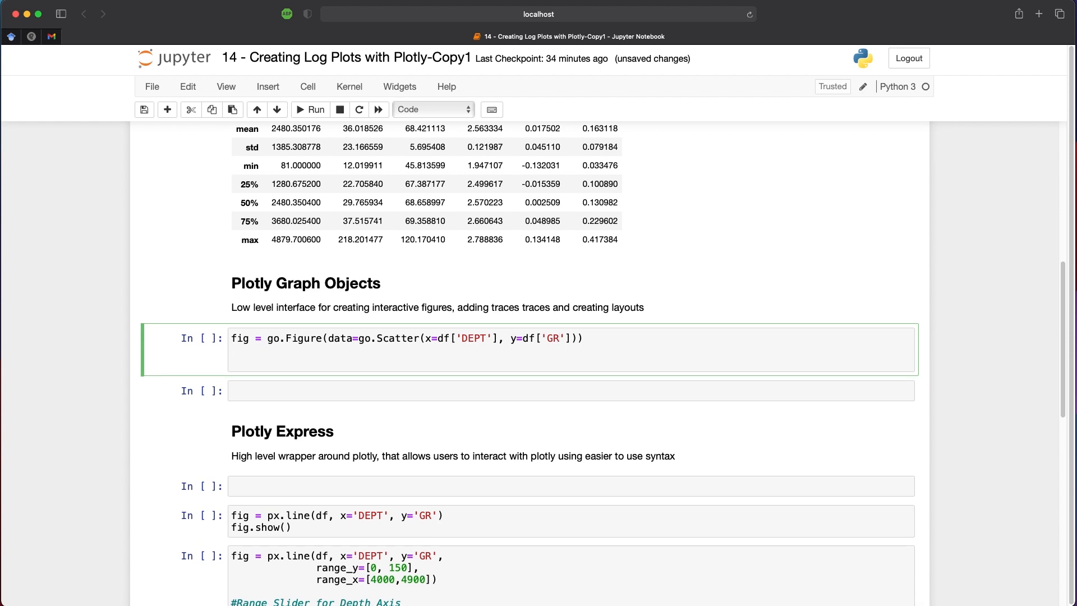
- Title the axes DEPTH and GR with fig.update_layout, then call fig.show()
text(fig)
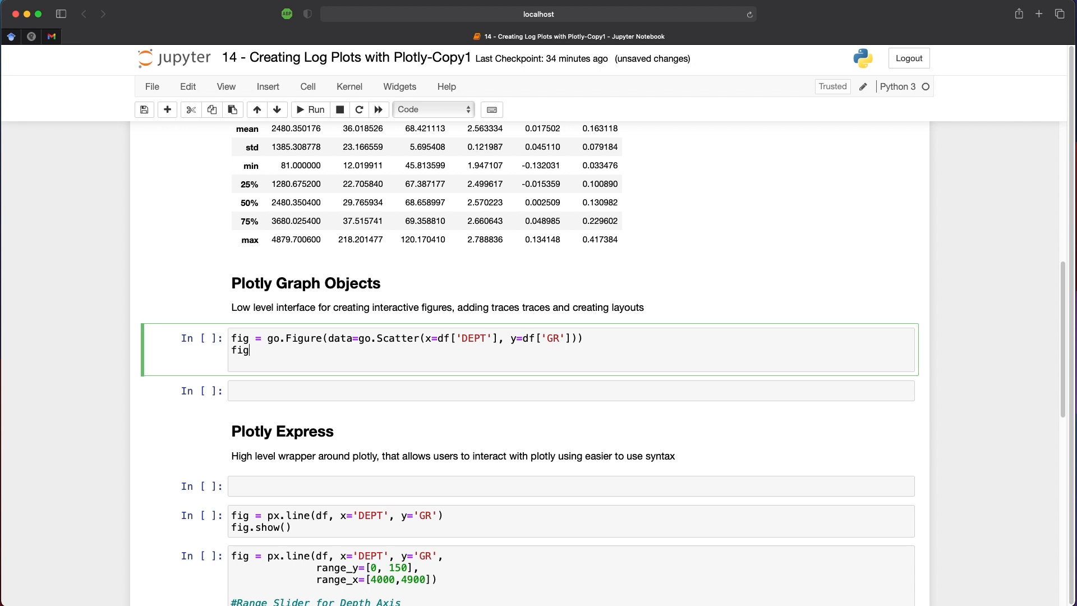
text(.update_l)
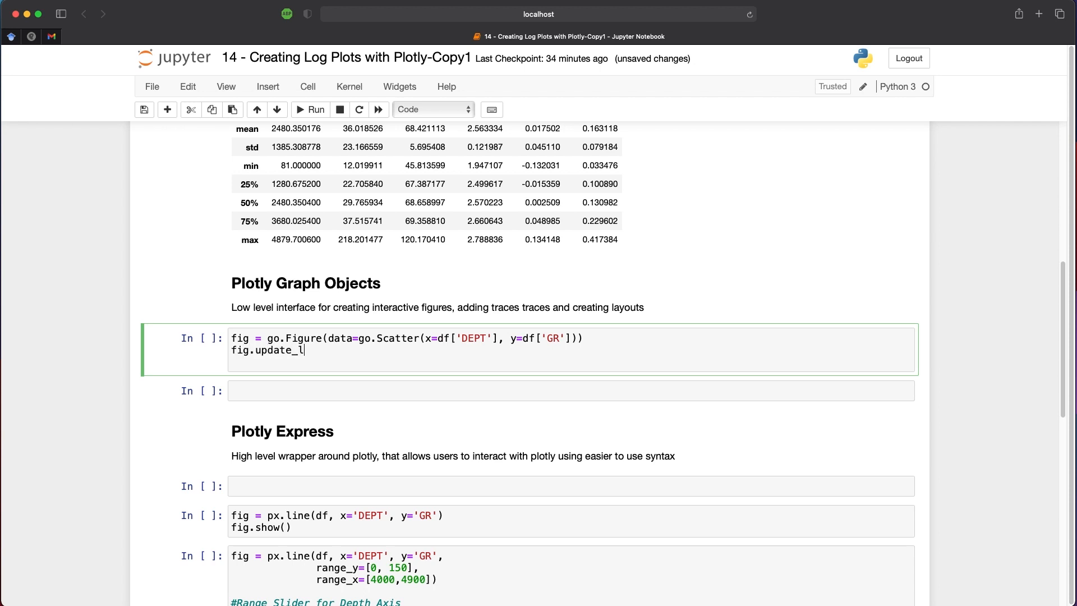
text(ayout()
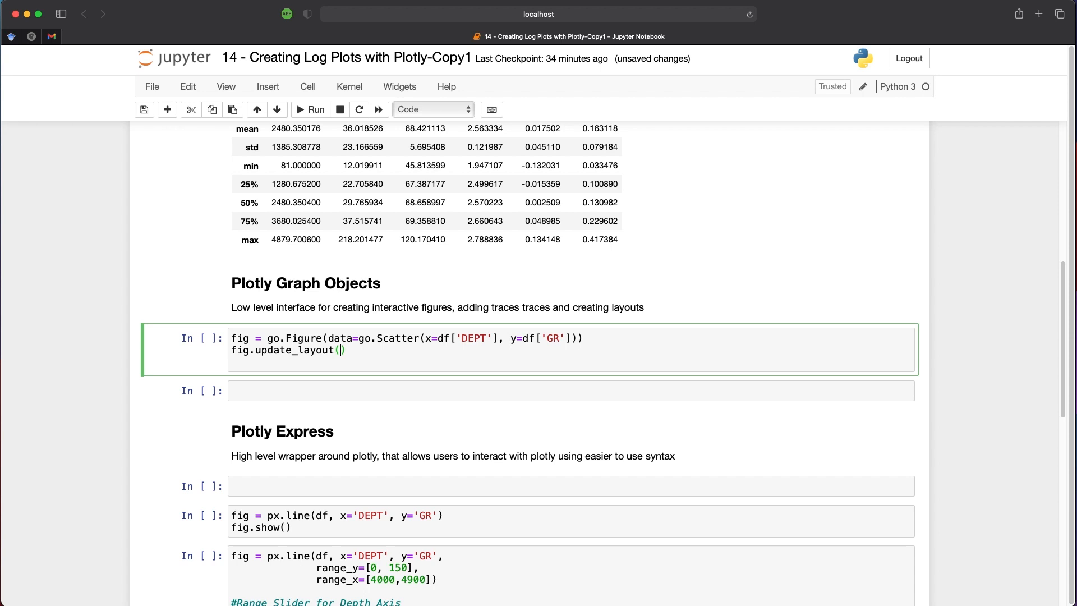
text(xaxi)
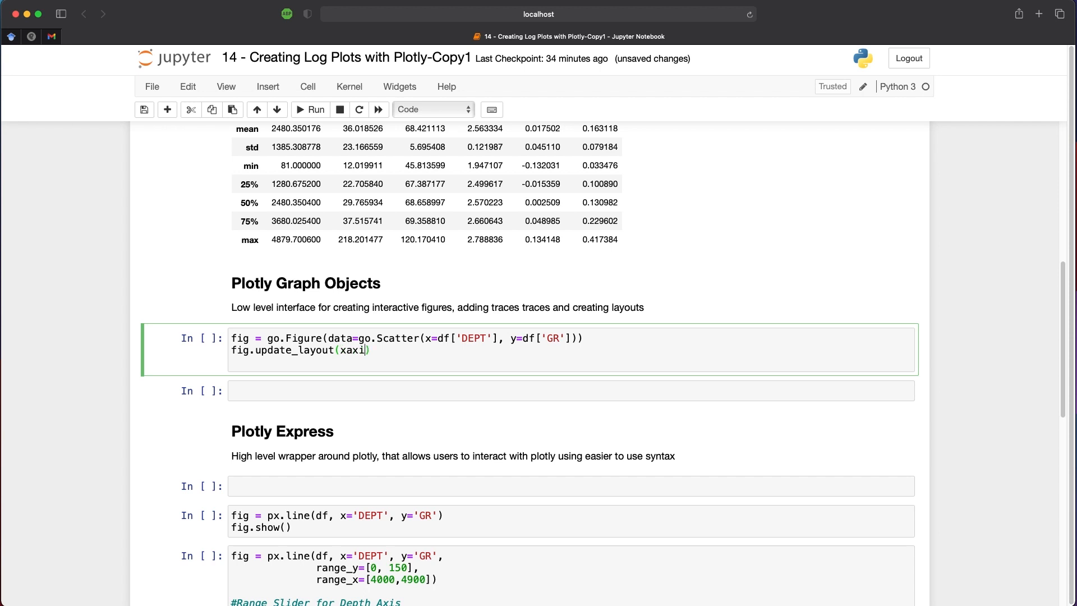
text(s_title)
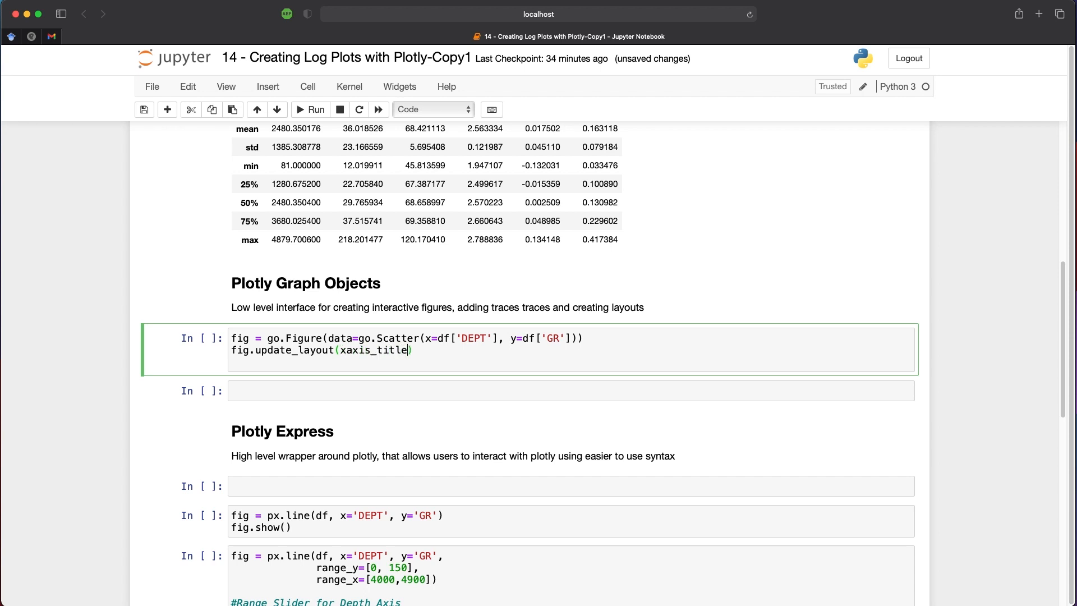
text('DEPTH')
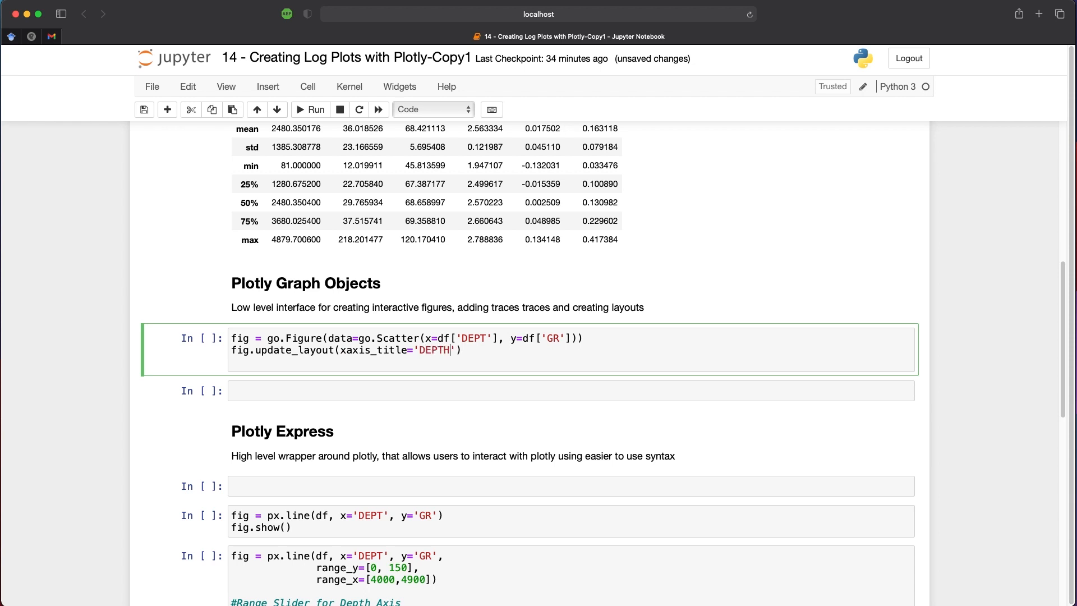
text(, y)
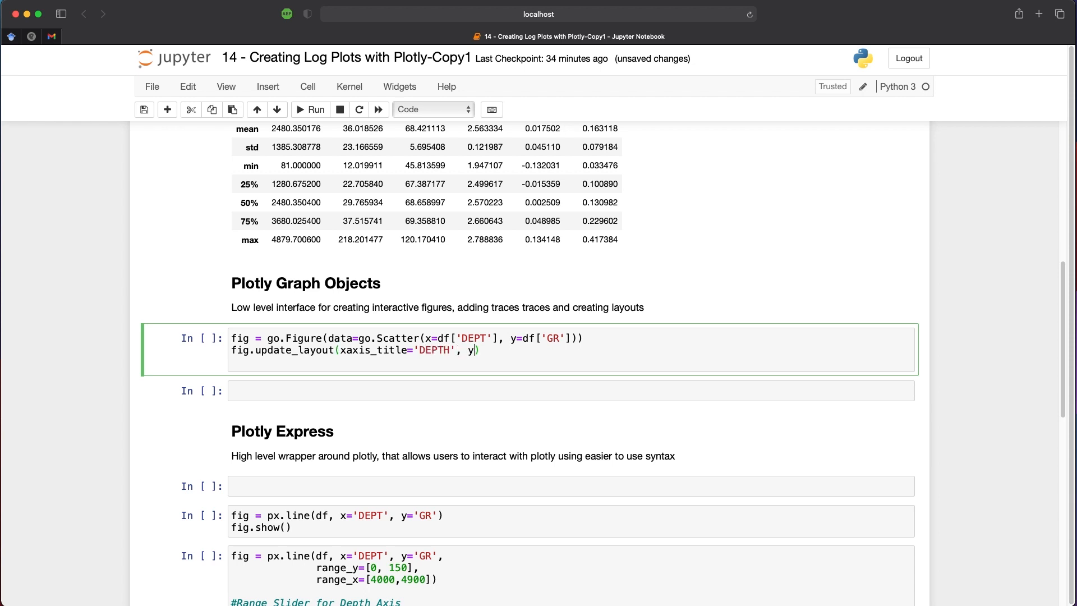
text(axis_title=')
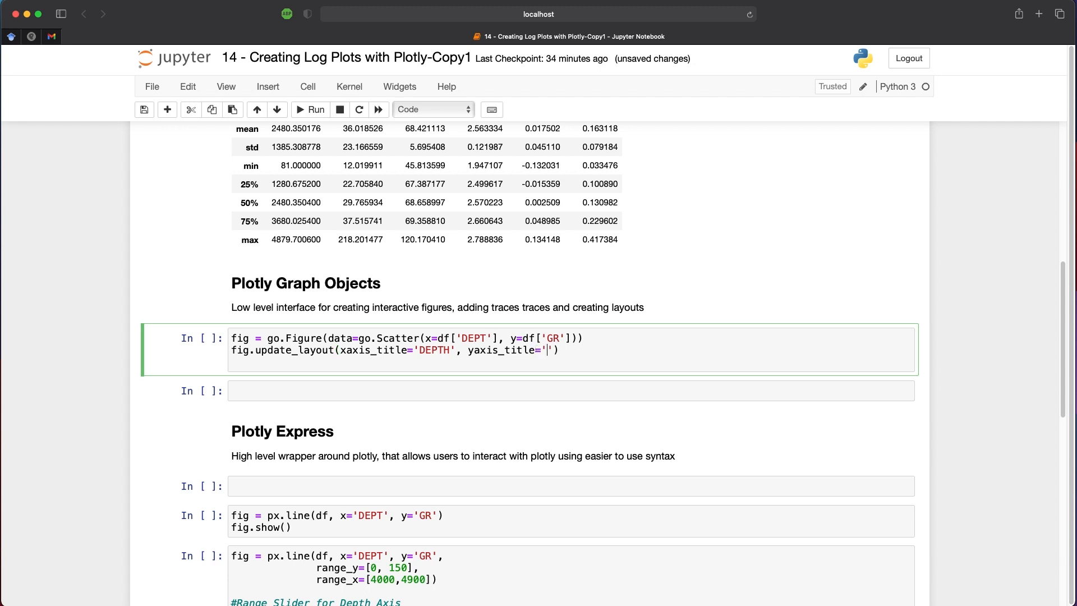
text(GR)
text(fig)
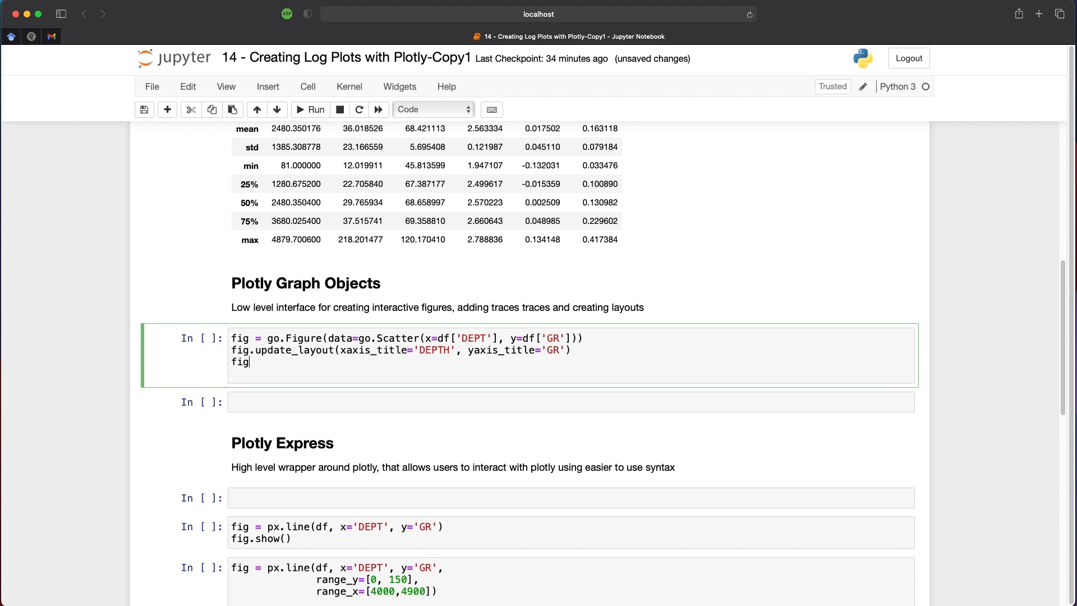
text(.show())
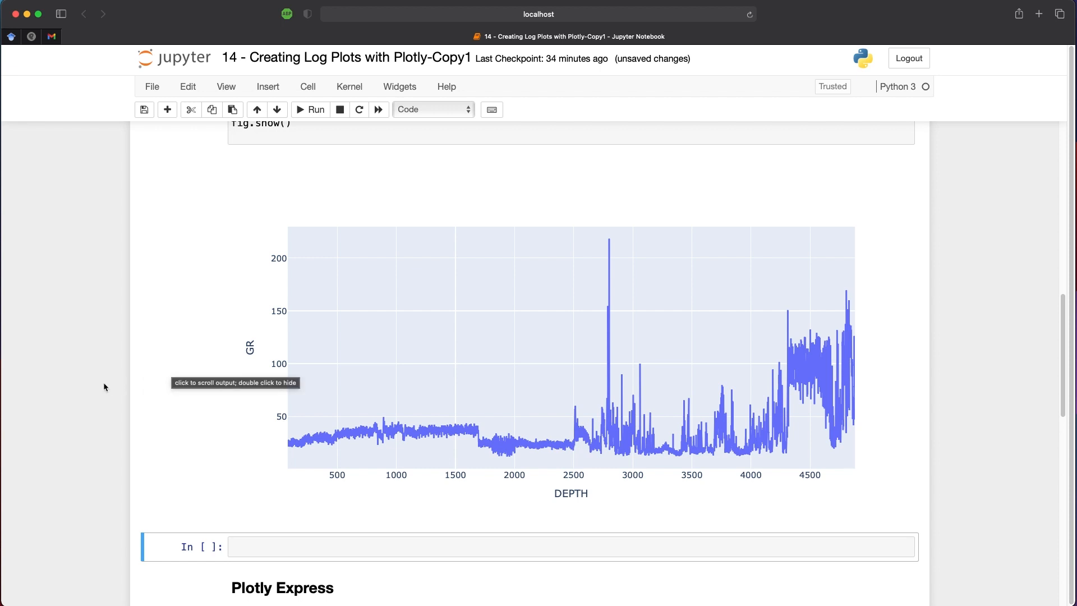
mouse_move(98, 388)
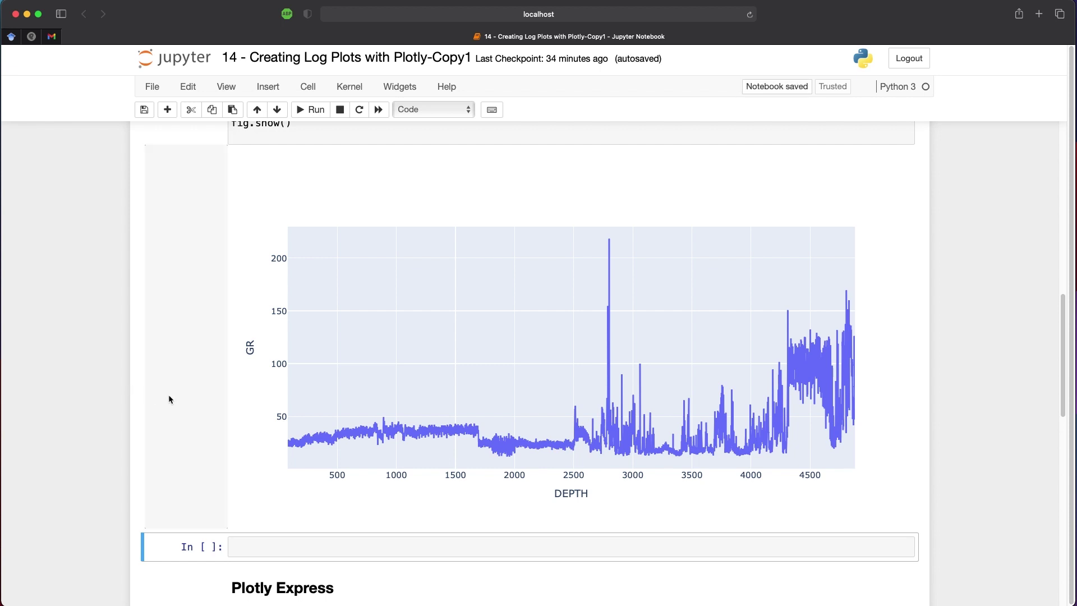
mouse_move(413, 438)
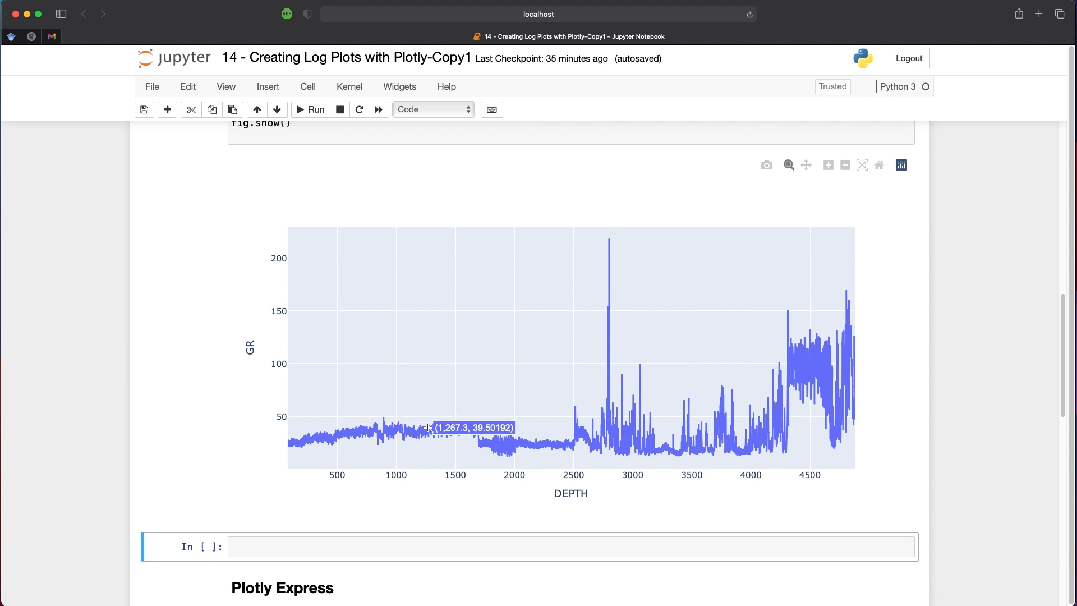
mouse_move(431, 445)
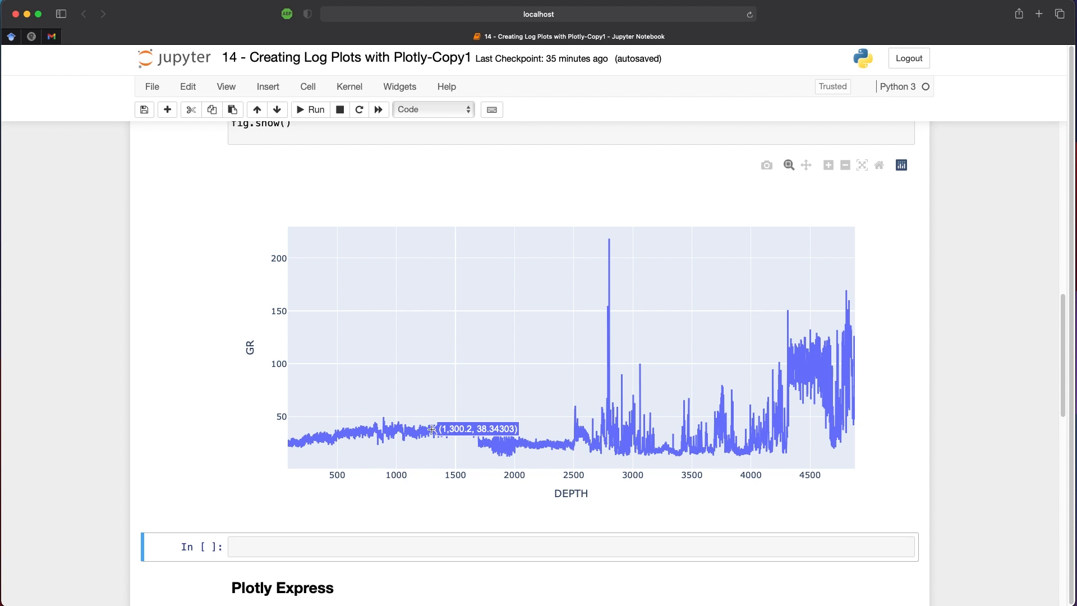
mouse_move(550, 411)
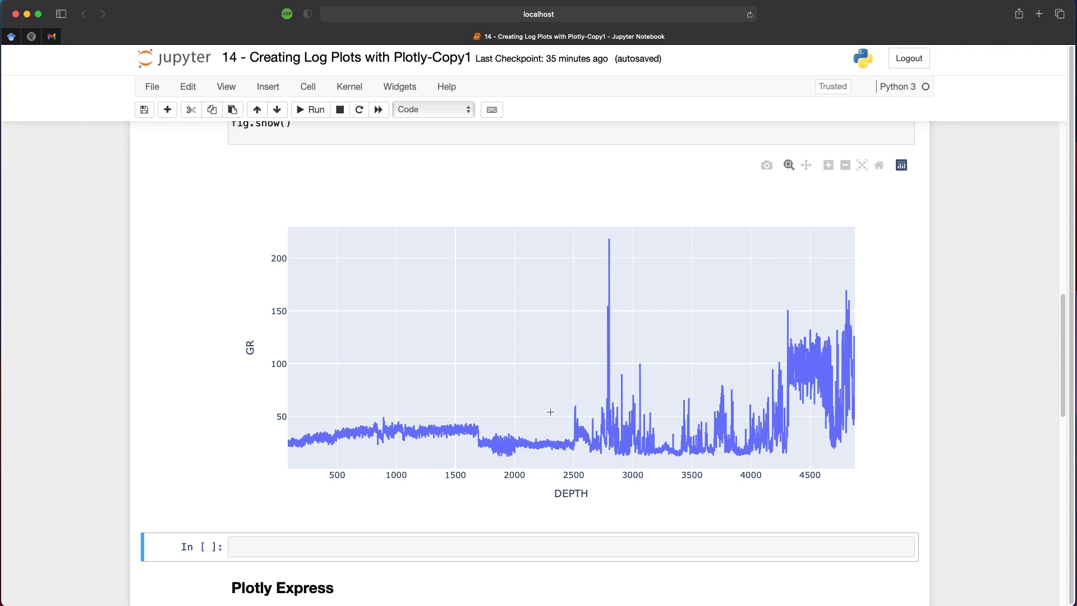
mouse_move(707, 423)
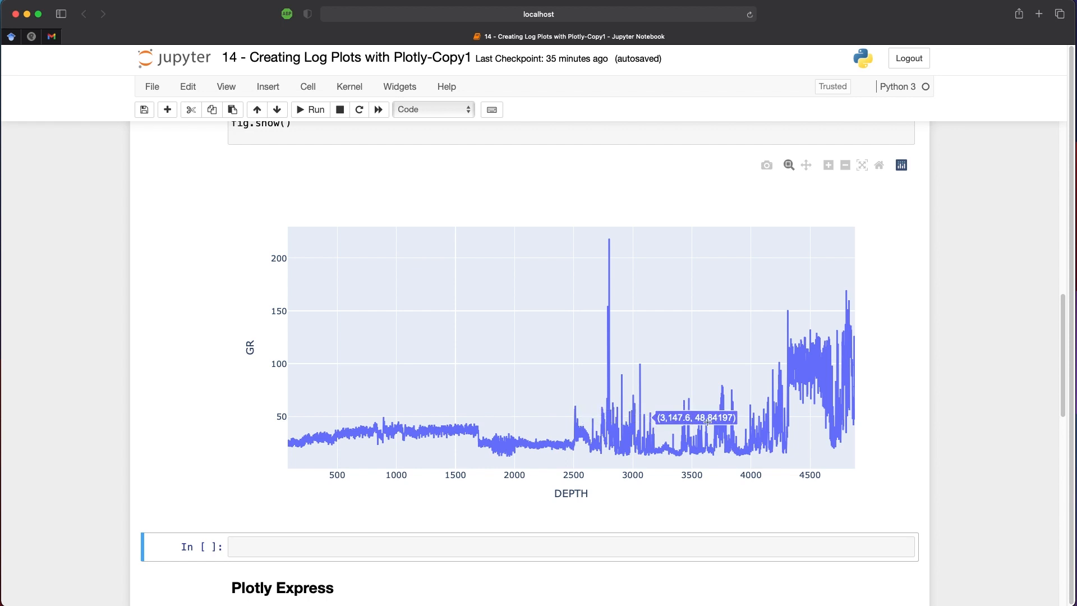
mouse_move(485, 398)
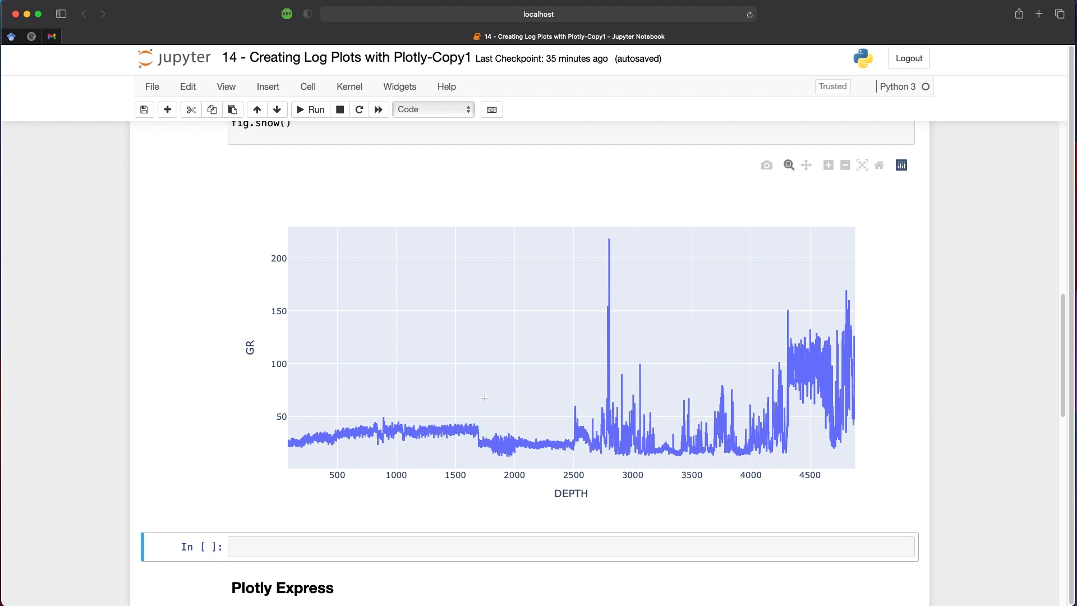
mouse_move(455, 358)
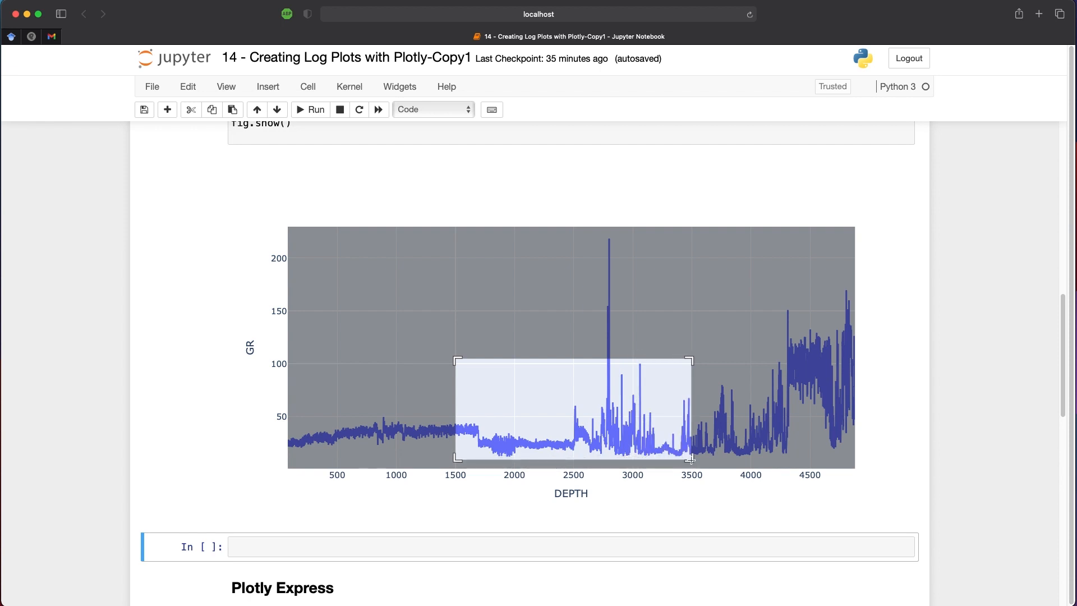
- Box-zoom into a middle depth stretch and pan along DEPTH to roughly 1730–2180
drag(456, 360, 690, 462)
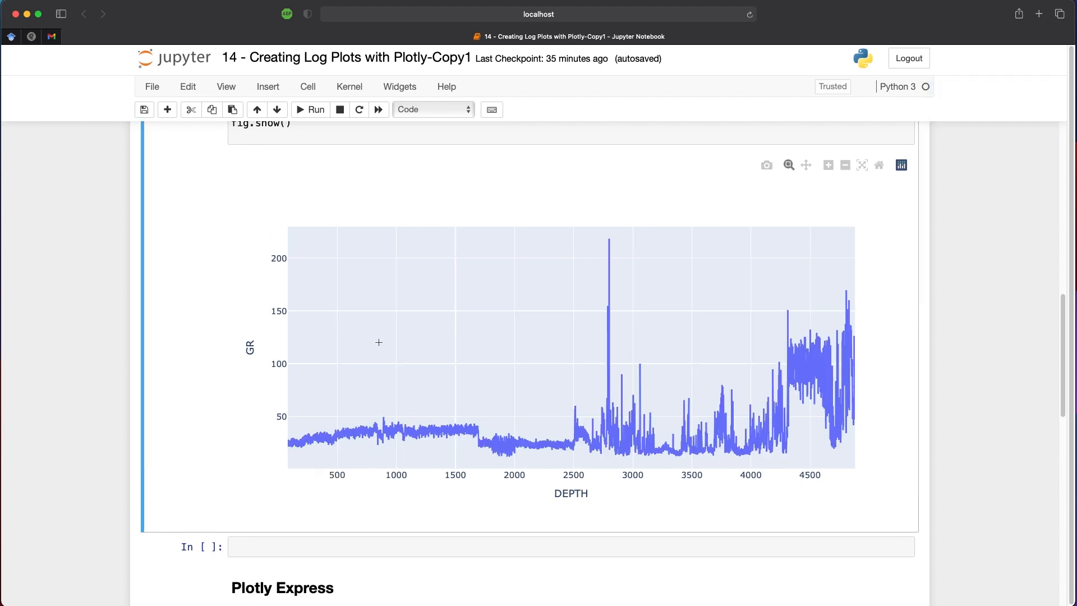
mouse_move(580, 440)
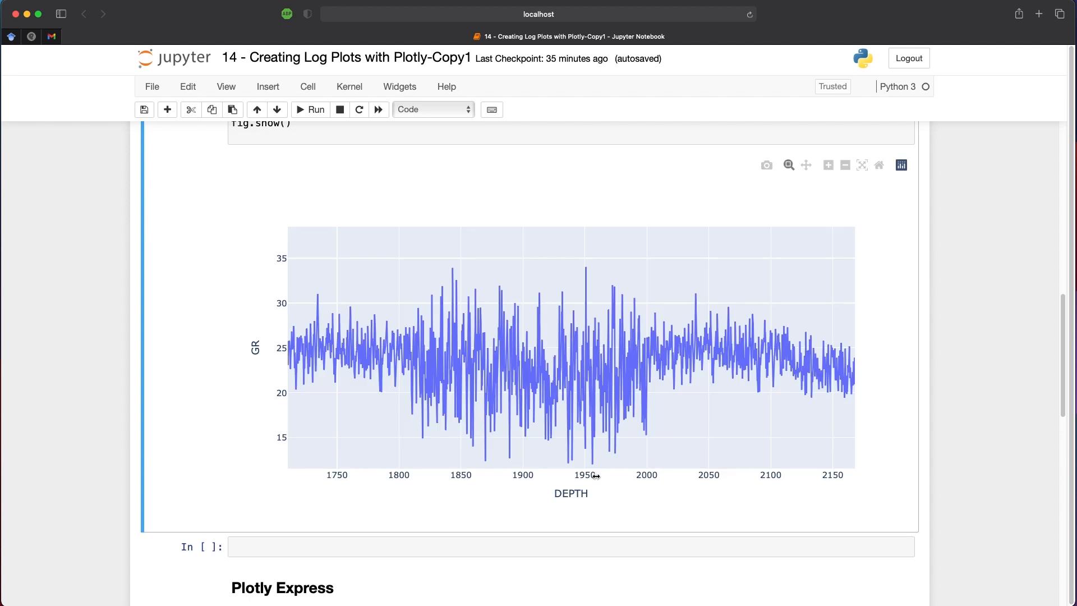
mouse_move(596, 501)
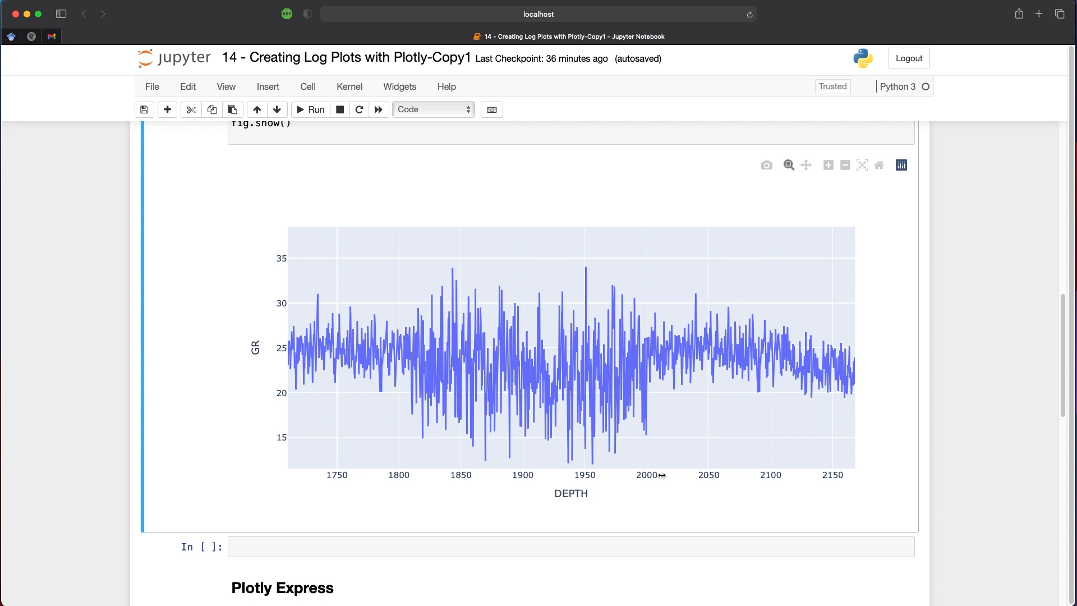
drag(651, 474, 610, 480)
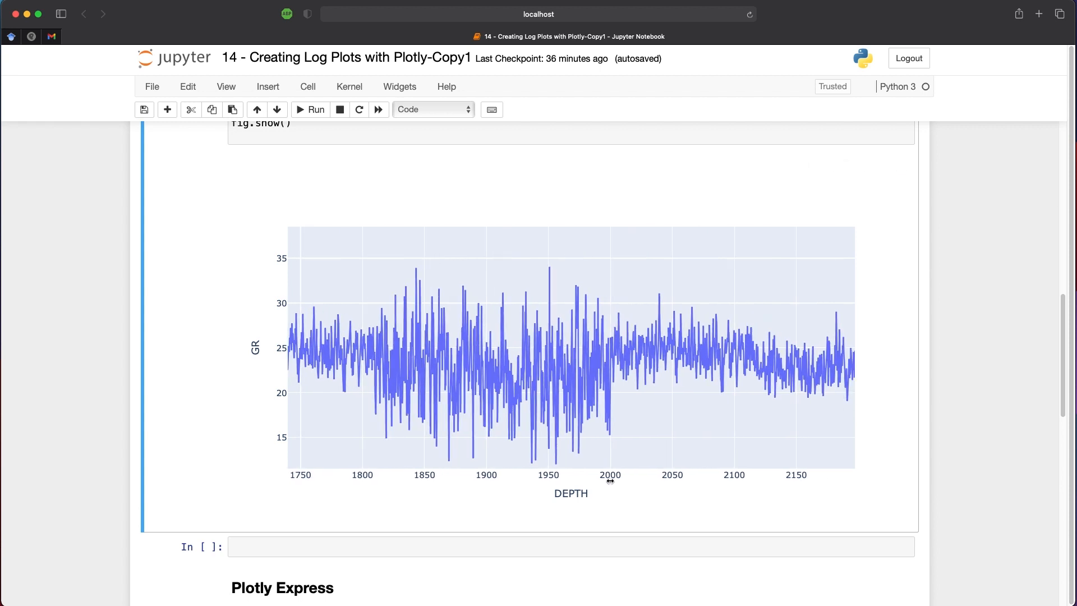
drag(609, 478, 371, 487)
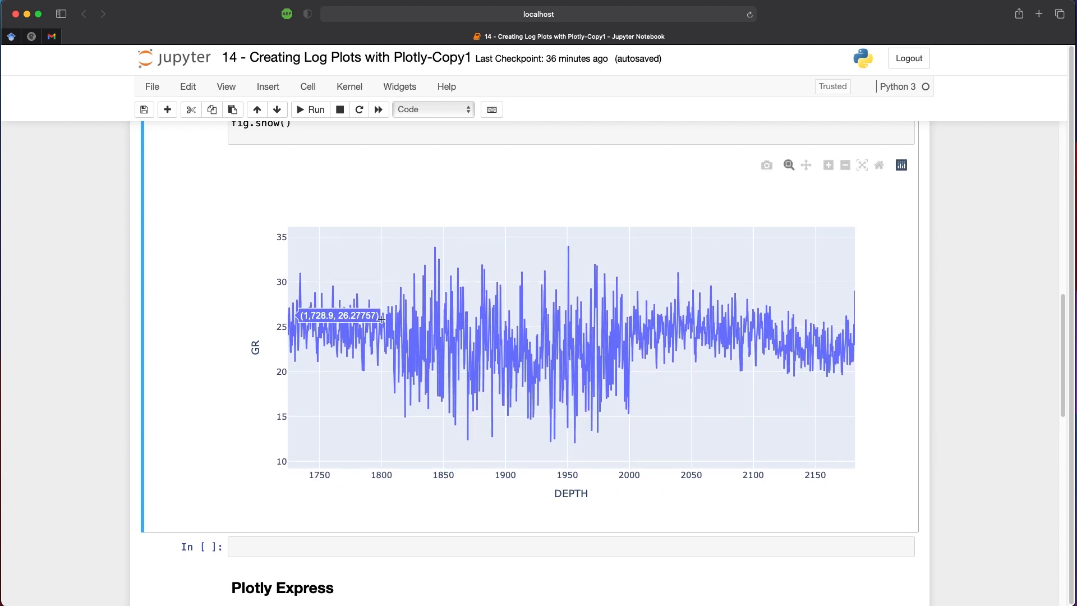
mouse_move(773, 239)
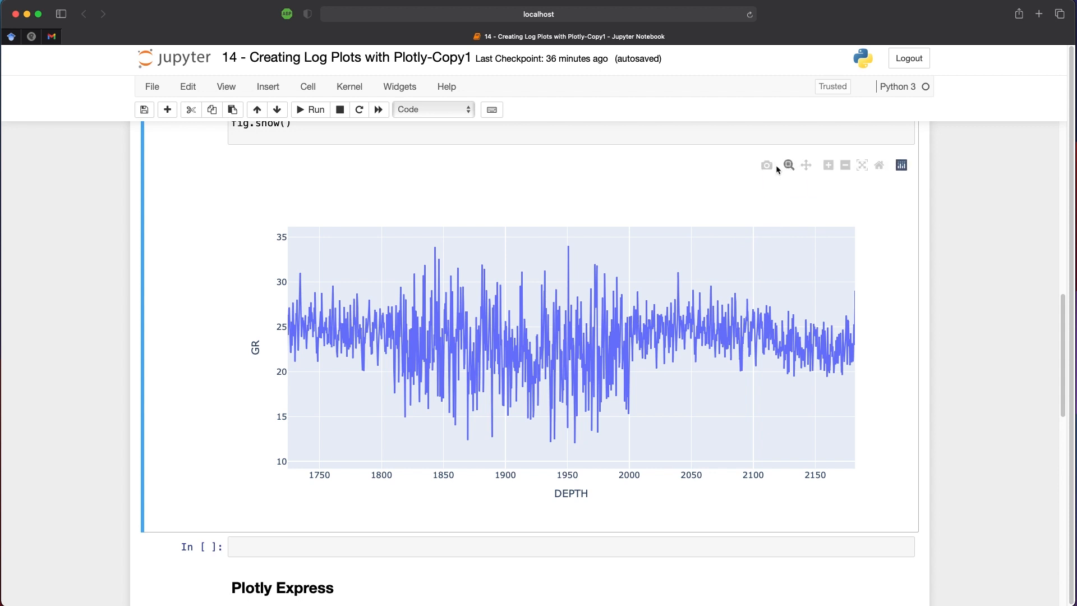
mouse_move(767, 165)
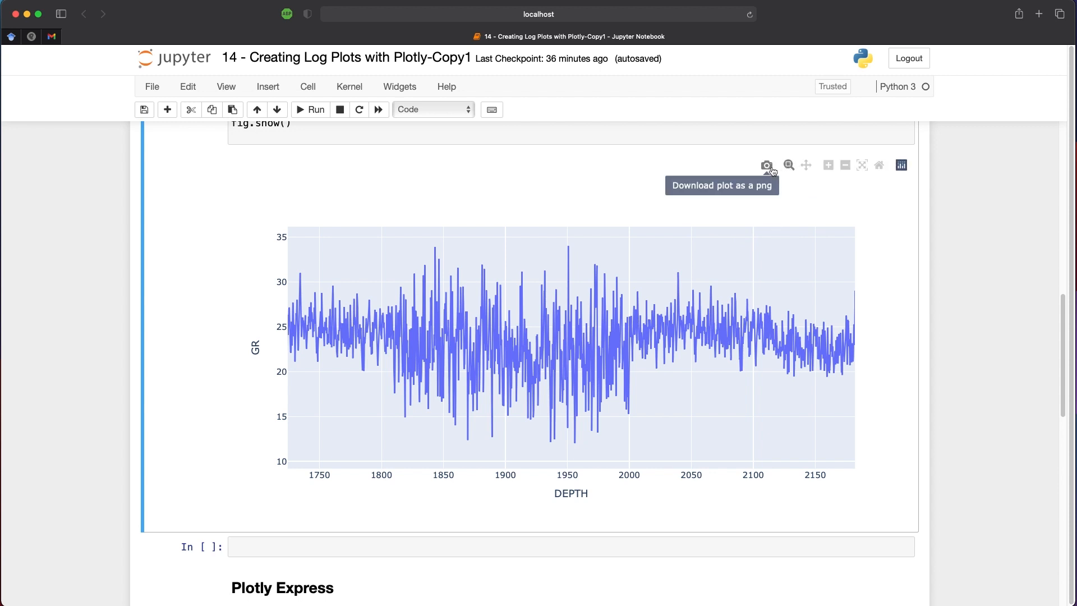
mouse_move(787, 167)
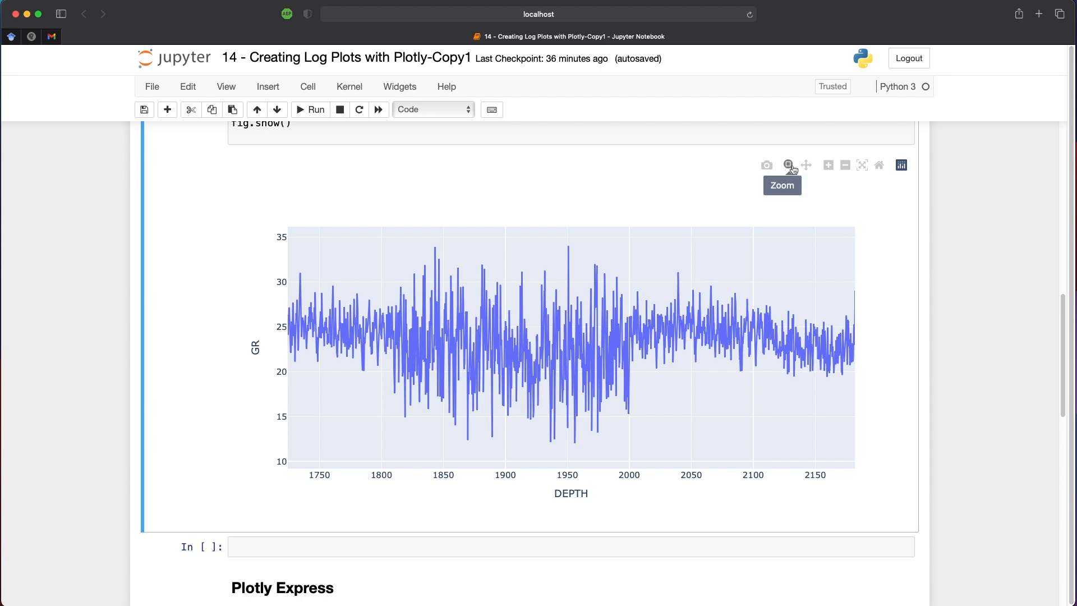
mouse_move(805, 166)
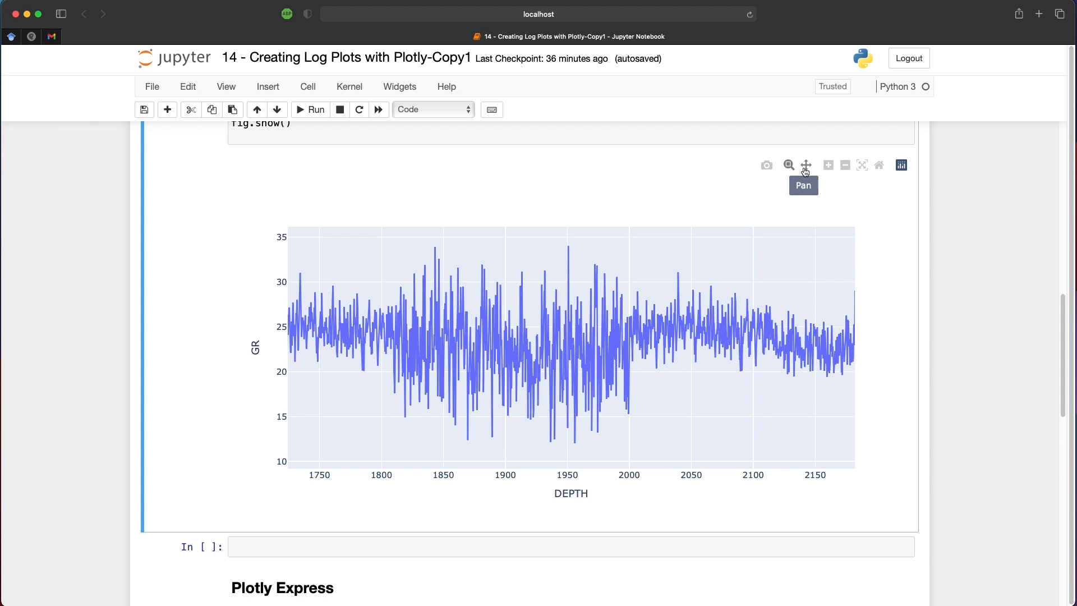
mouse_move(409, 251)
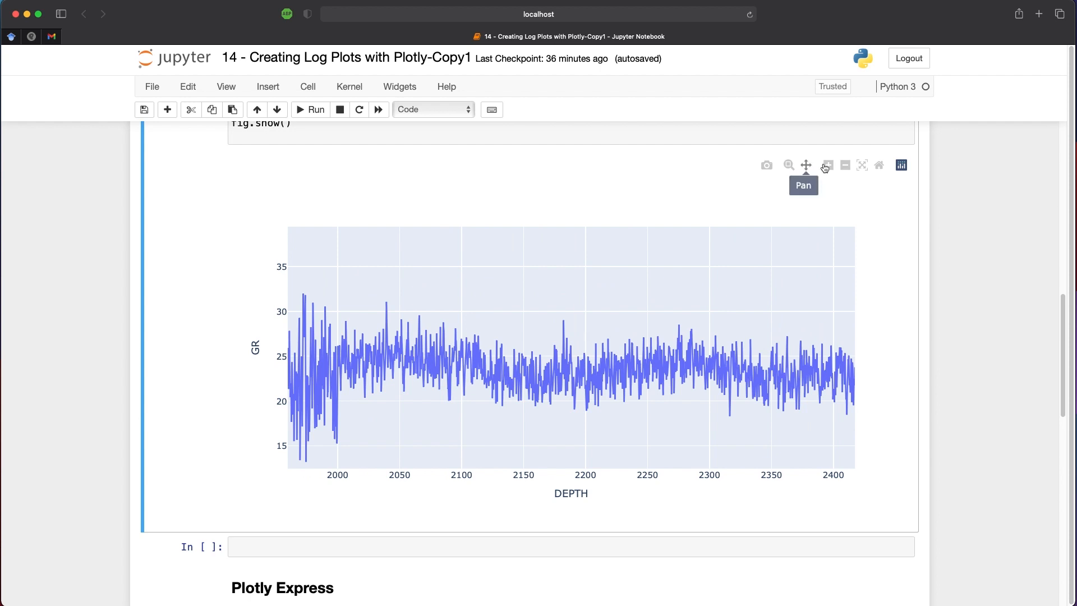
- Use the modebar zoom-out and reset buttons to restore depth 0–4800 with GR up to ~220
click(862, 164)
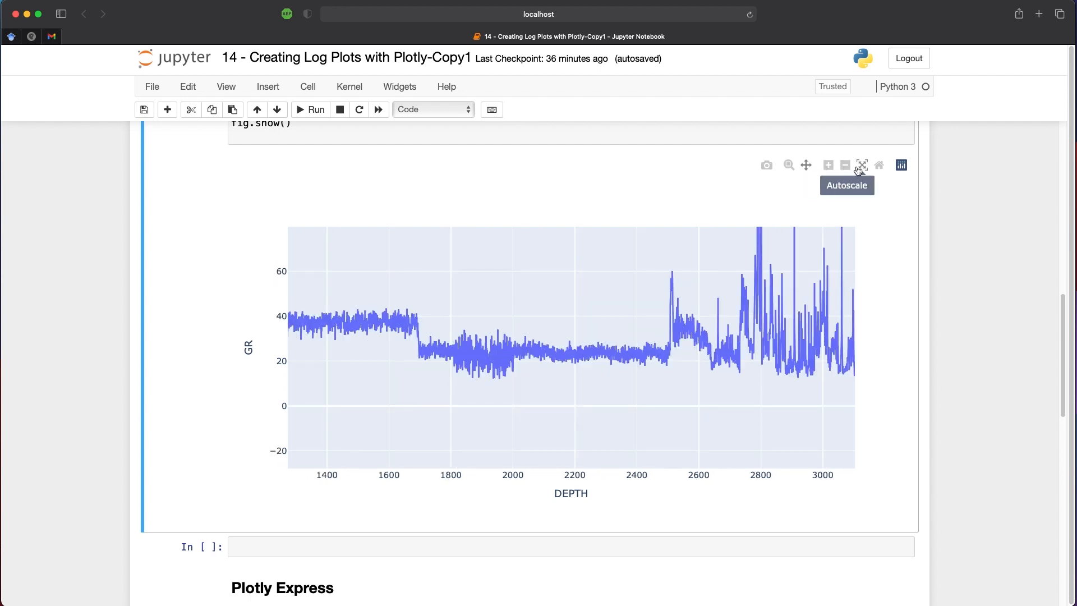
click(862, 165)
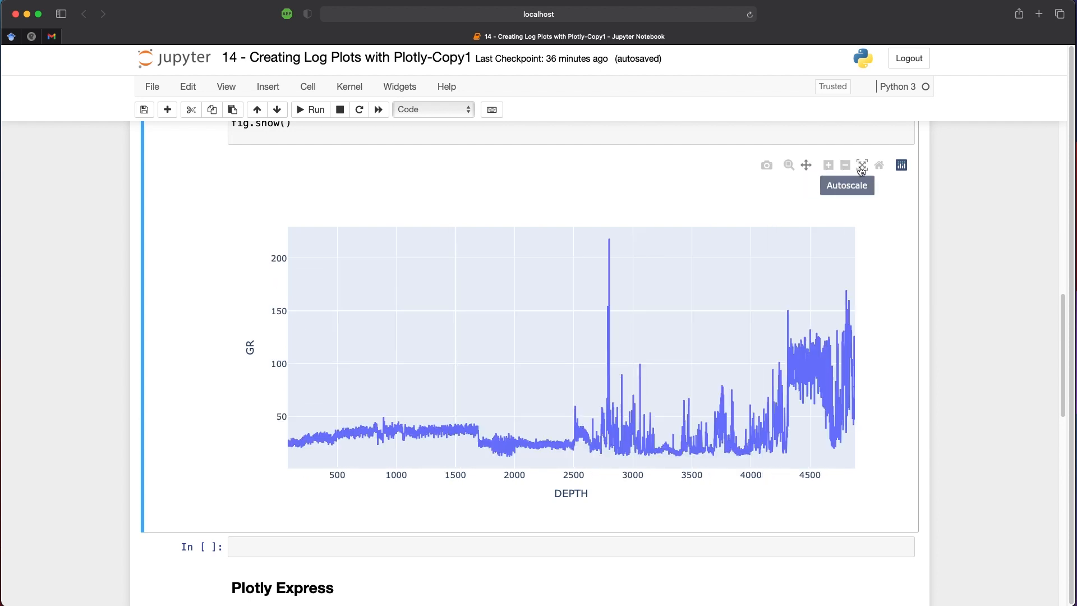
click(862, 165)
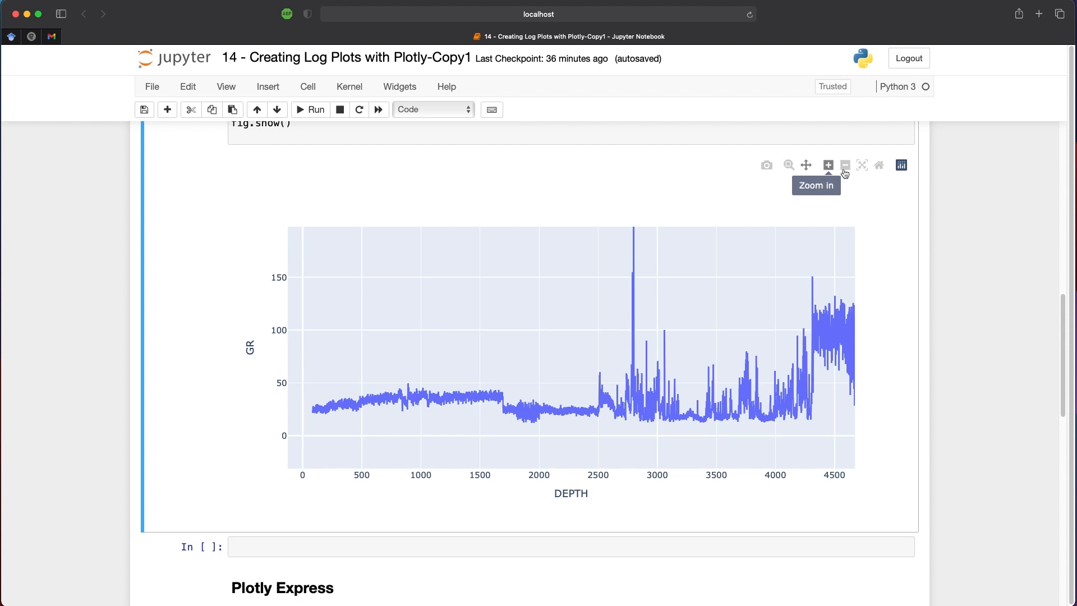
mouse_move(864, 169)
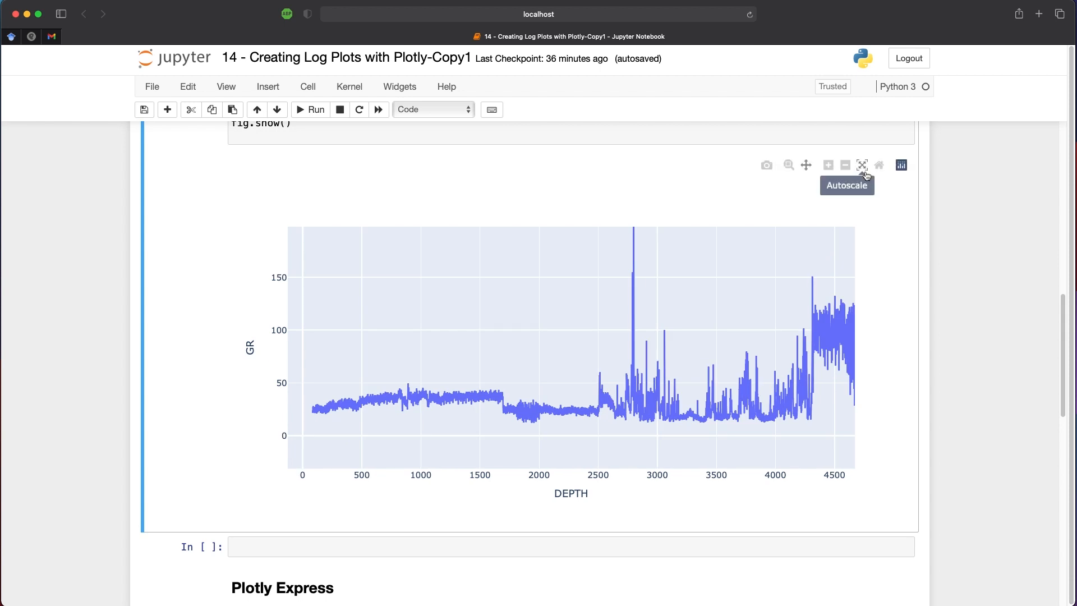
mouse_move(878, 166)
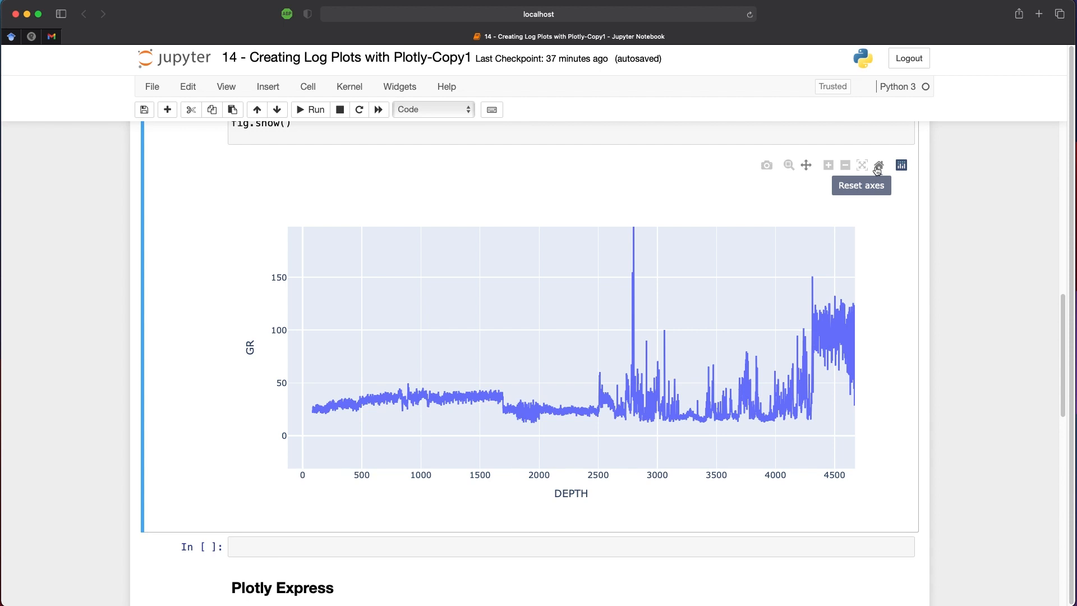
click(878, 165)
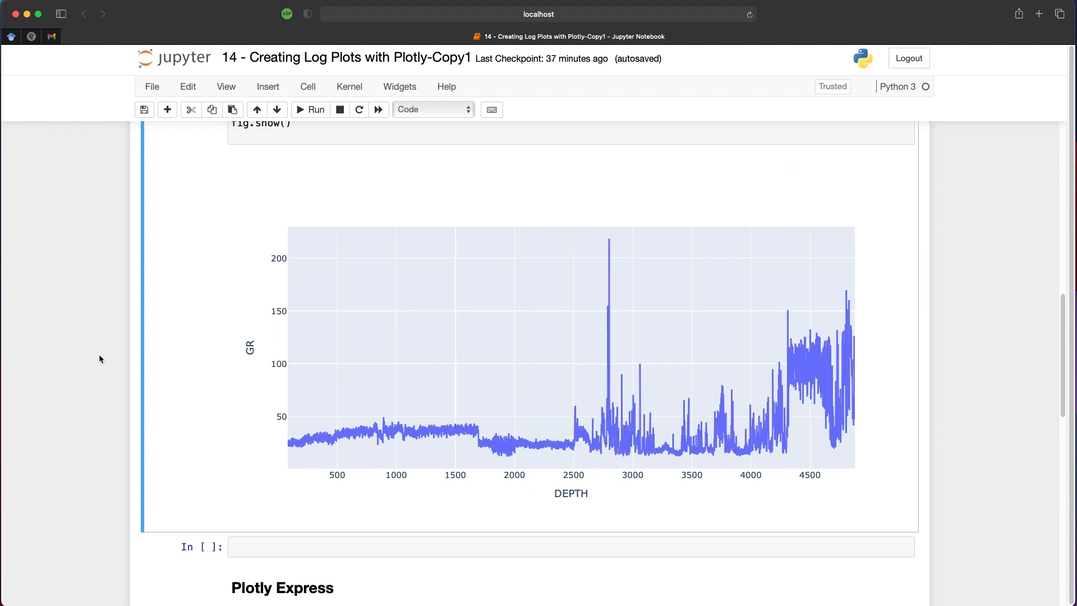
- In the Plotly Express cell, enter fig = px.line(df, x='DEPT', y='GR') and run it
scroll(down, 3)
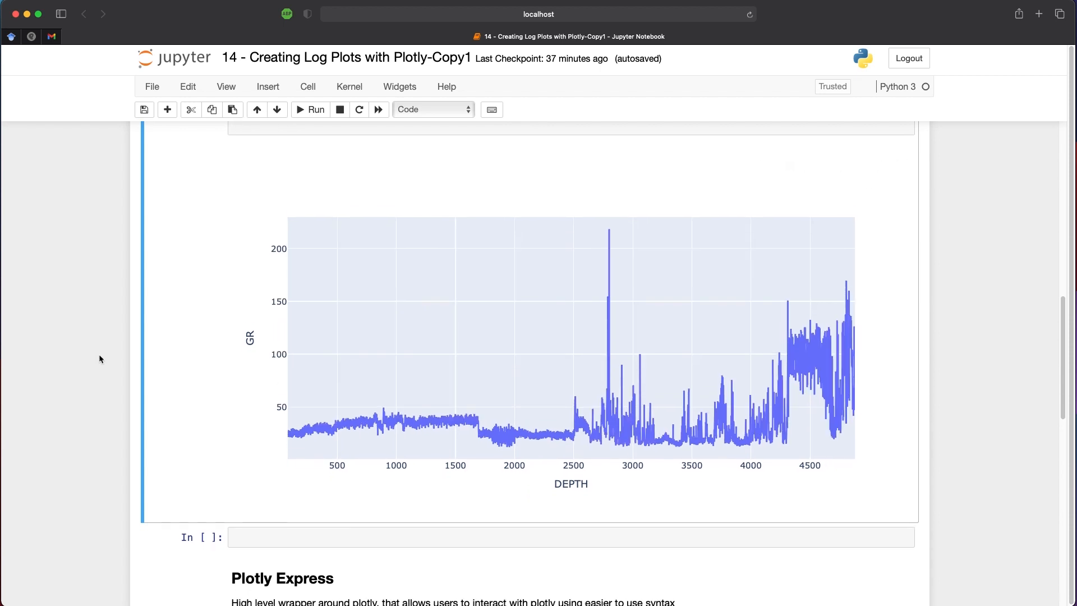
scroll(down, 3)
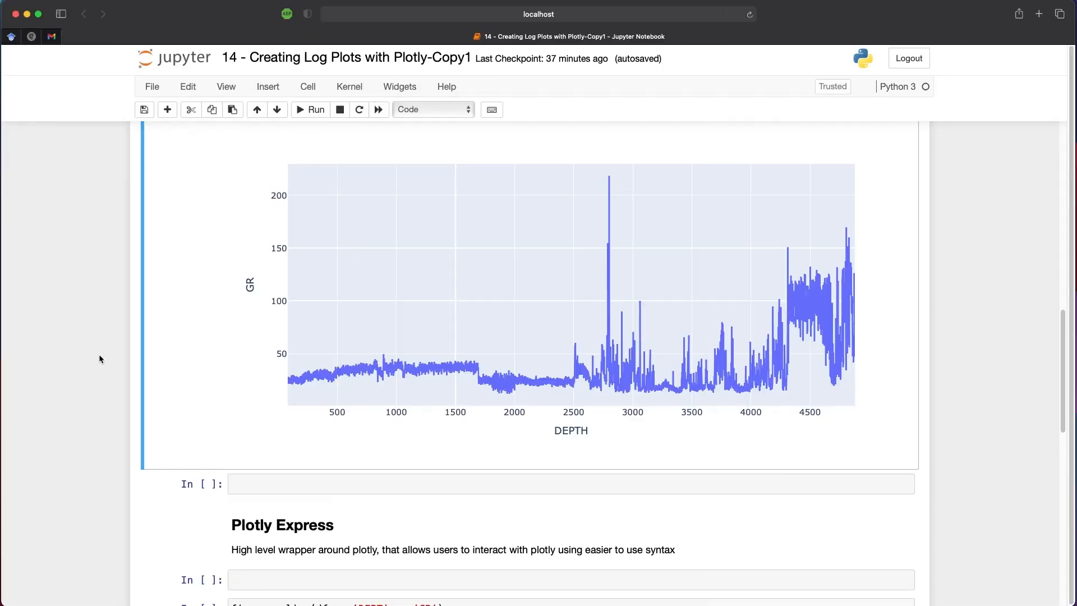
scroll(down, 3)
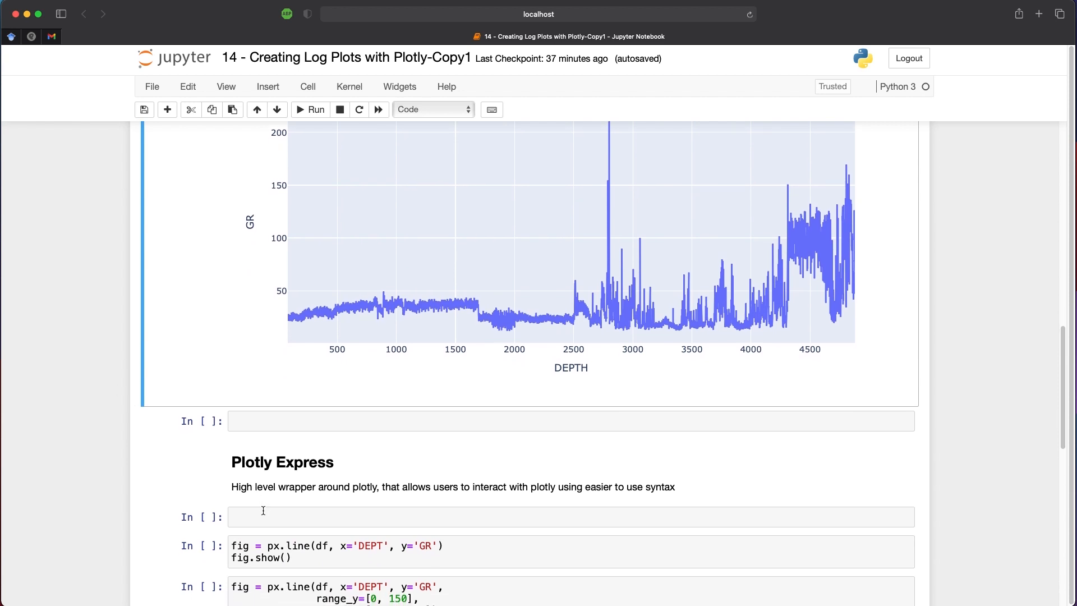
text(fig)
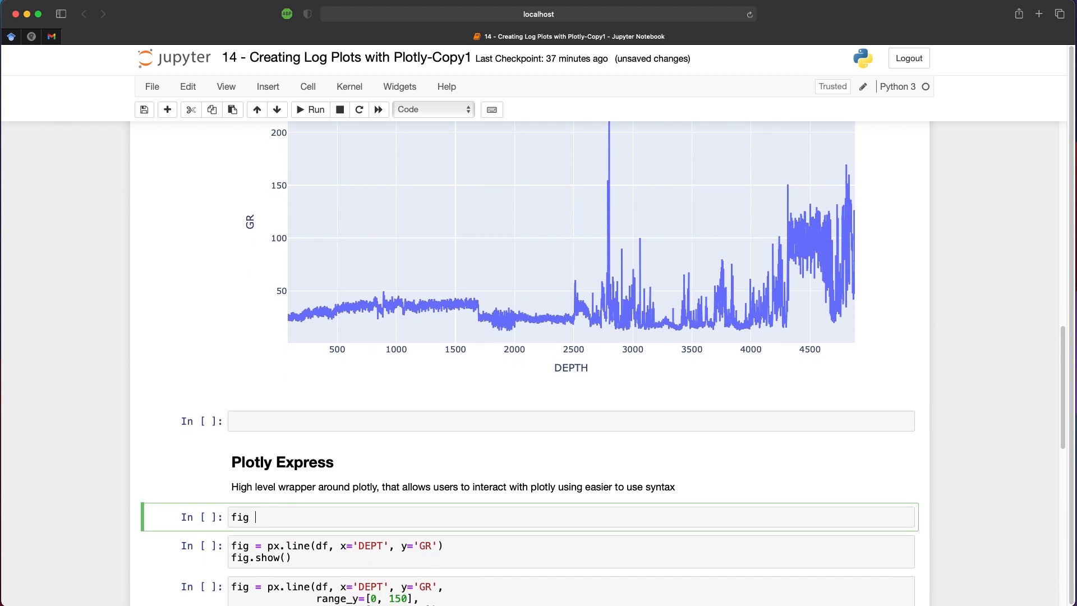
text(= px)
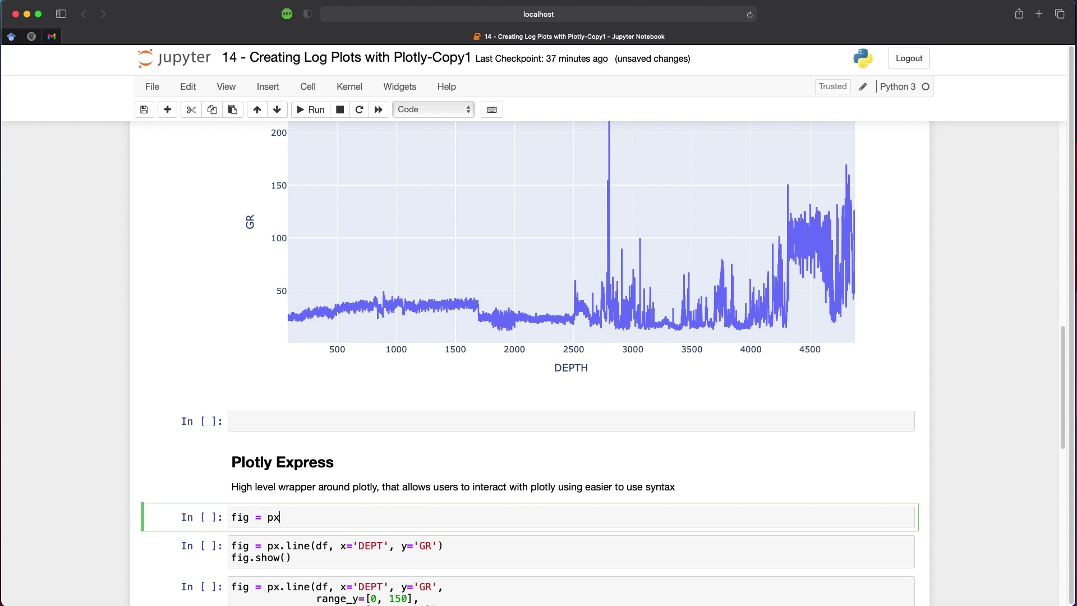
text(.line())
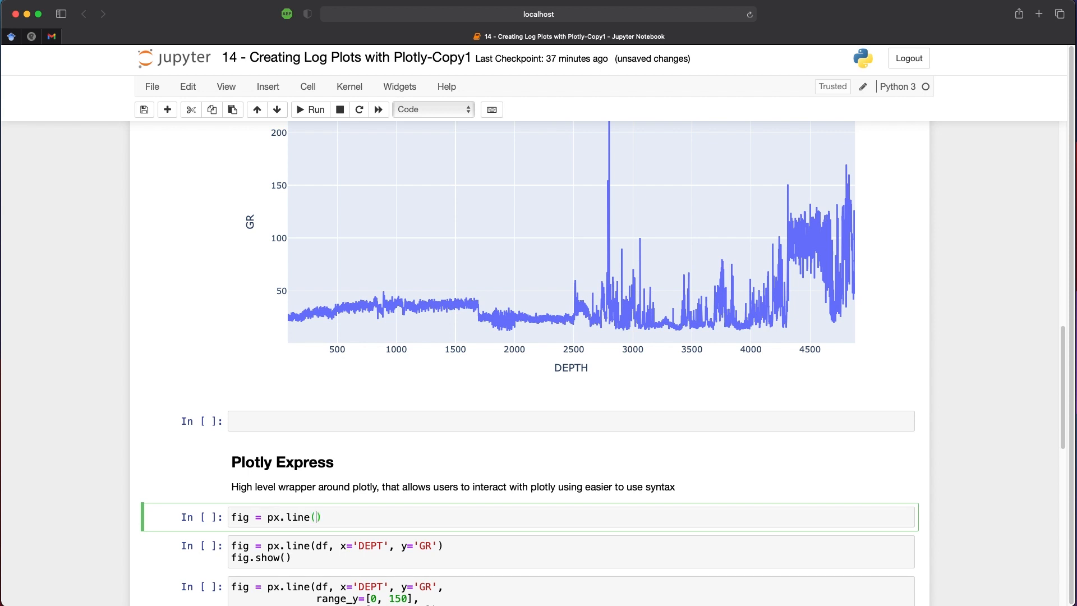
text(df, x=)
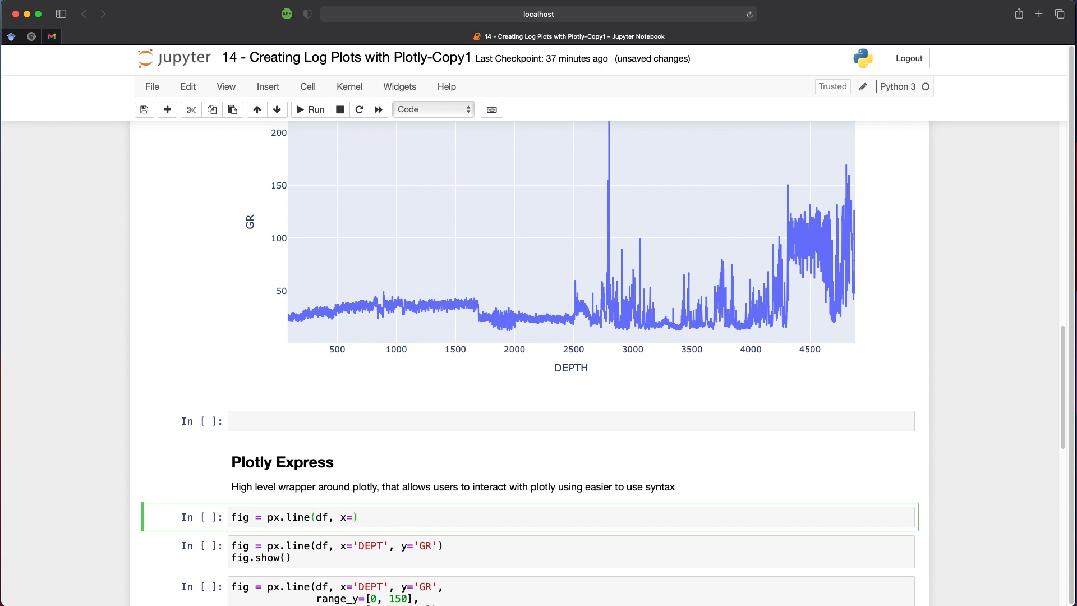
text('DEPT')
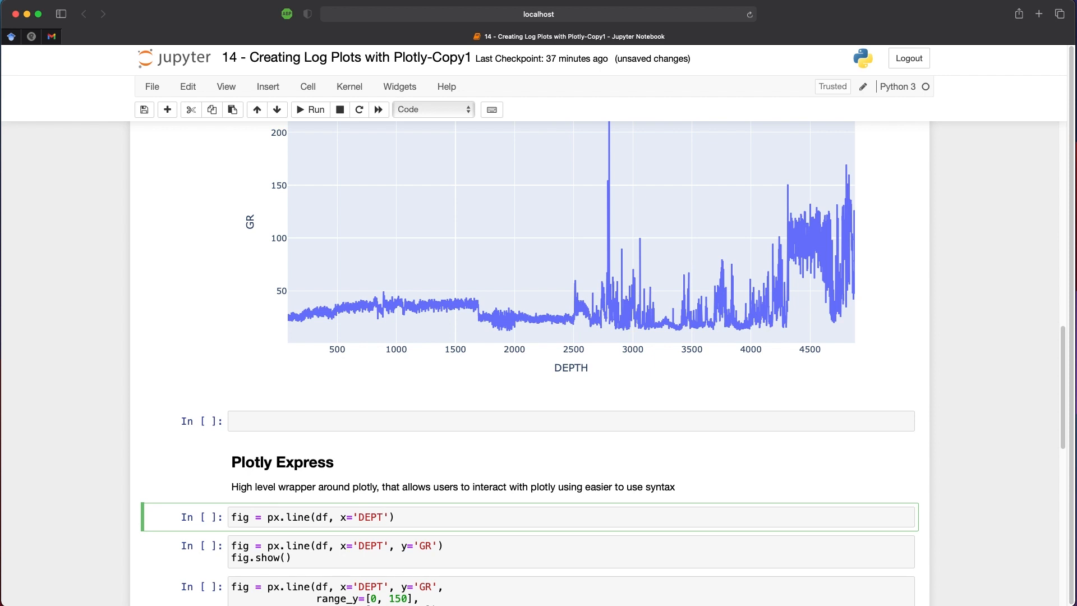
text(, y=)
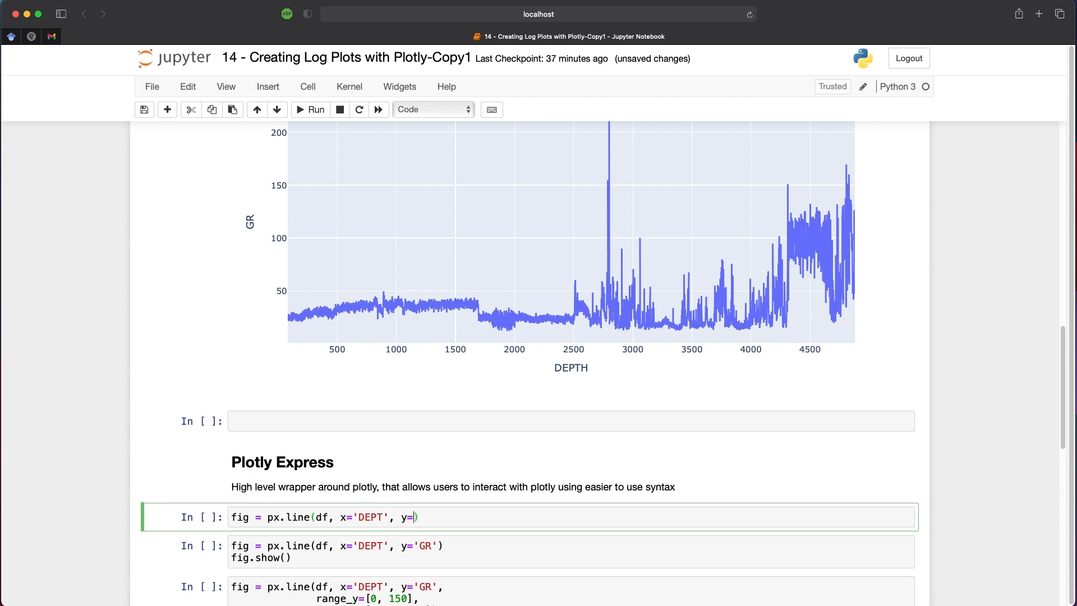
text('GR'))
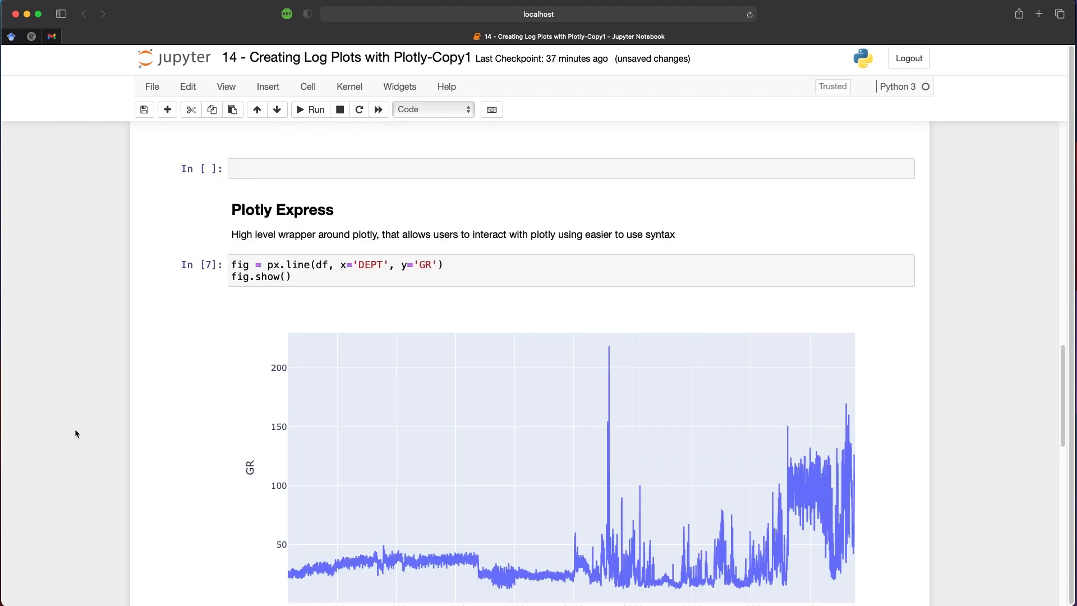
- Copy the px.line cell below, box-zoom depths 1300–2400, then return to the full range
scroll(down, 3)
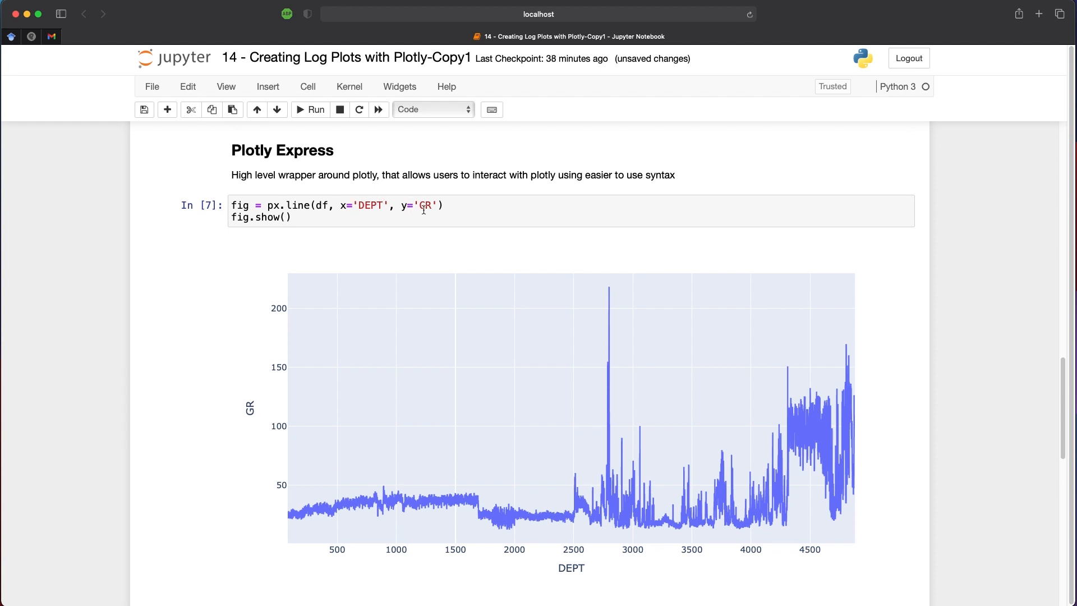
mouse_move(248, 236)
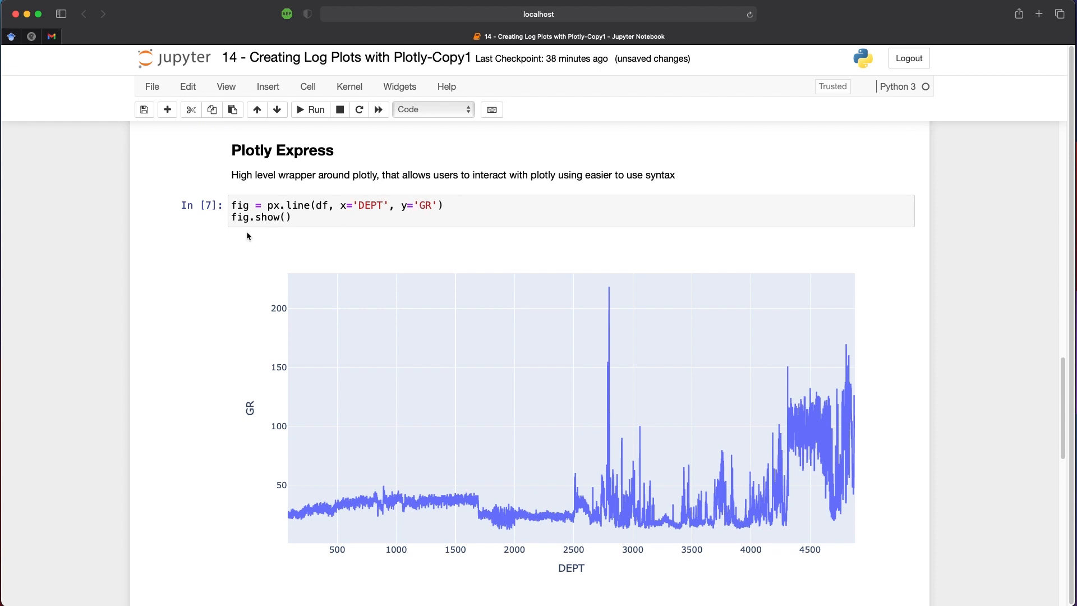
click(298, 218)
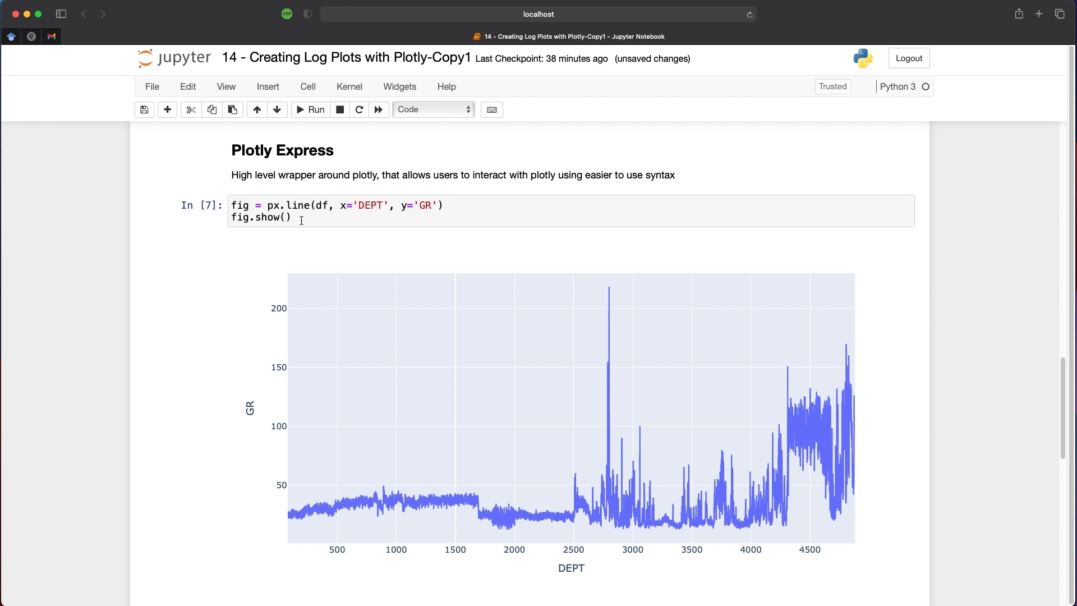
mouse_move(143, 327)
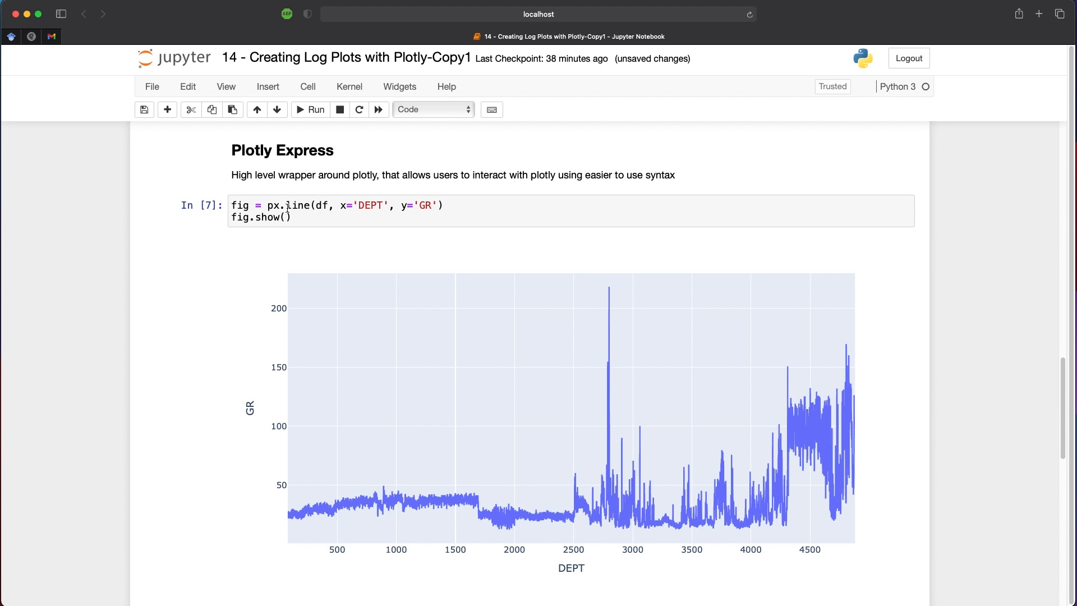
mouse_move(271, 249)
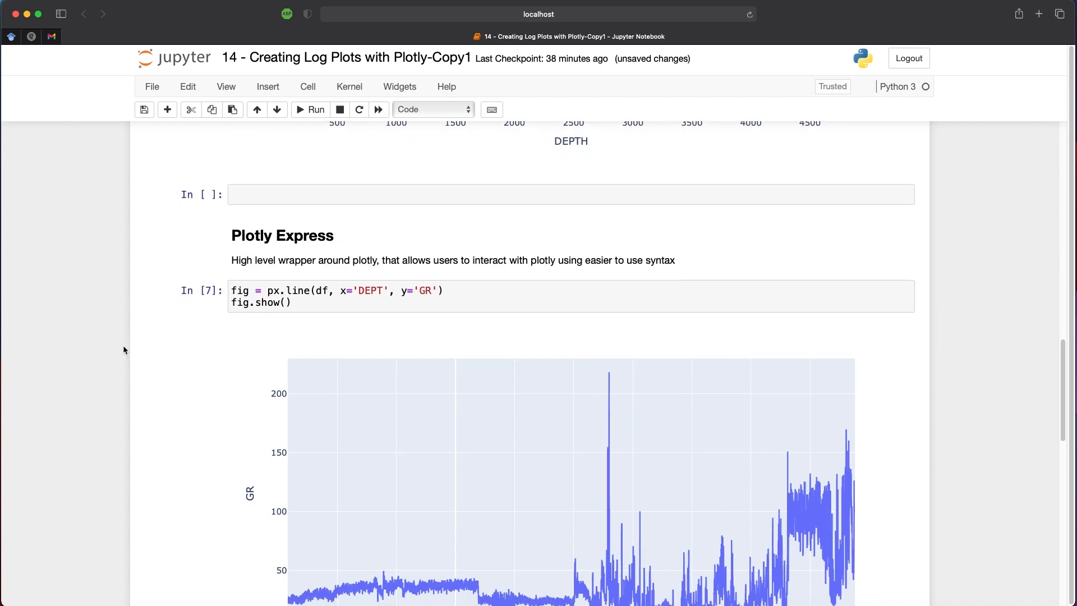
drag(429, 417, 562, 496)
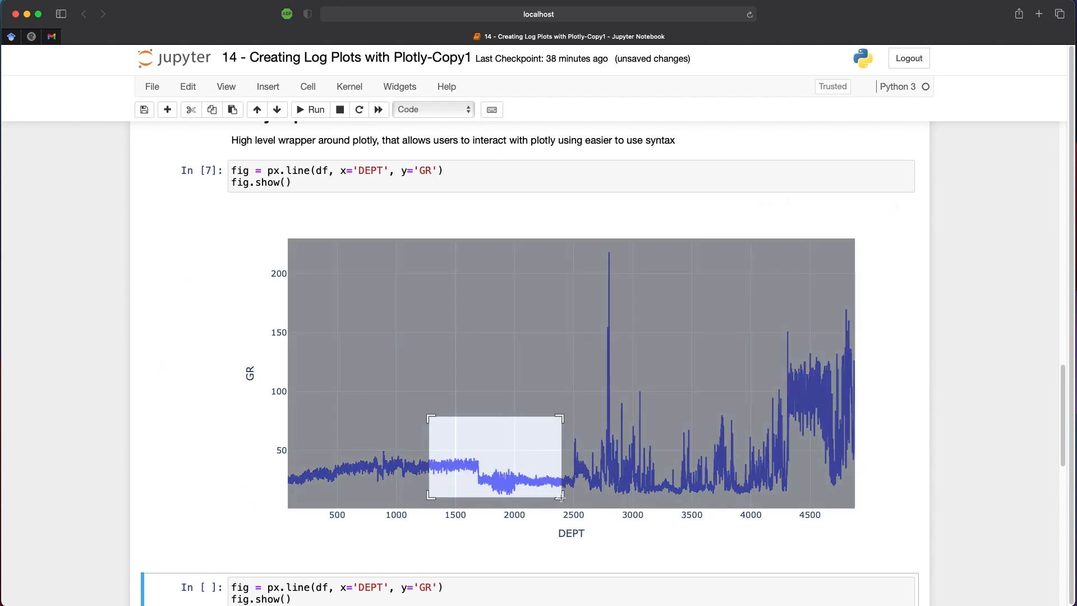
drag(429, 416, 560, 494)
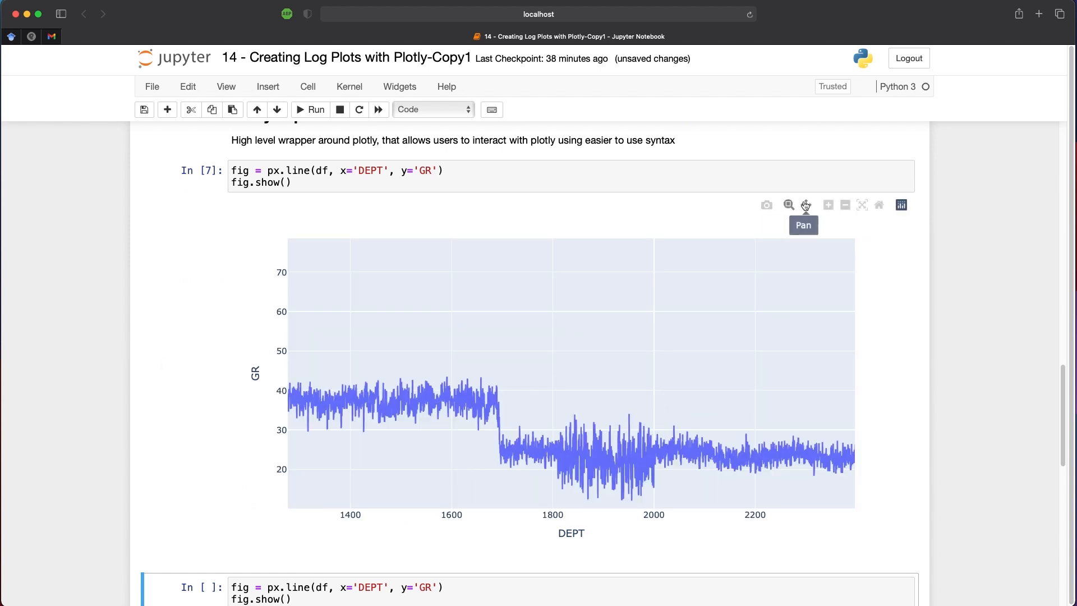
drag(481, 377, 687, 323)
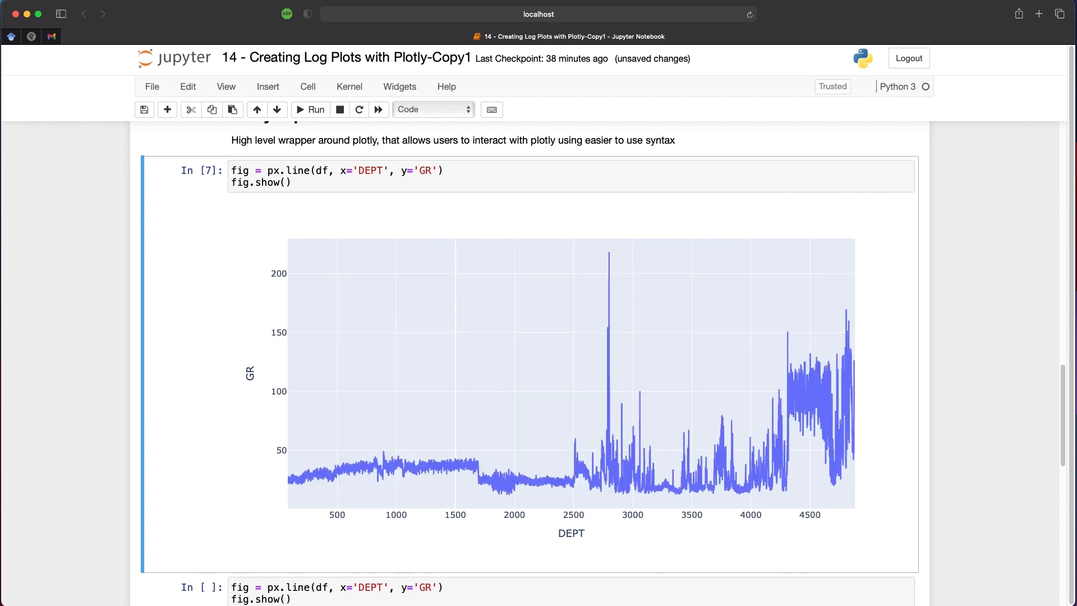
- Add a GR range of 0–10 and a depth range of 4000–4900 to the copied px.line call
scroll(down, 3)
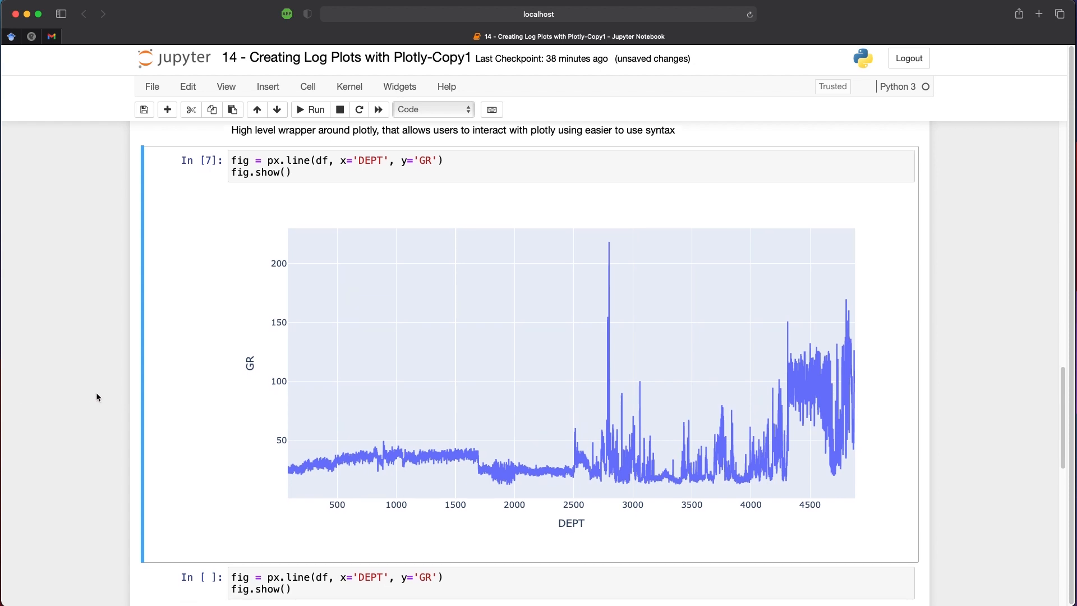
scroll(down, 3)
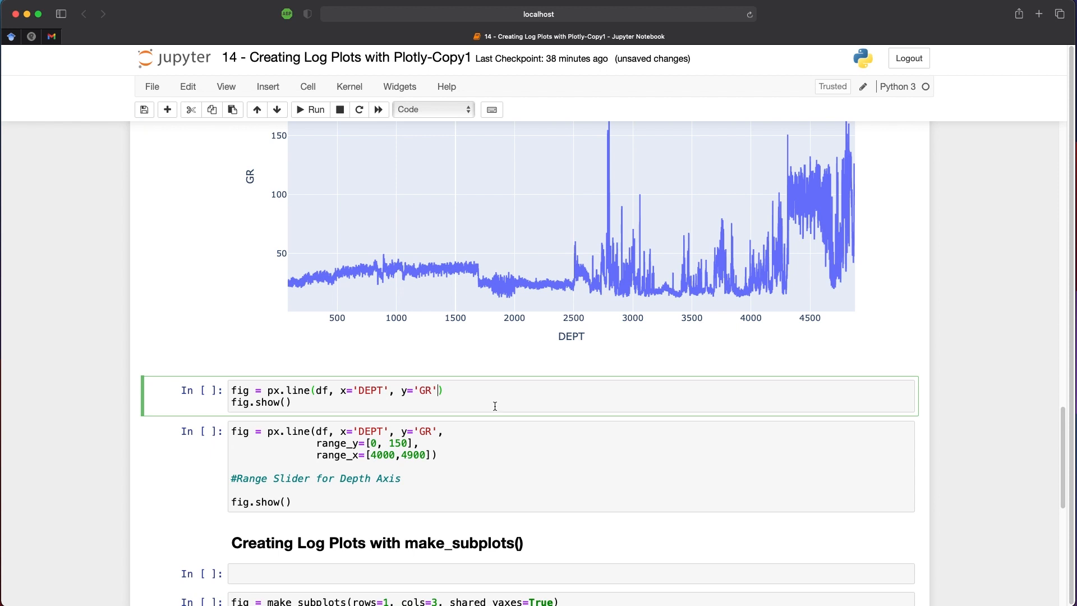
text(,)
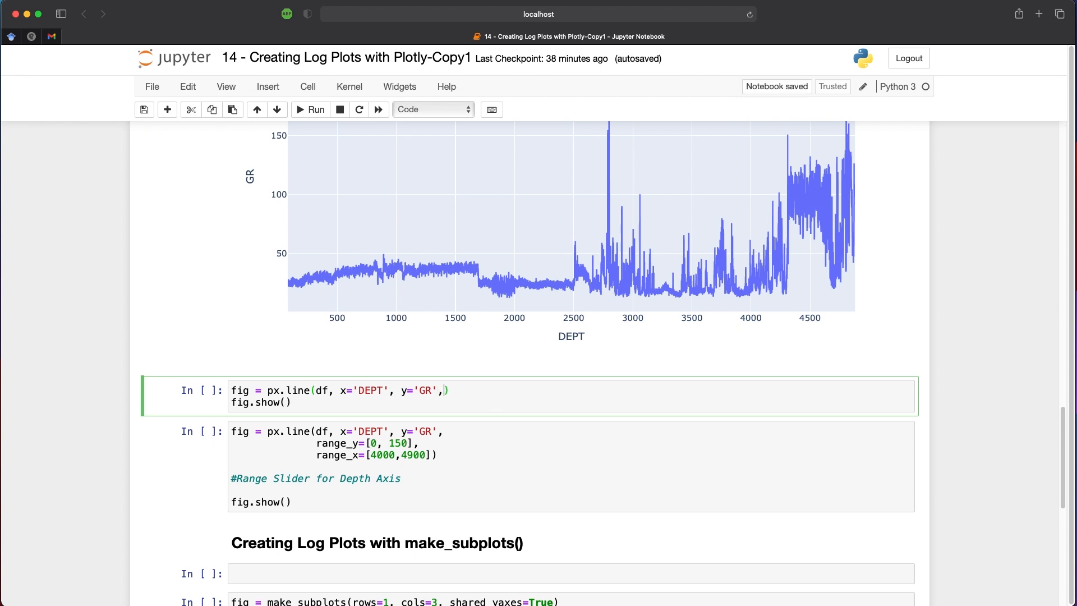
text(range_y=[)
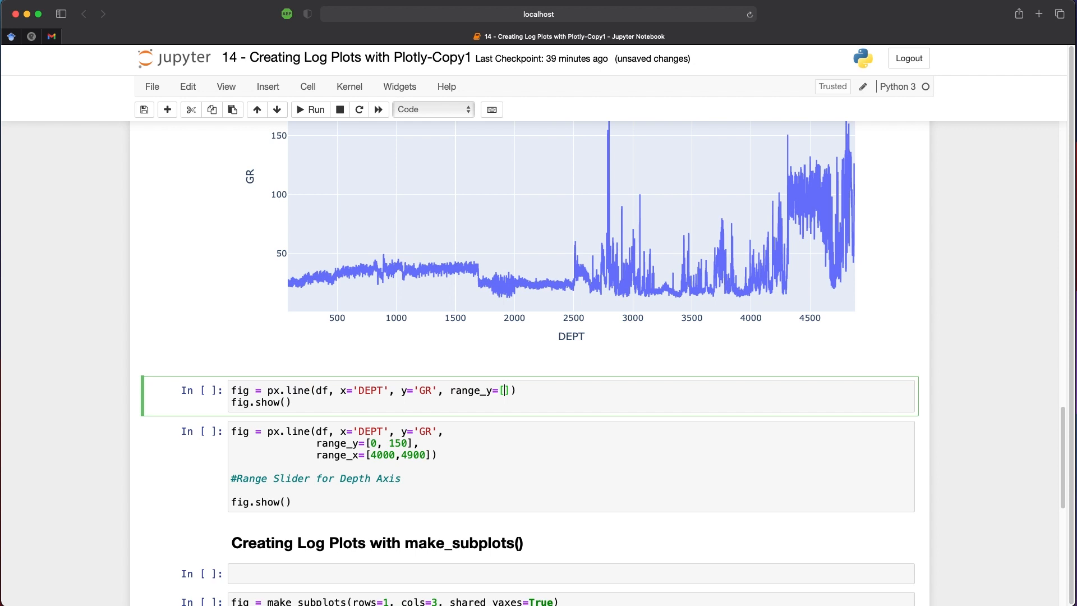
text(0)
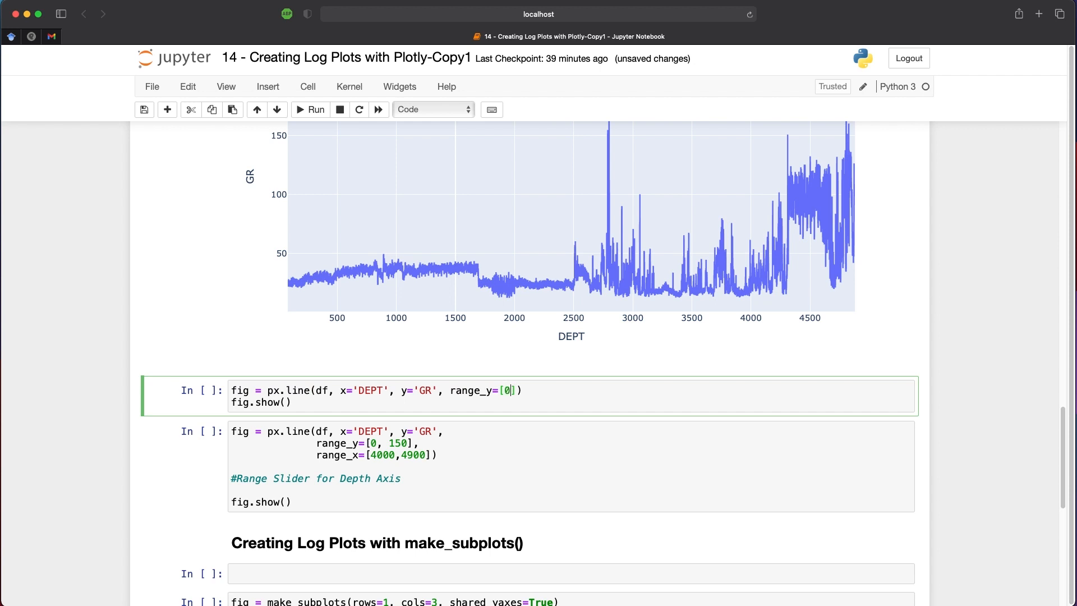
text(,150)
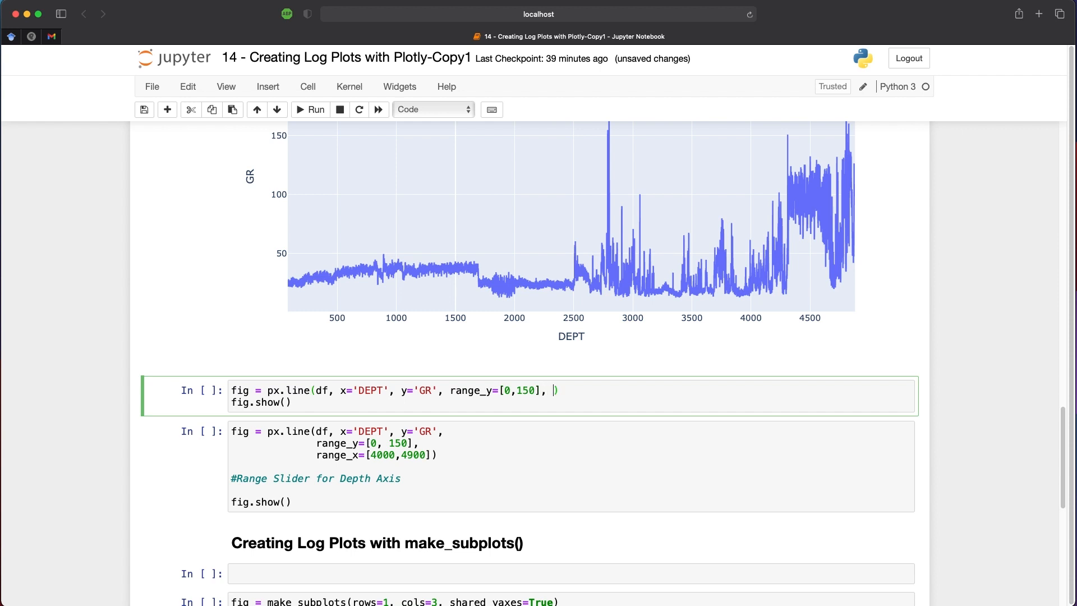
text(range_x=[)
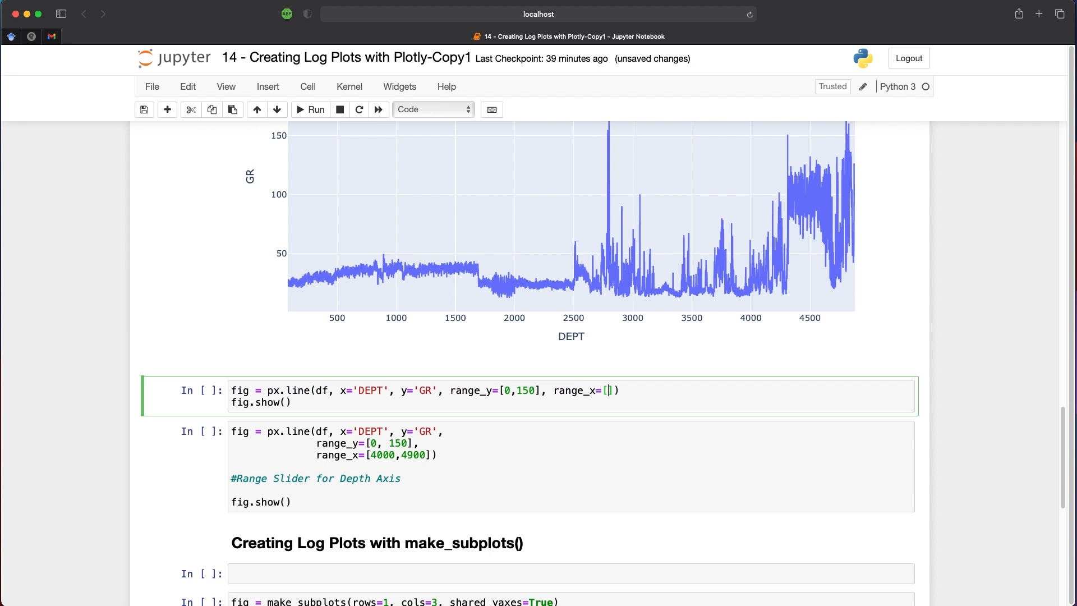
text(4000, 4900)
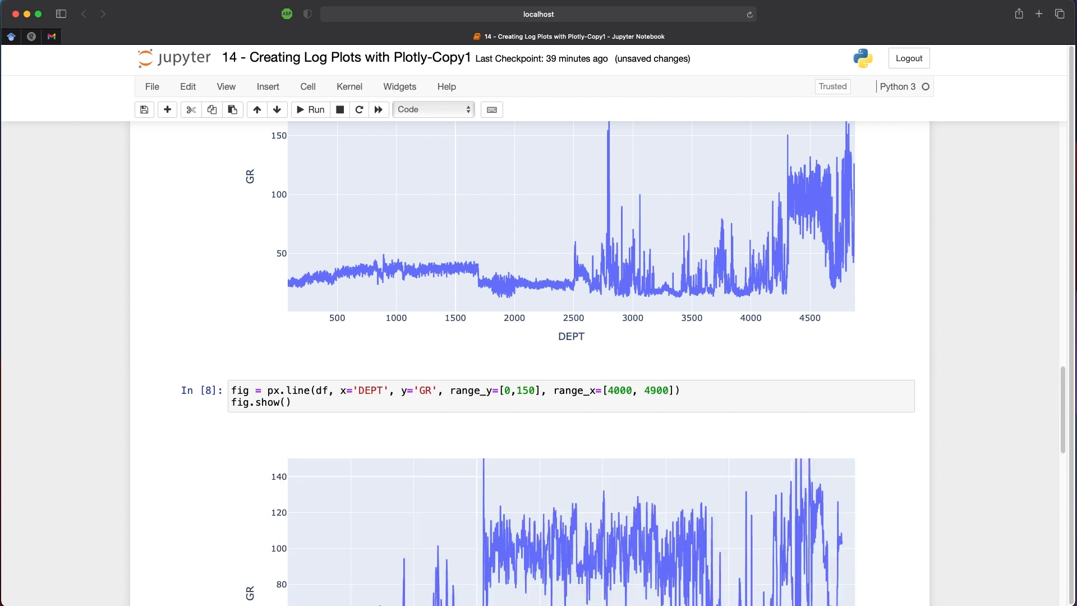
- Zoom out twice on the empty plot, then reset axes to the original ranges
scroll(down, 3)
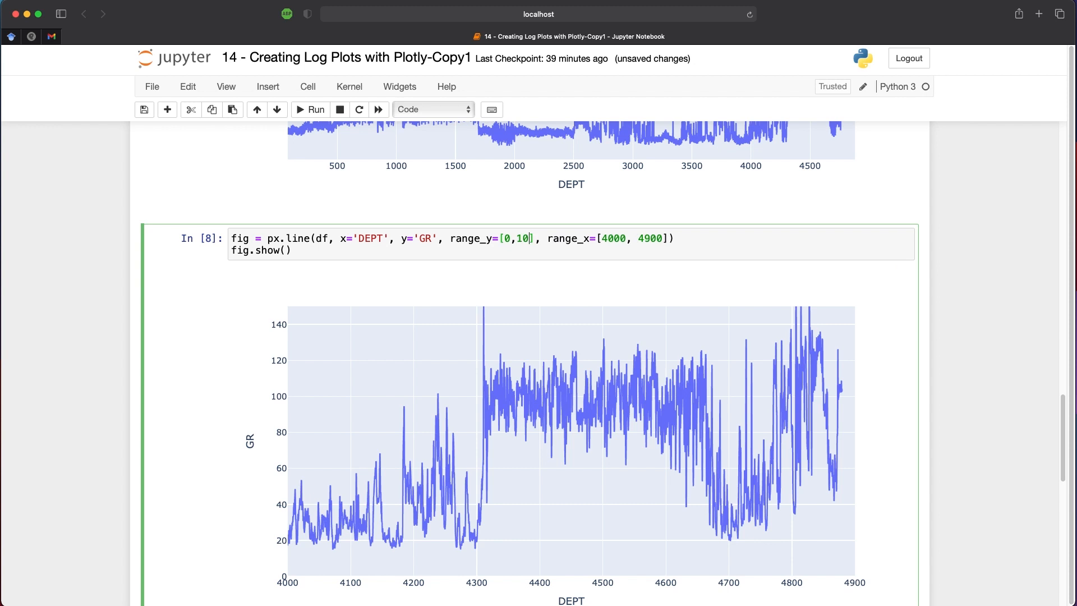
scroll(down, 3)
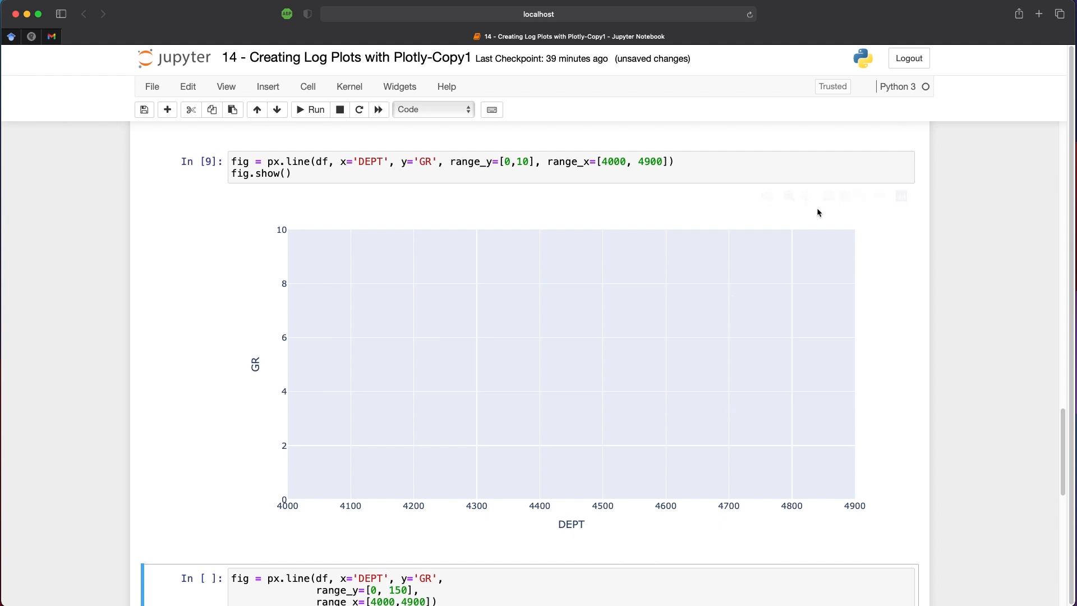
mouse_move(844, 195)
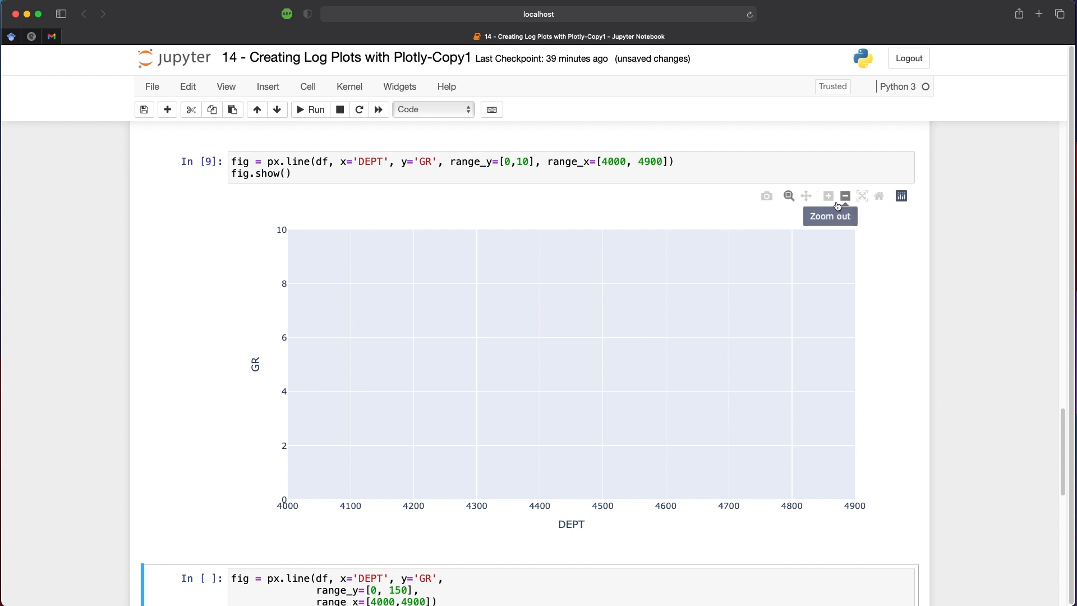
click(844, 195)
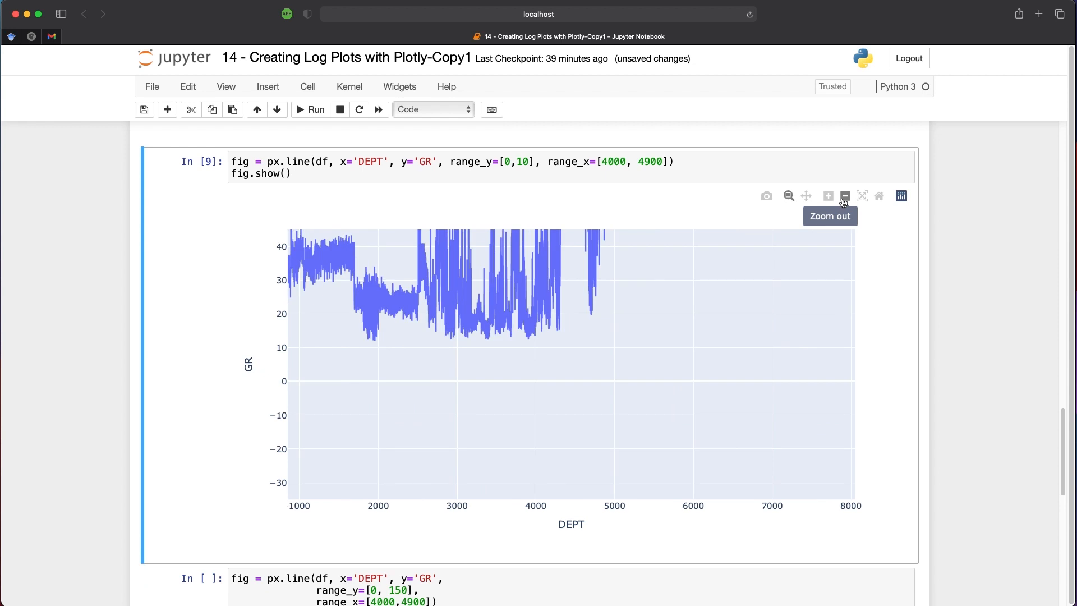
click(844, 196)
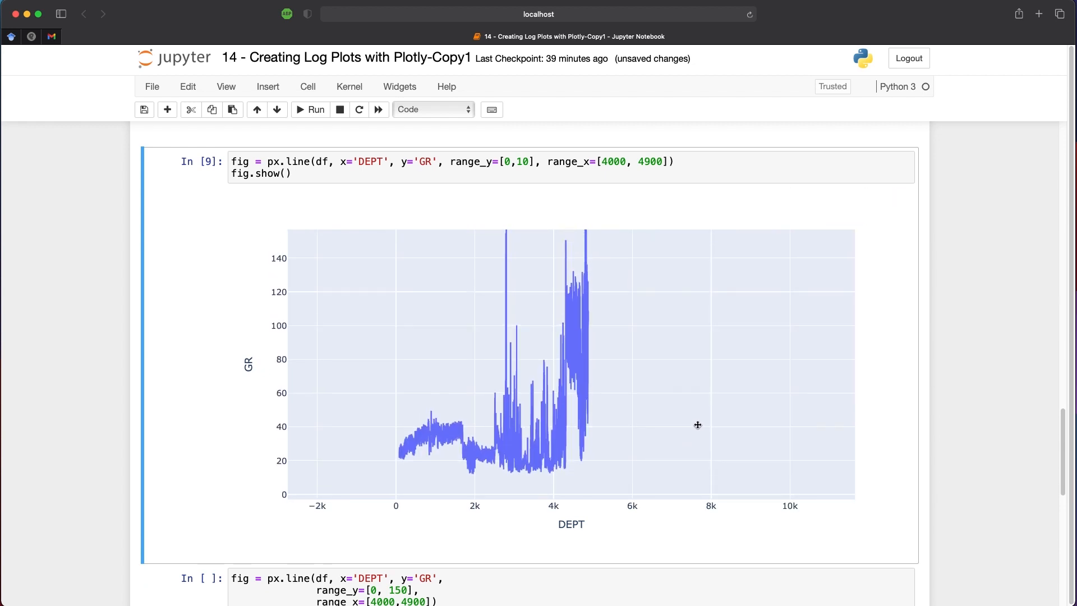
mouse_move(878, 196)
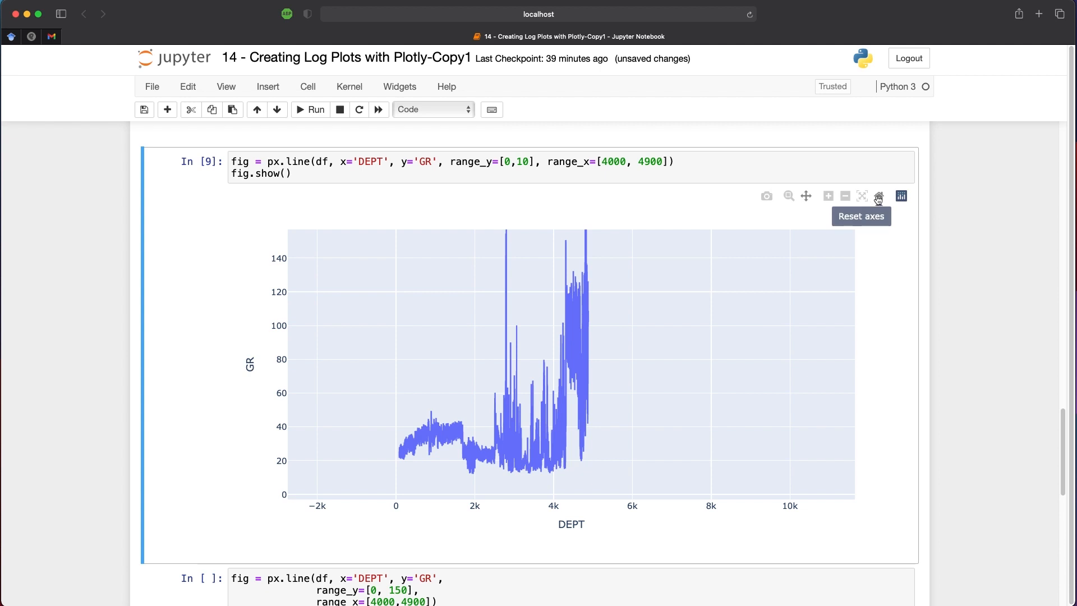
click(878, 196)
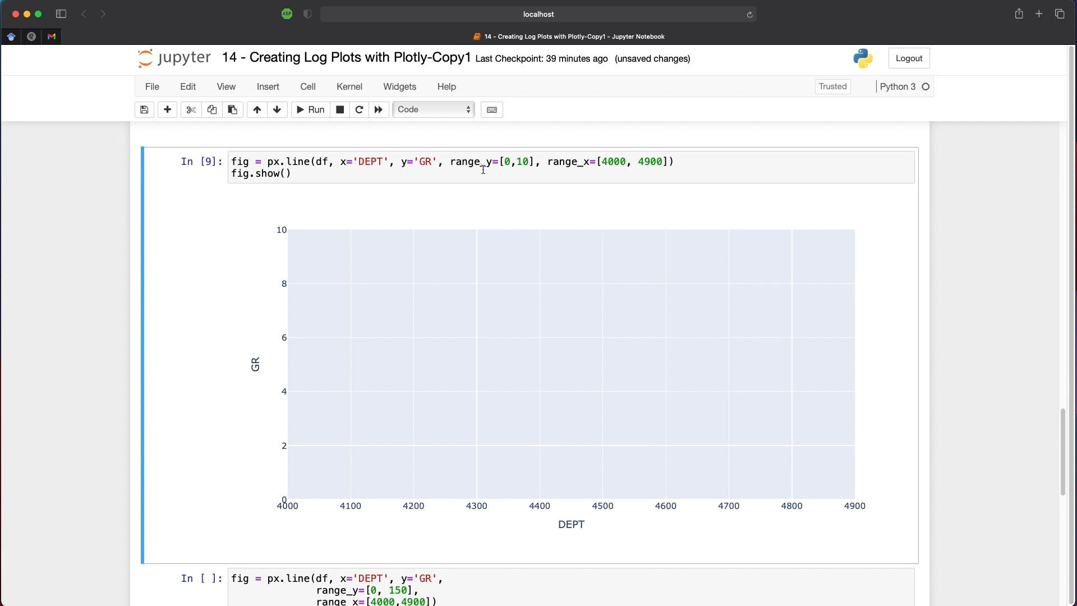
scroll(down, 3)
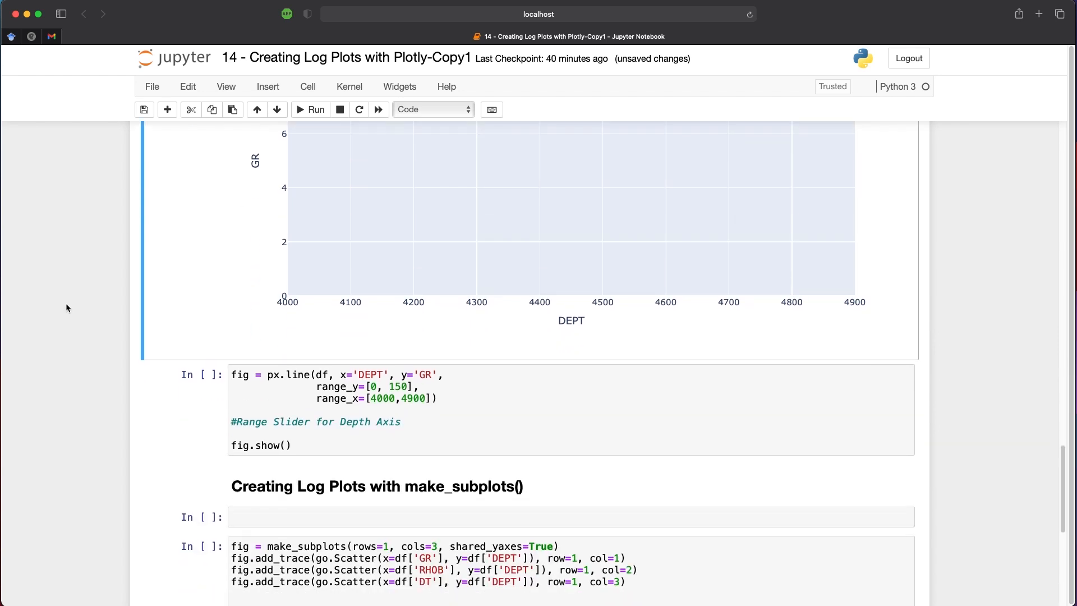
- Add fig.update_xaxes(rangeslider_visible=True) under the Range Slider for Depth Axis comment
scroll(down, 3)
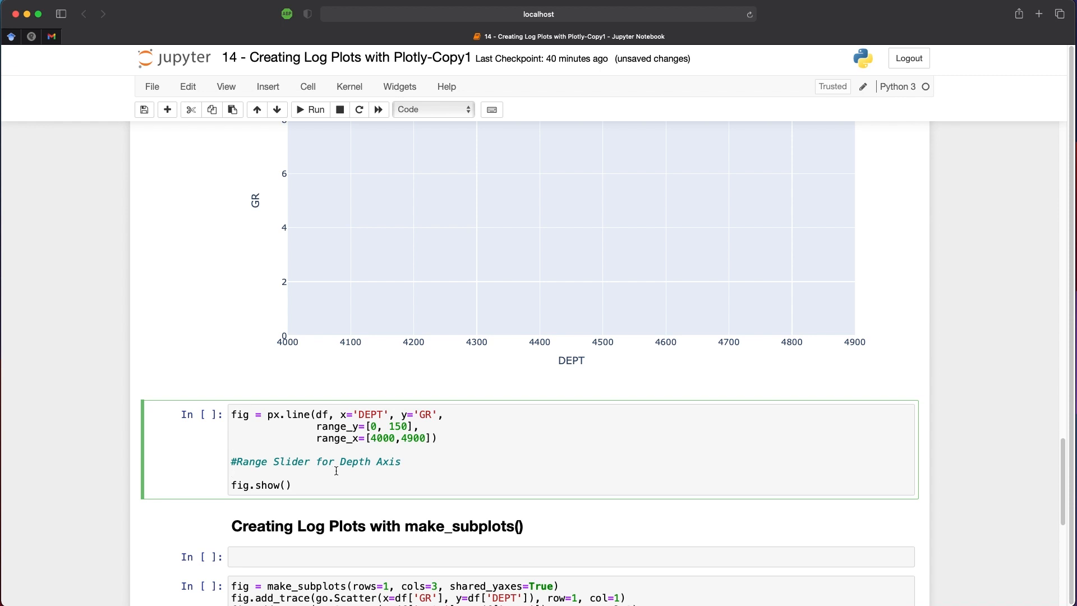
text(fig)
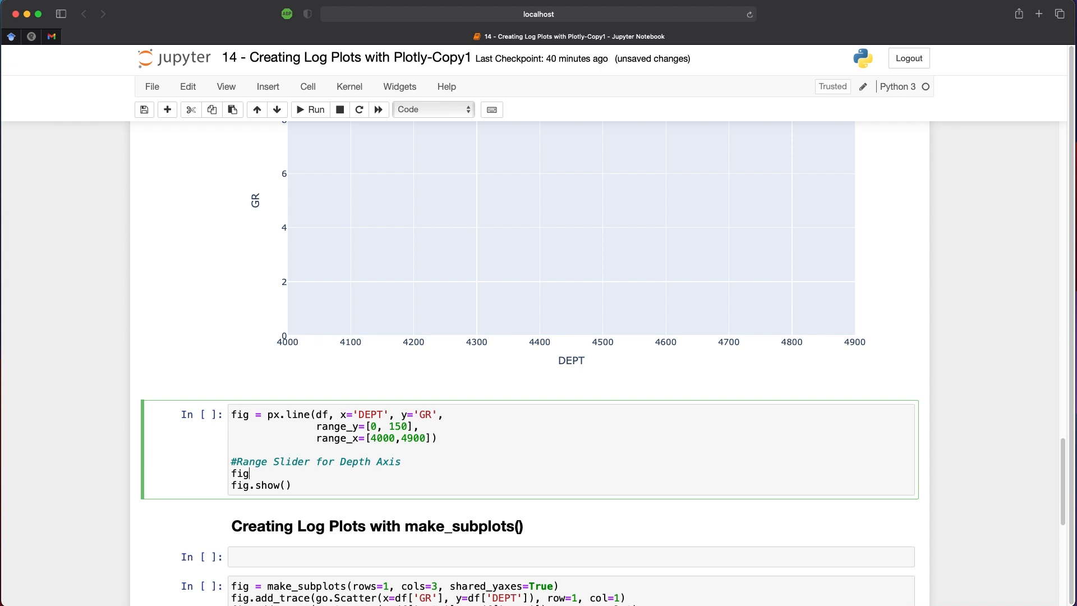
text(.update)
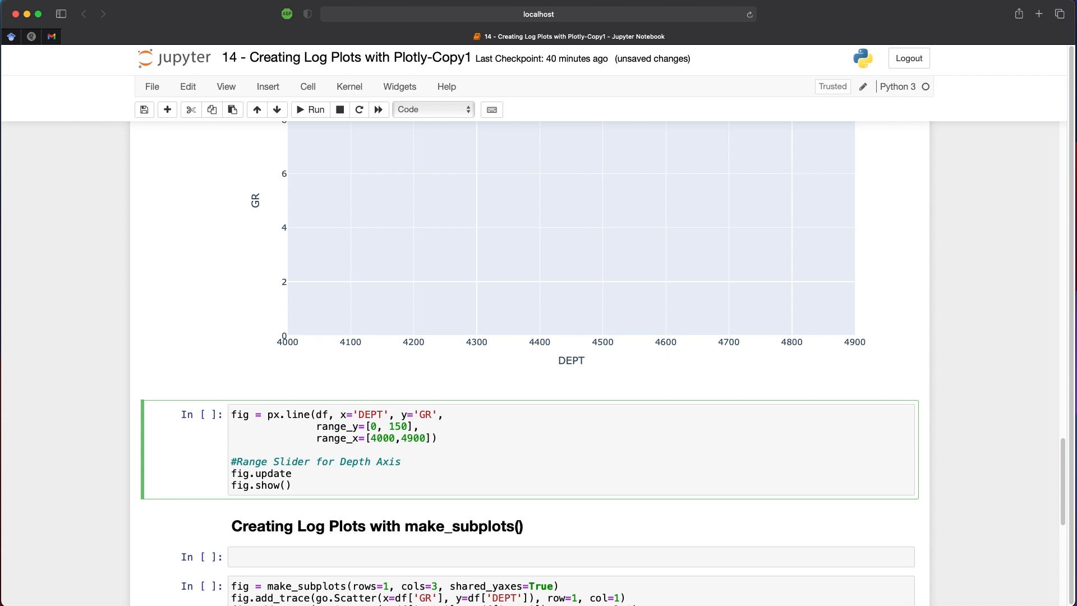
text(_xaxes()
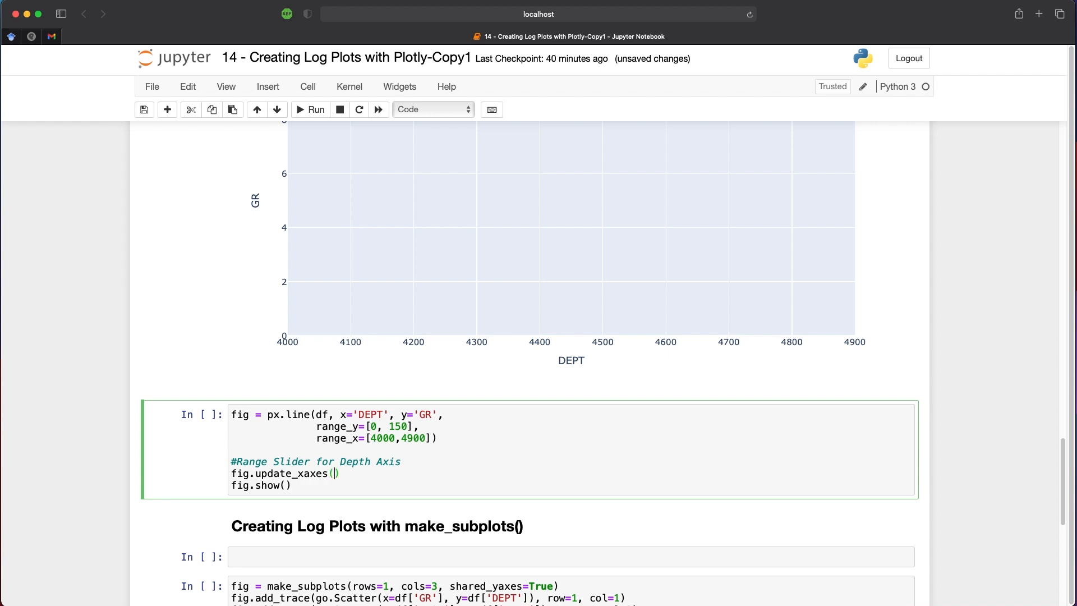
text(rangeslider_visible=)
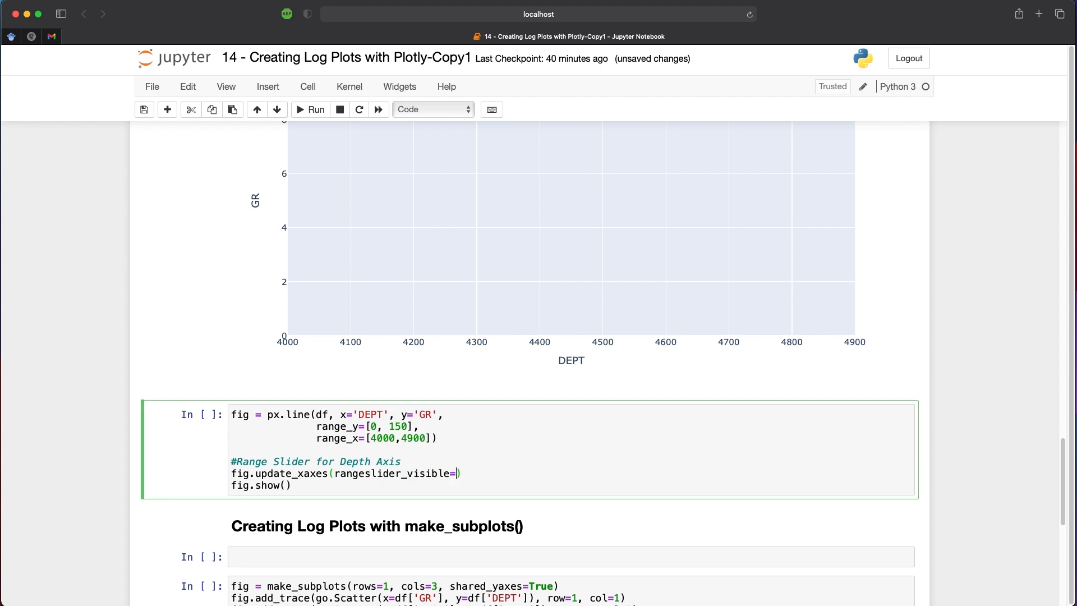
text(True)
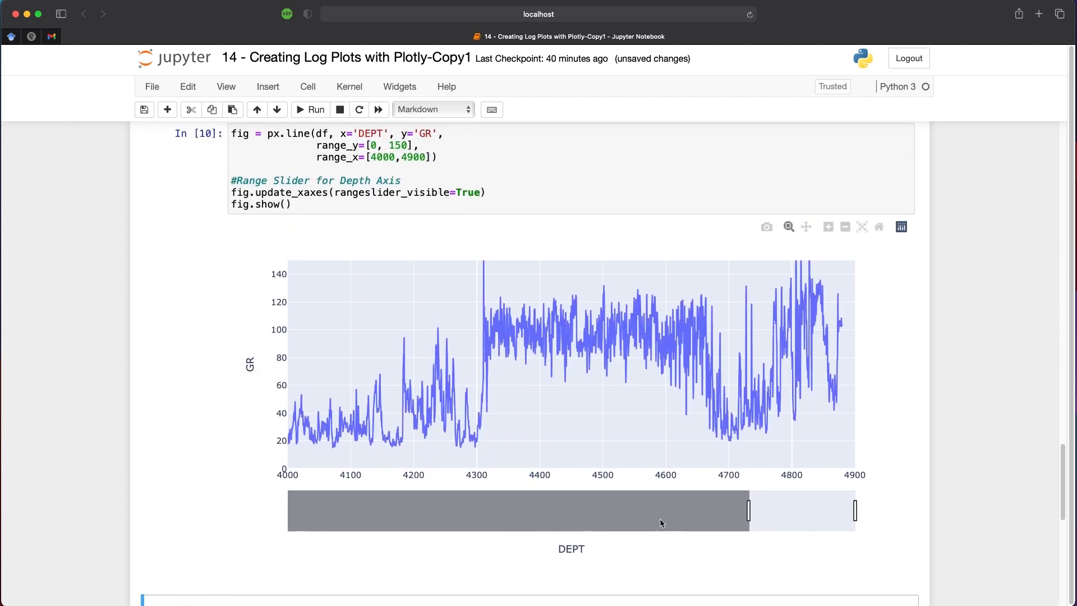
mouse_move(767, 511)
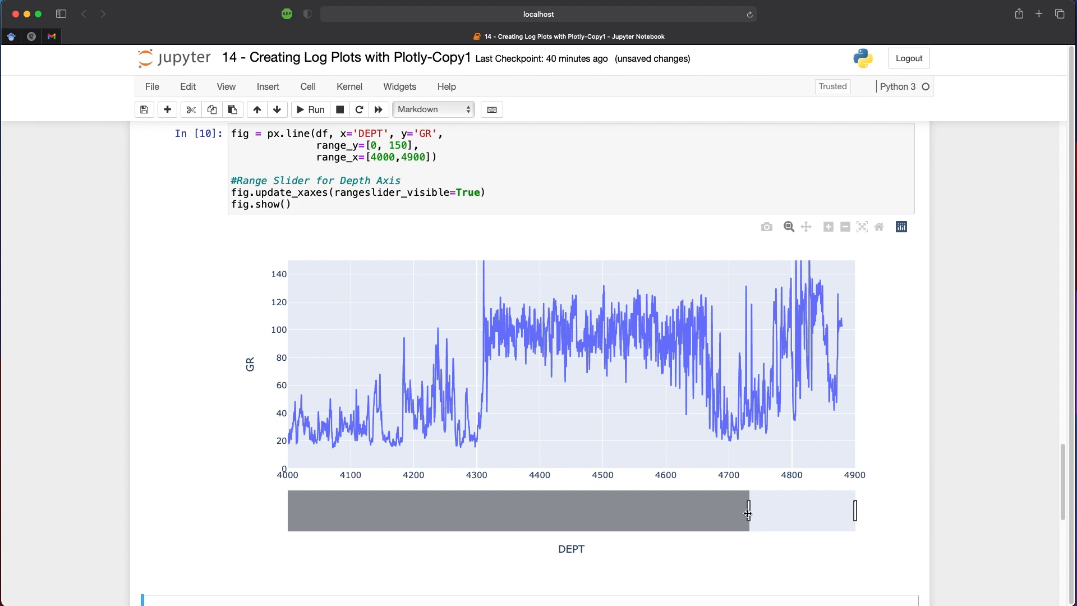
- Drag the range slider handles to shift the displayed depth window, widening it to about 2750–4900
drag(747, 511, 601, 510)
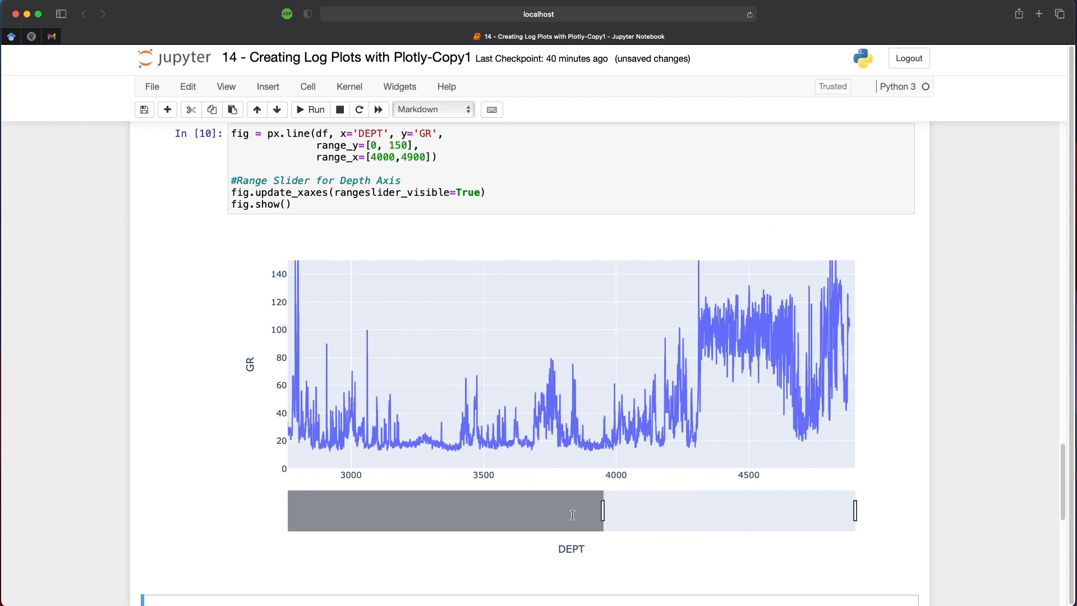
drag(602, 510, 499, 510)
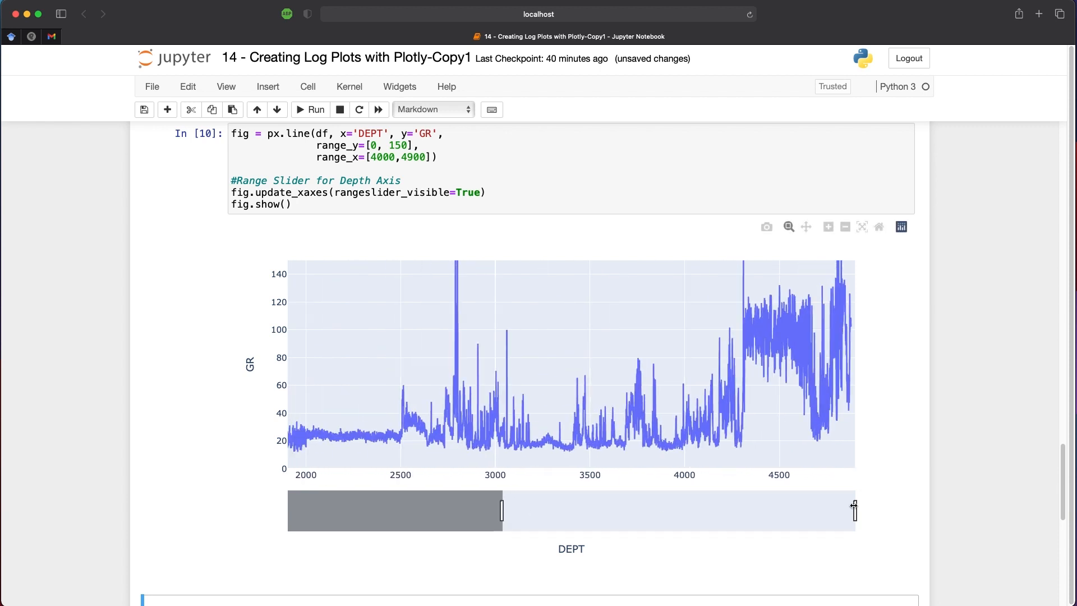
drag(854, 510, 657, 516)
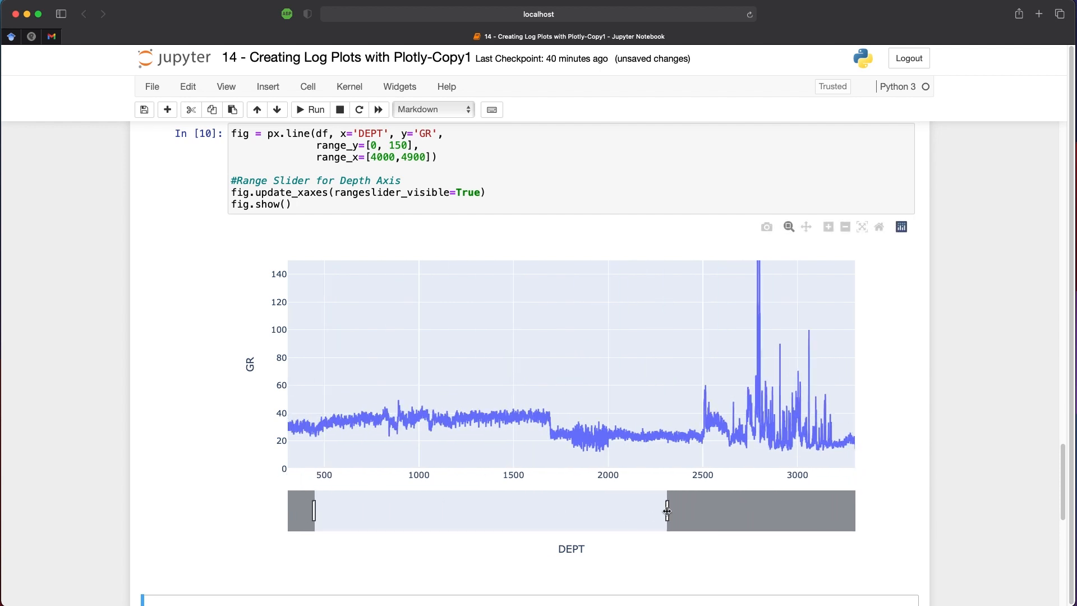
drag(666, 511, 455, 510)
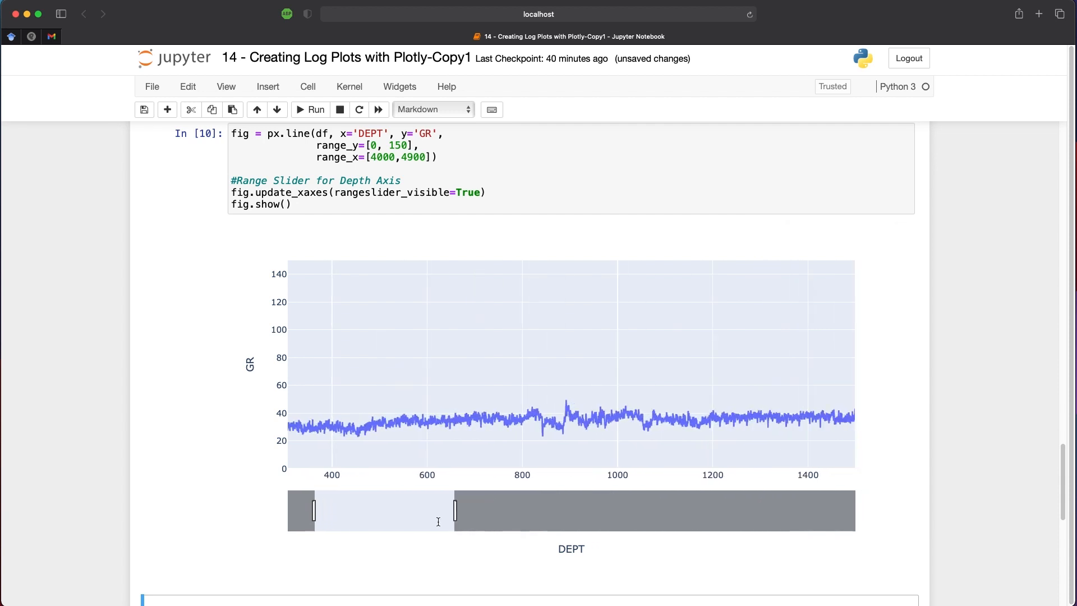
drag(453, 511, 526, 511)
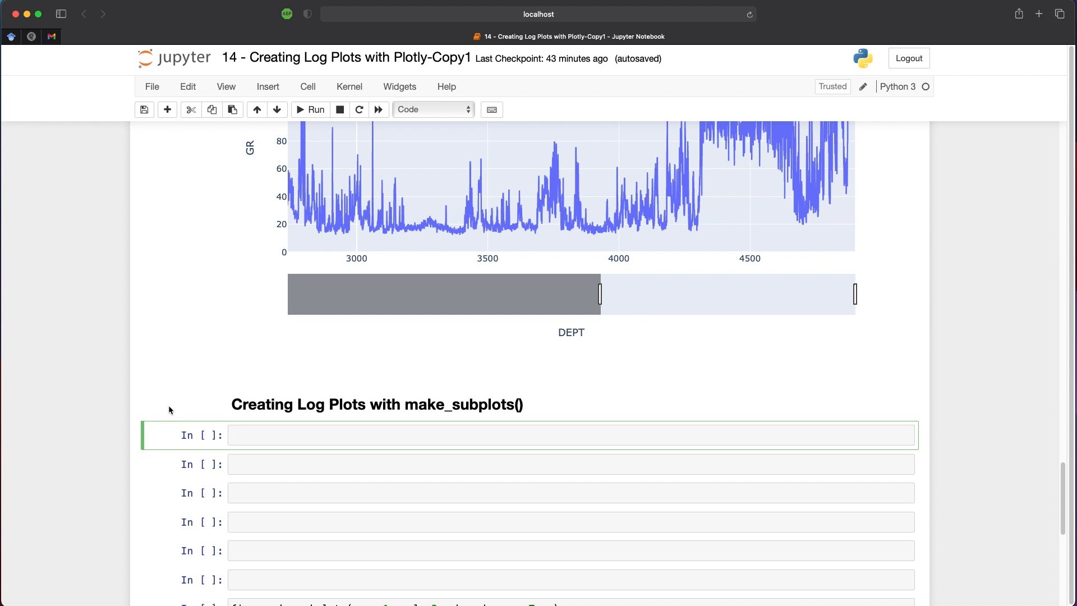
- Write fig = make_subplots(rows=1, cols=3) with fig.show() to display three empty panels
click(256, 435)
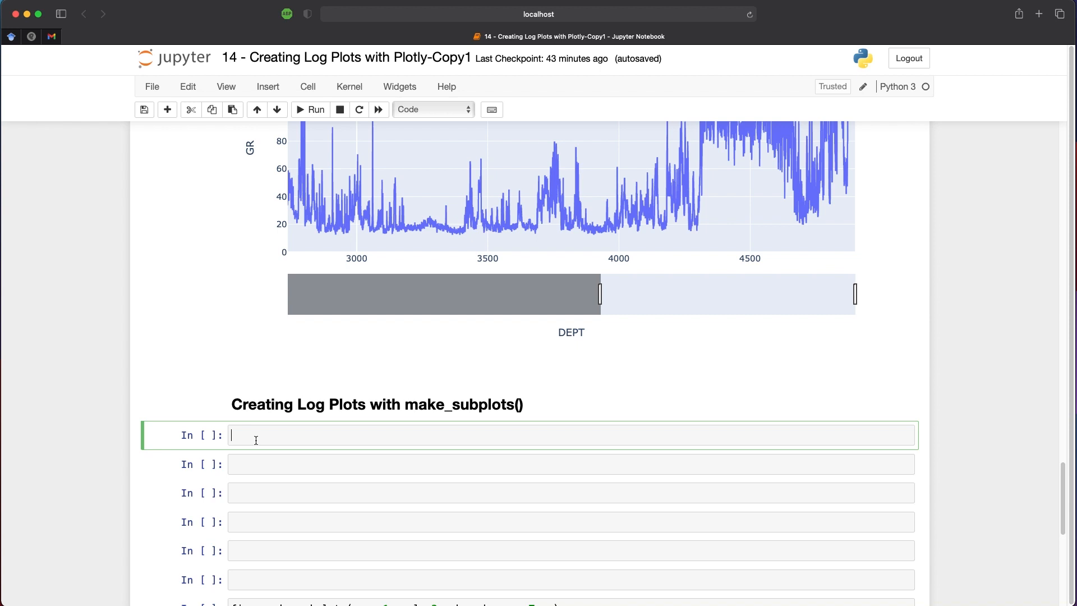
text(fig)
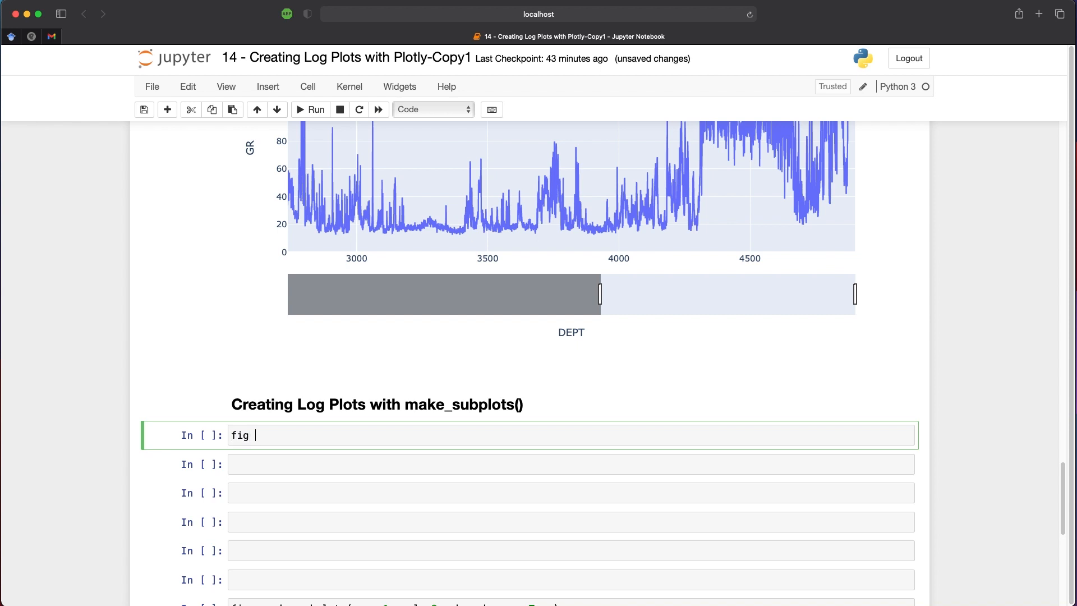
text(= make_su)
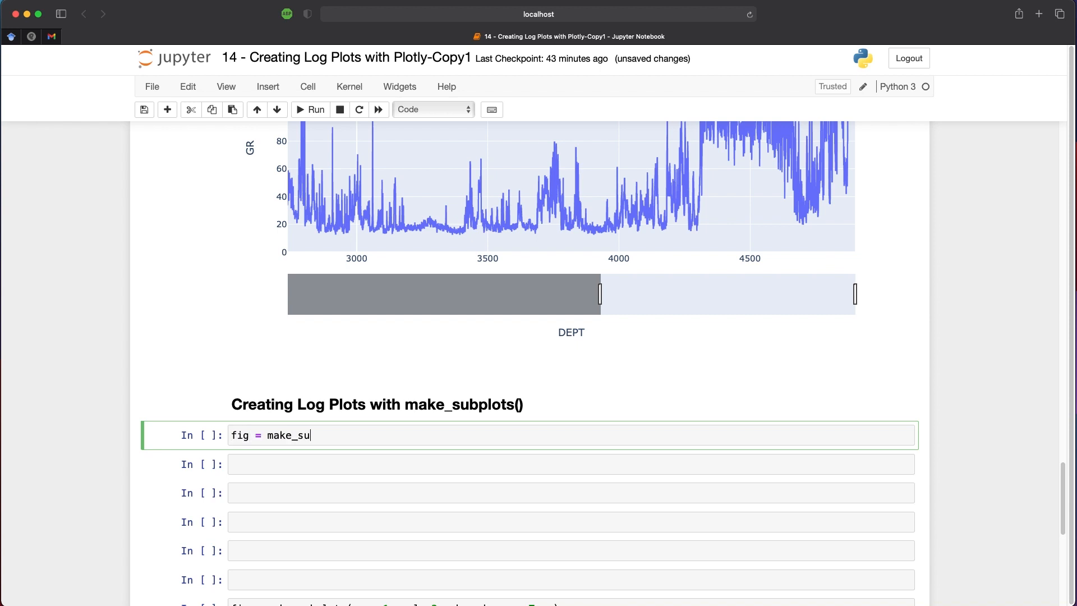
text(bplots)
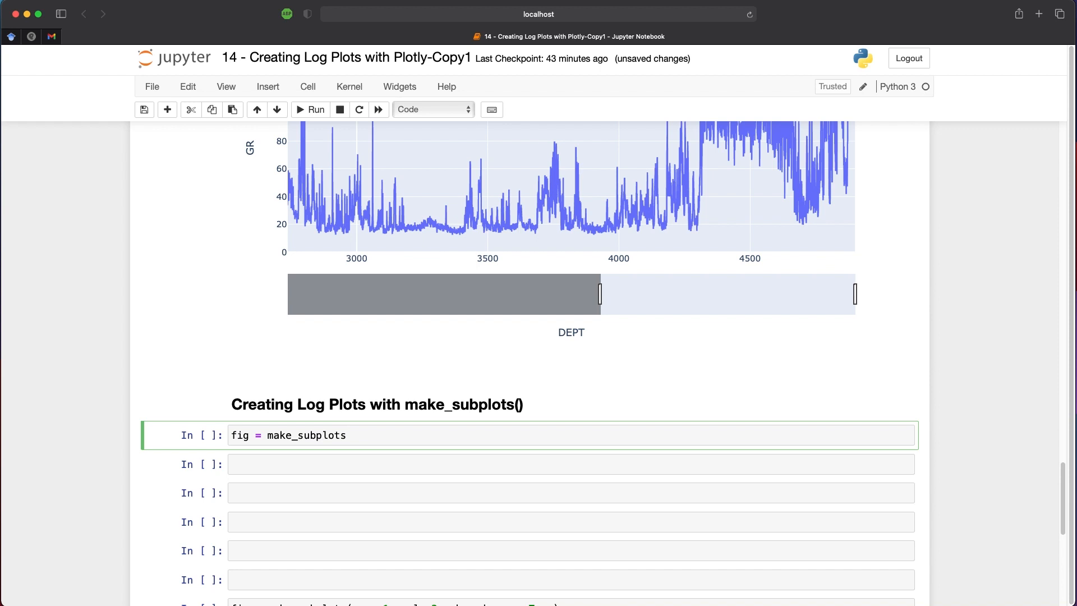
text(())
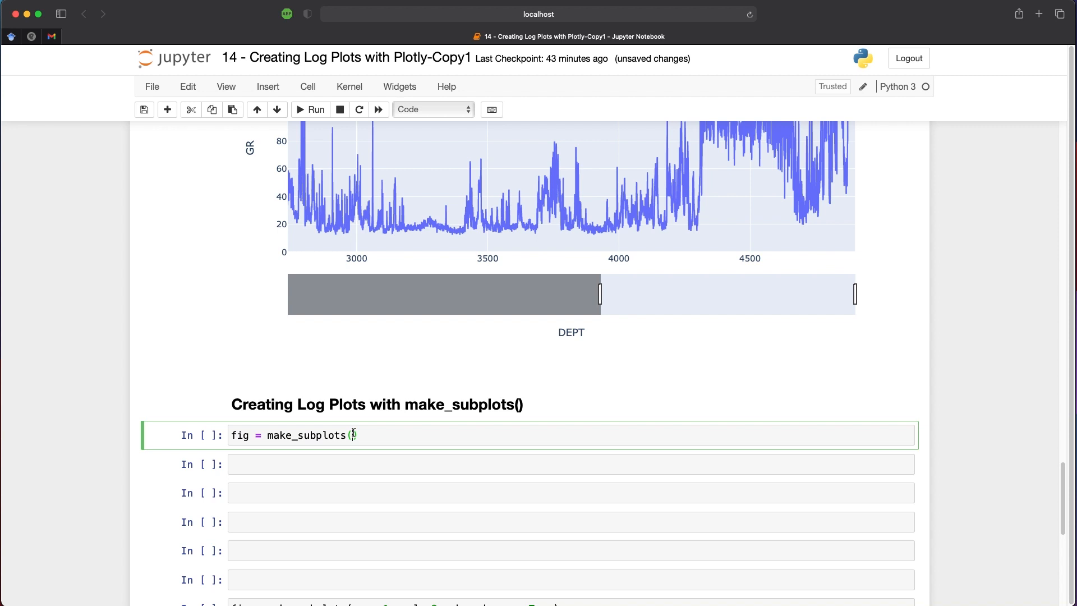
text(rows=)
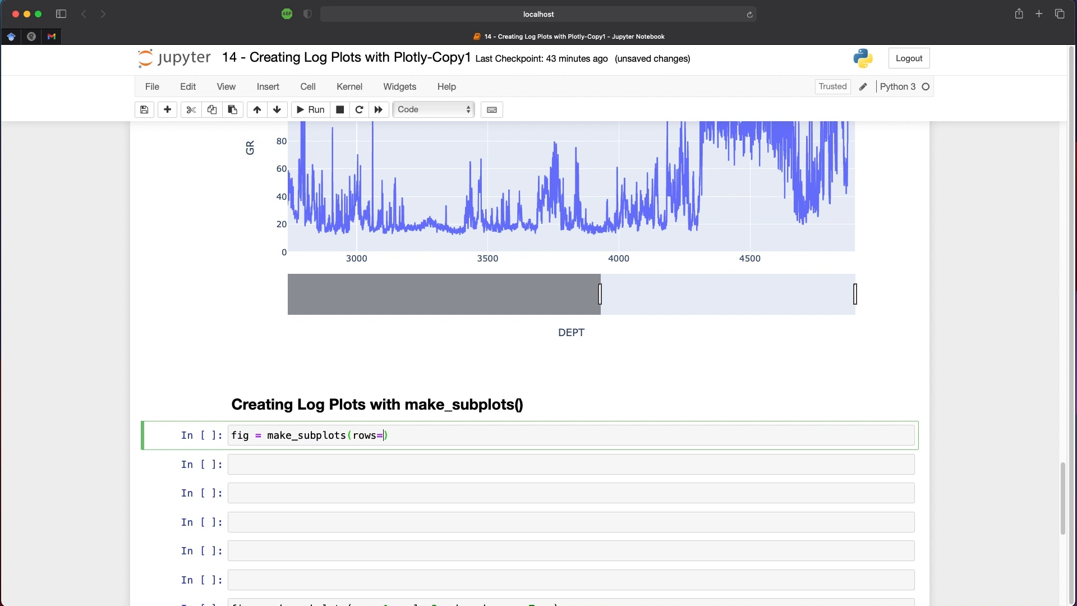
text(1,)
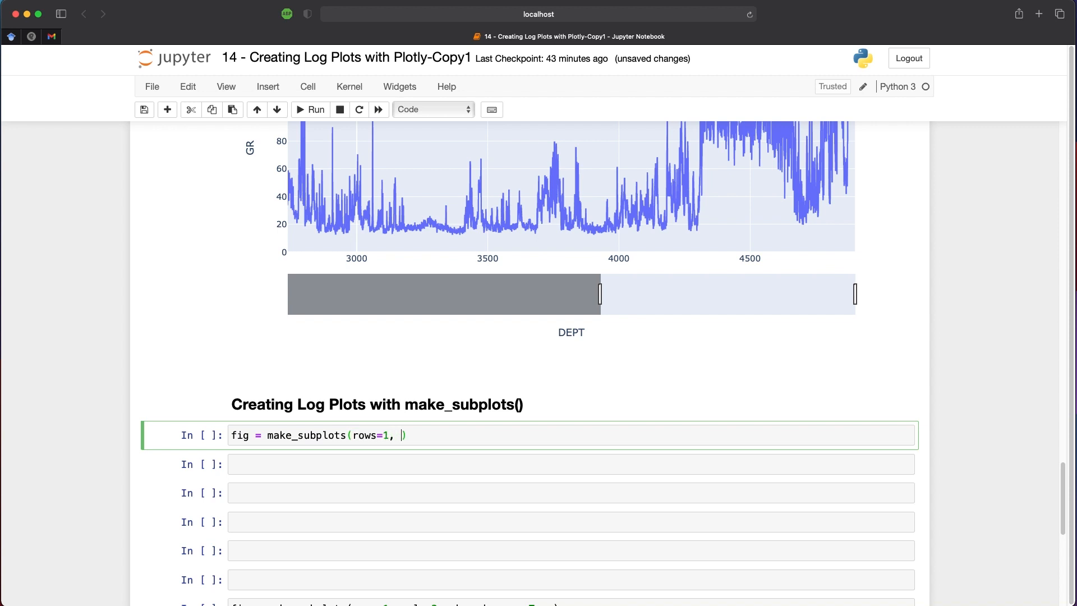
text(cols)
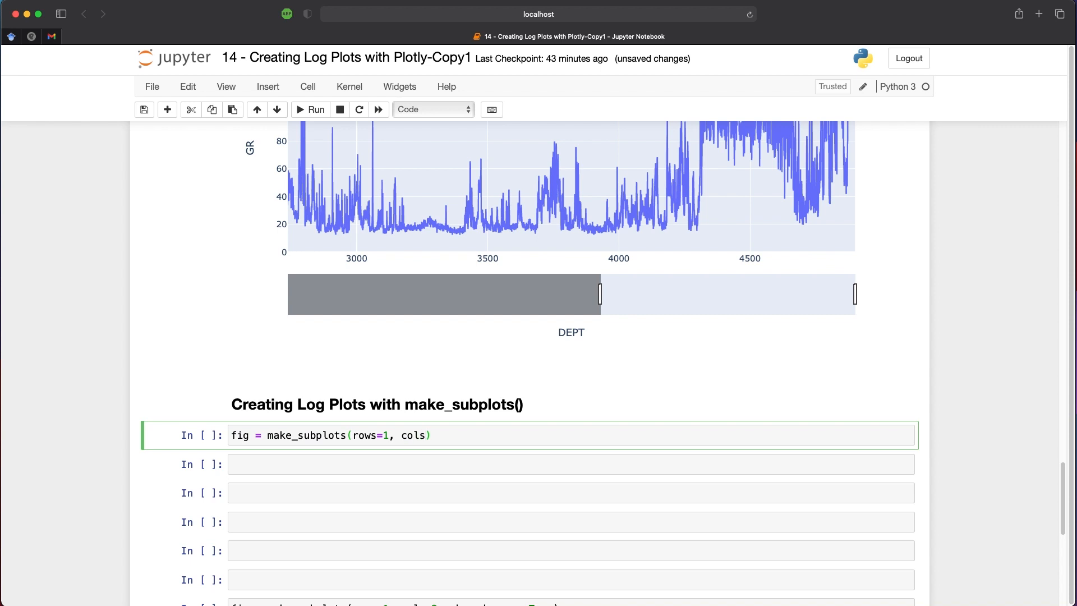
text(=3)
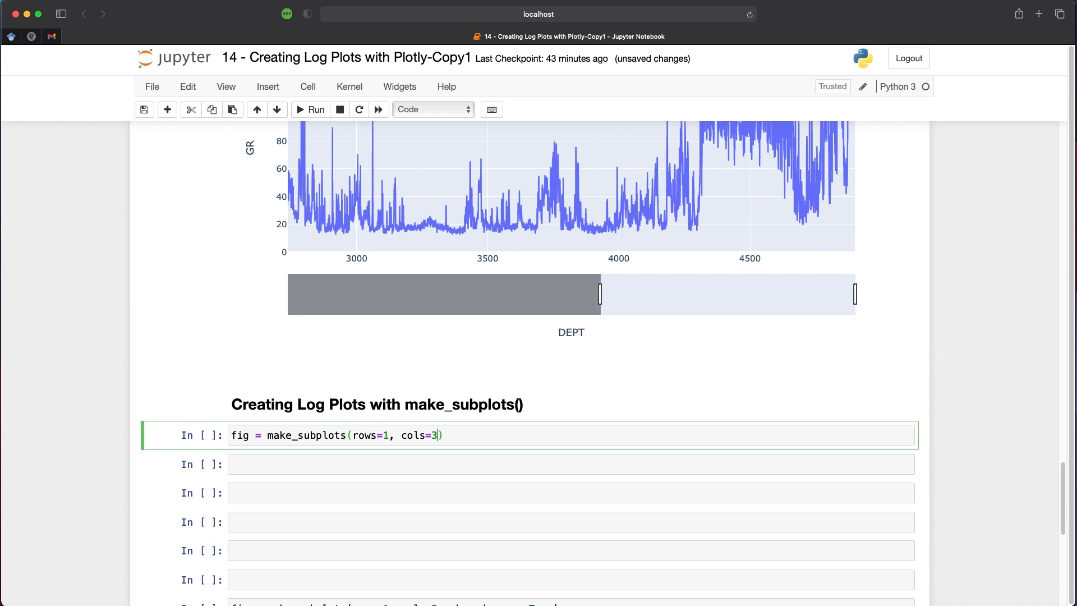
text(fig.show()
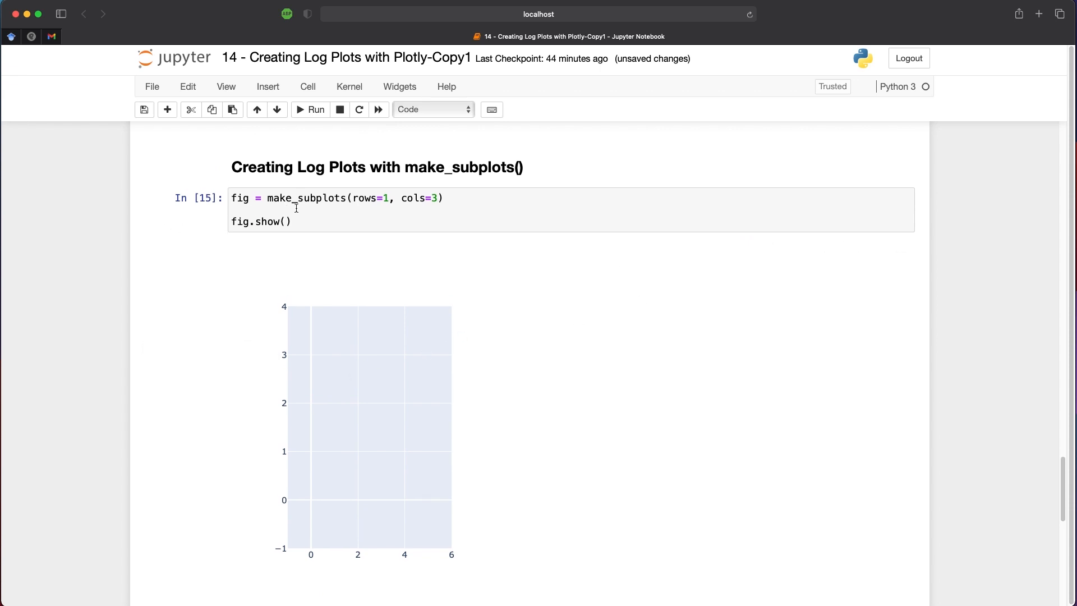
mouse_move(327, 210)
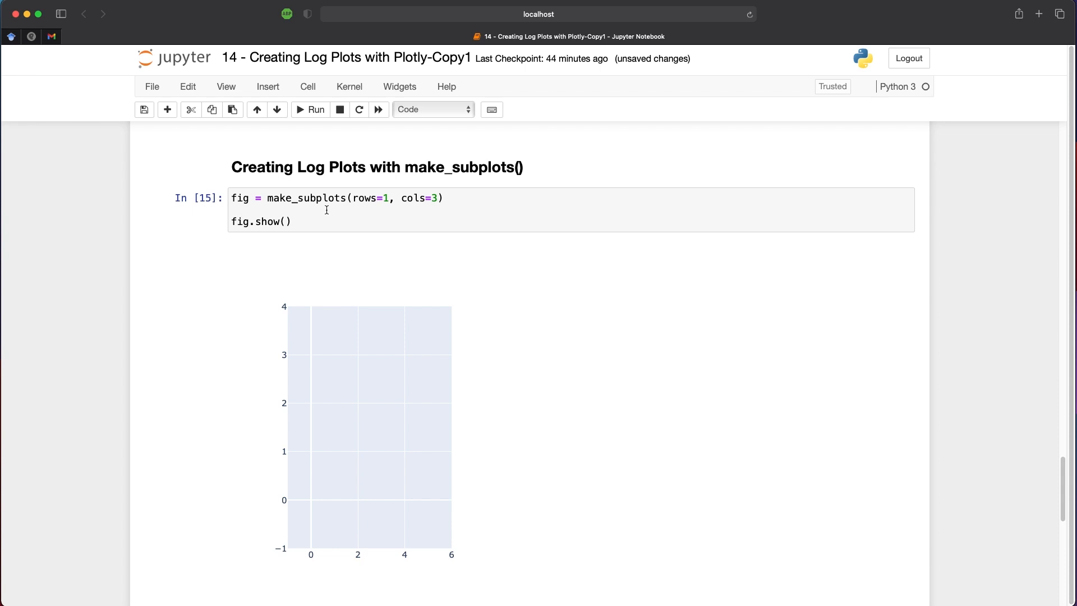
- Start a fig.add_trace(go.Scatter(...)) call with x set to df['GR']
text(fig)
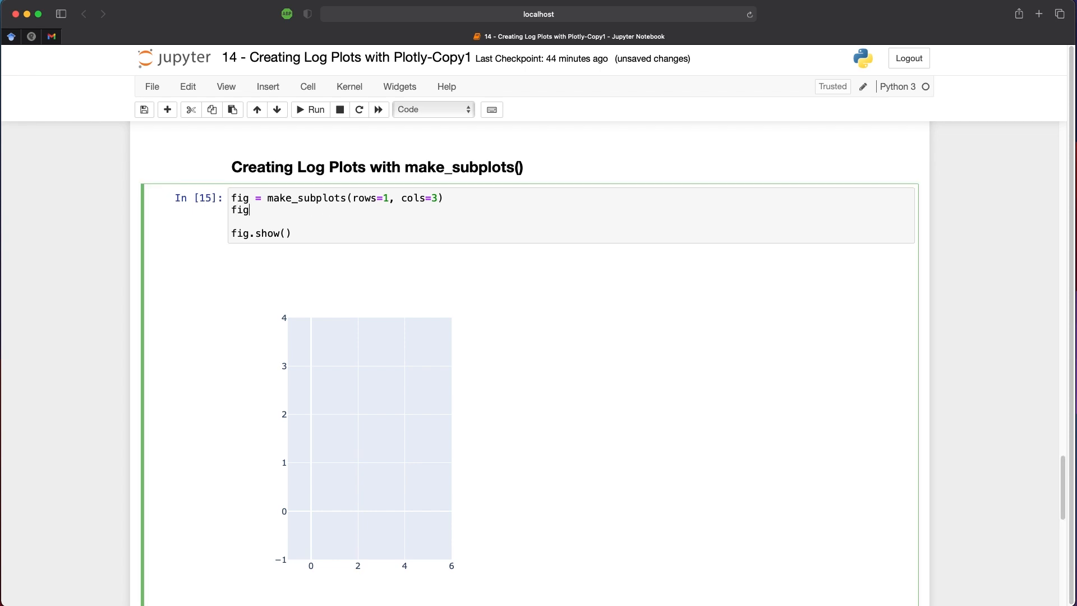
text(.add_tr)
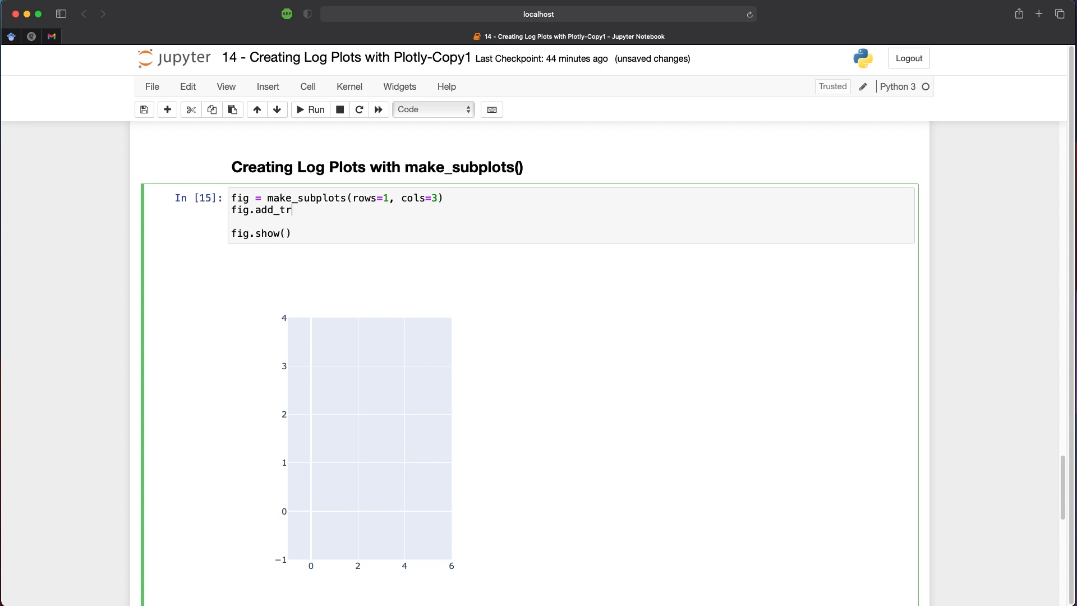
text(ace())
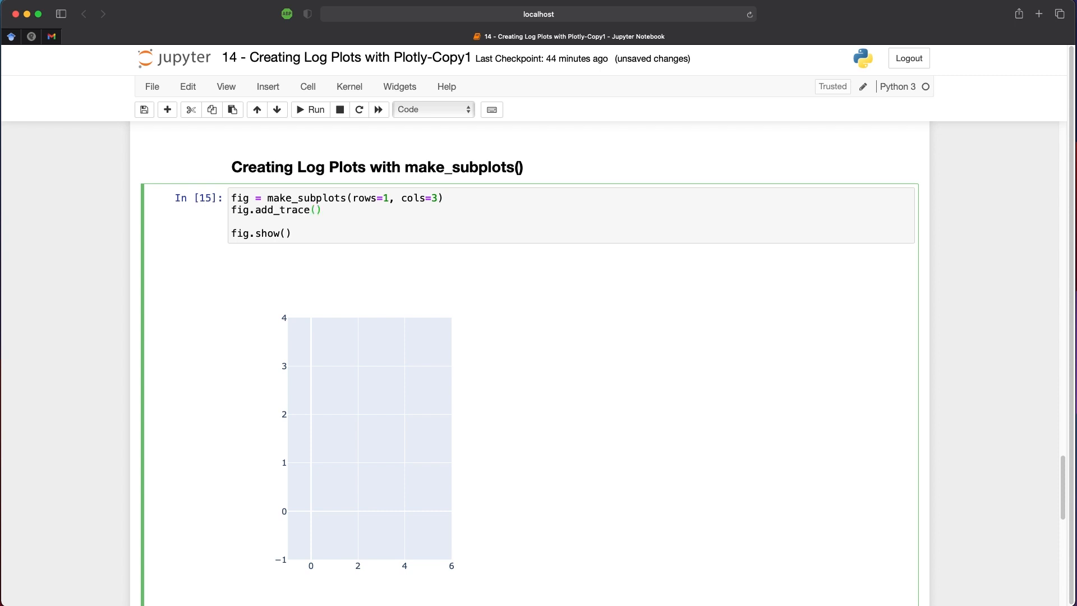
click(315, 210)
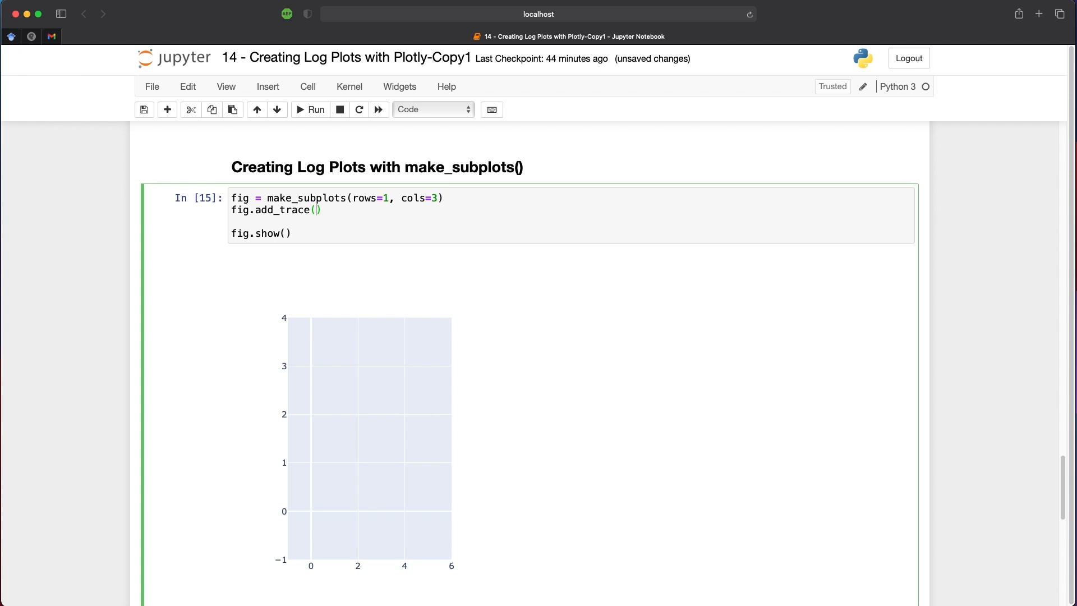
text(go.Sc)
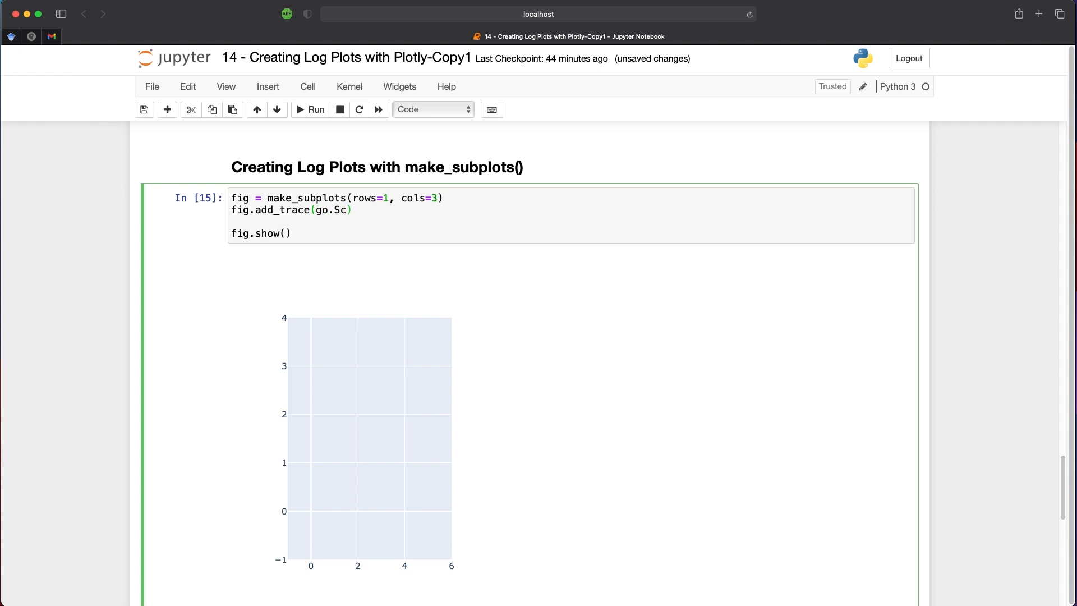
text(atter)
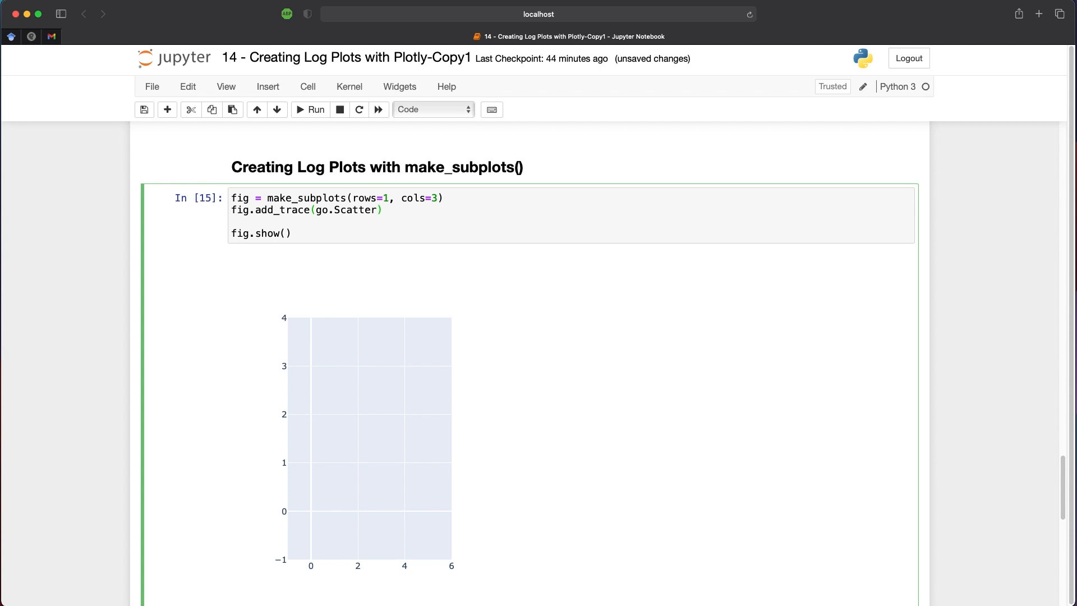
text(x=)
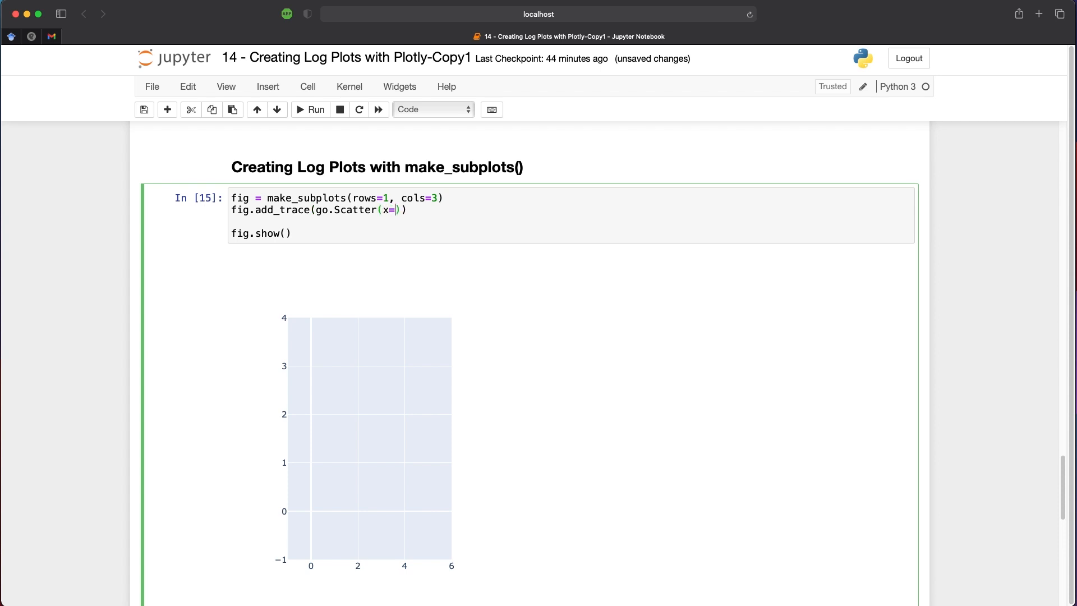
text(df[''])
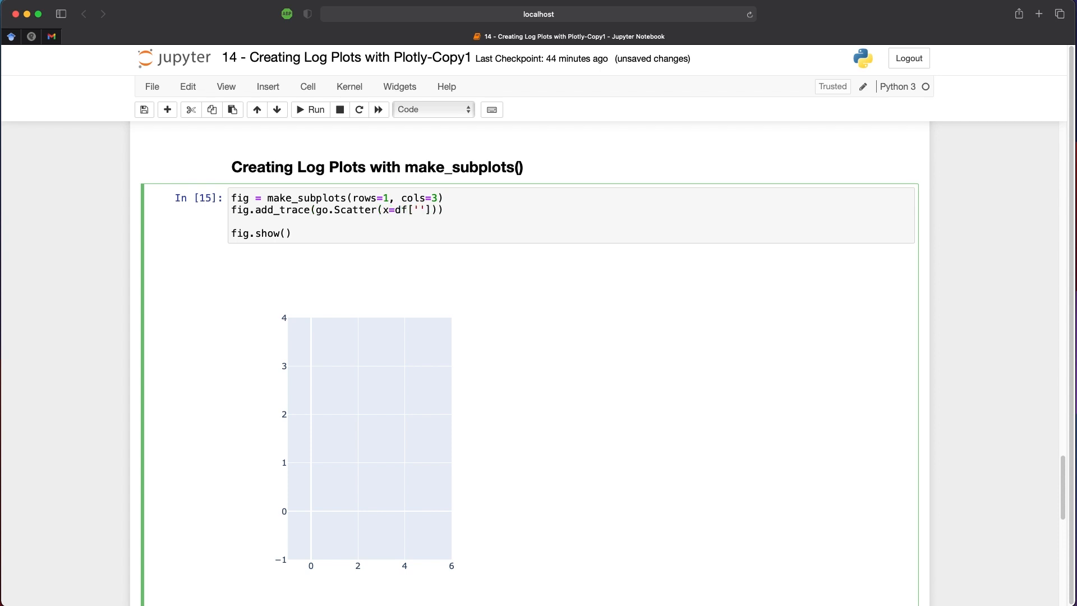
text(GR)
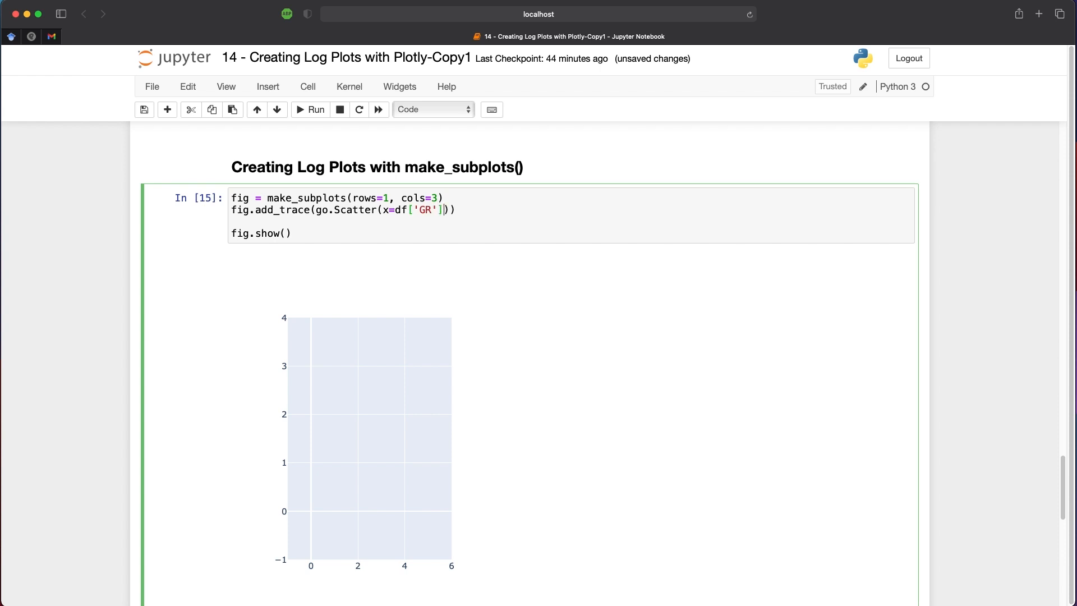
- Set y to df['DEPT'] at row 1, col 1 and run to draw the GR track
text(, y)
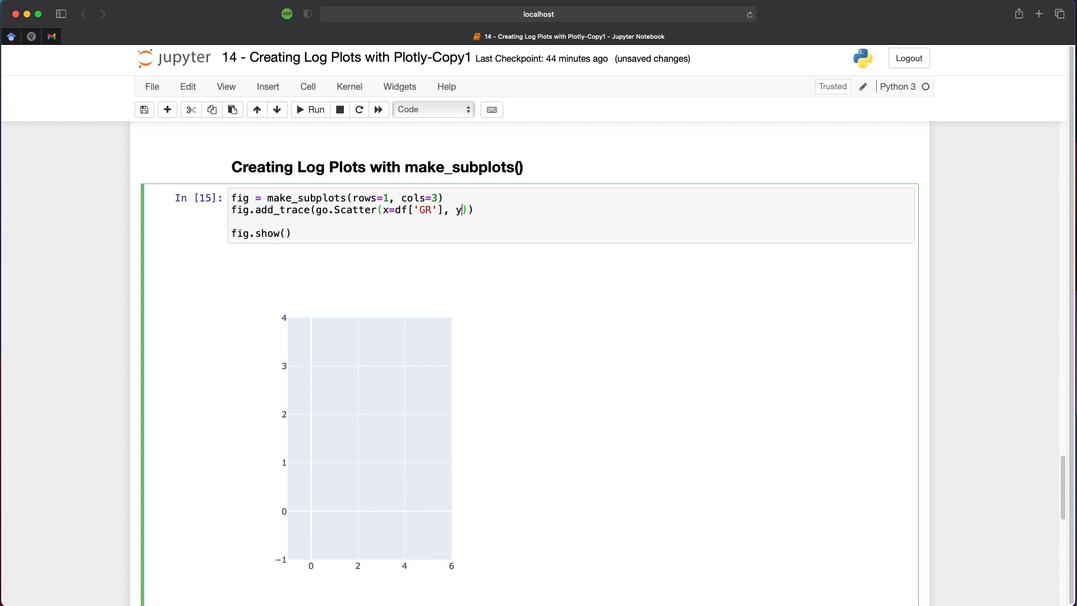
text(=df[])
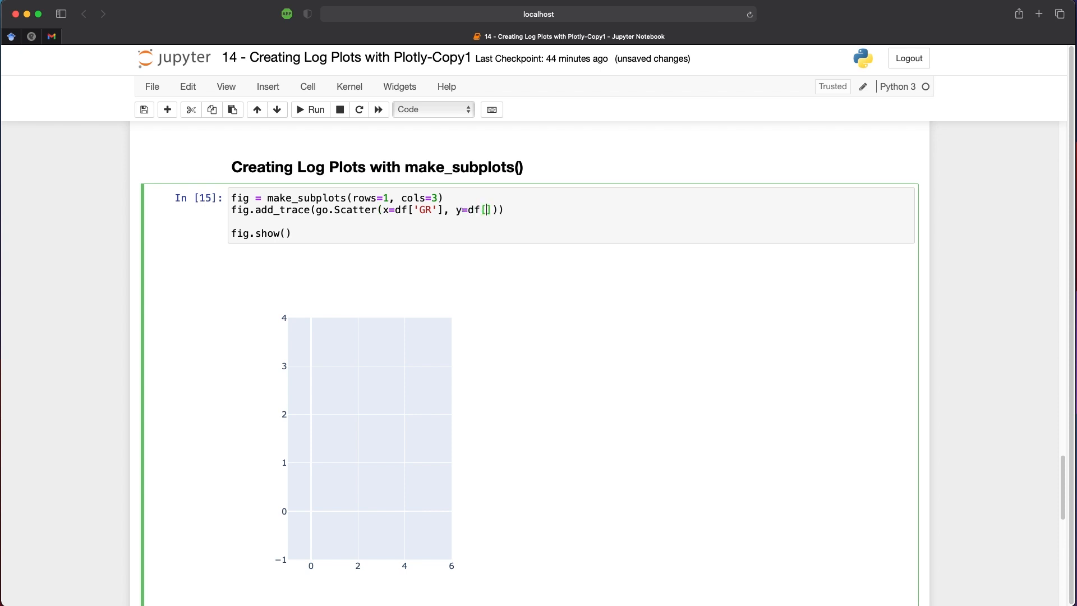
text(')
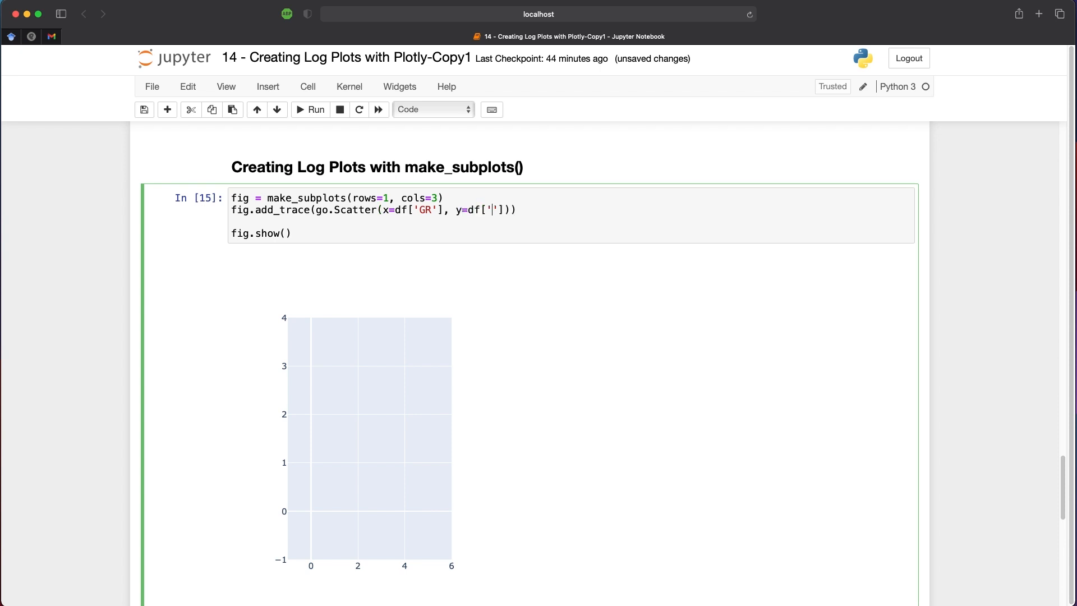
text(DEPT)
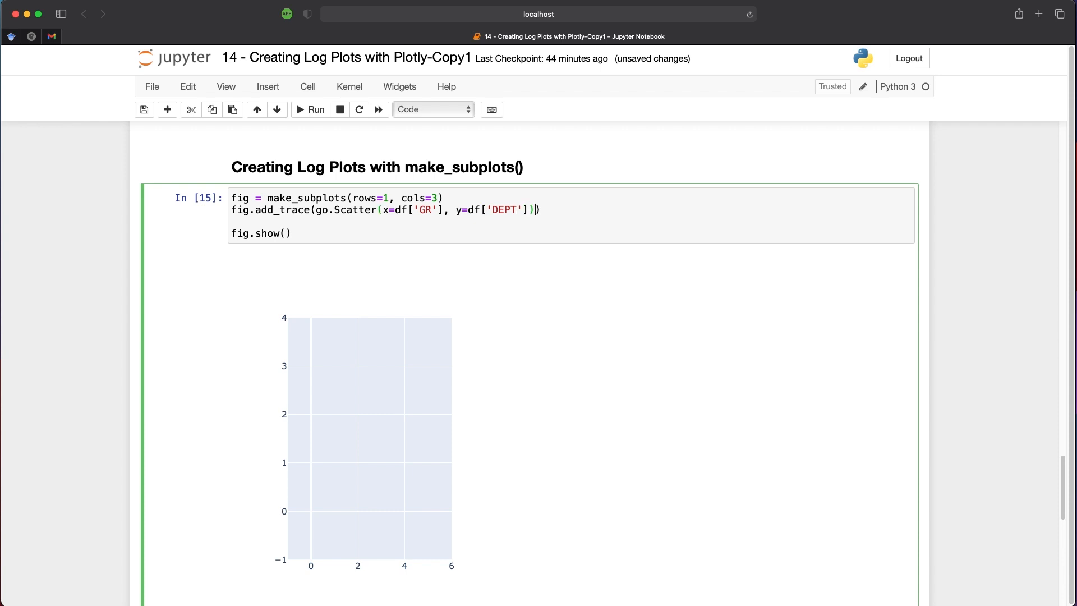
text(,)
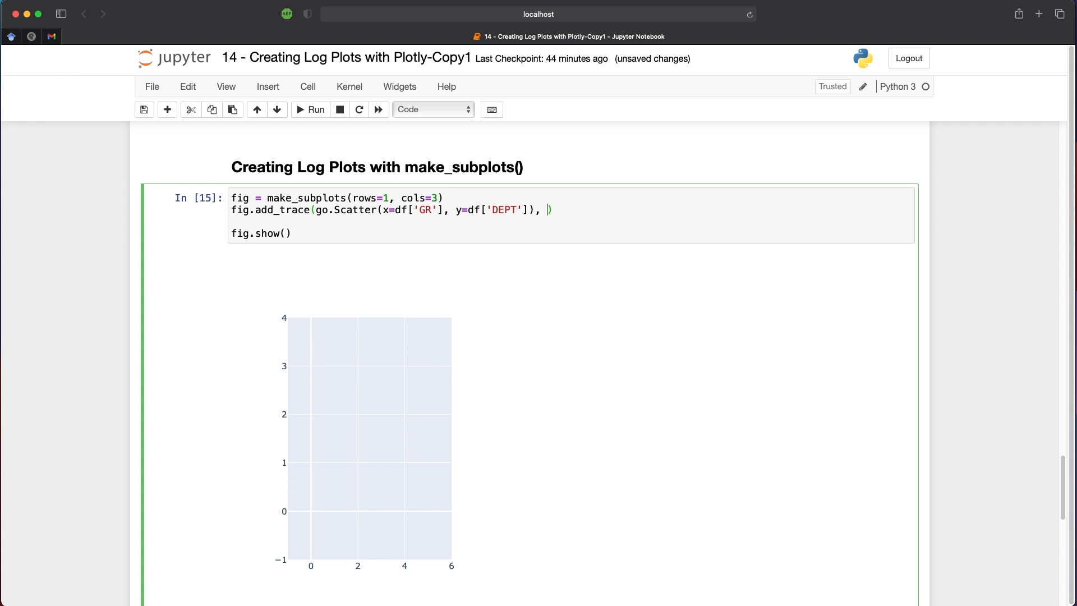
text(row=1)
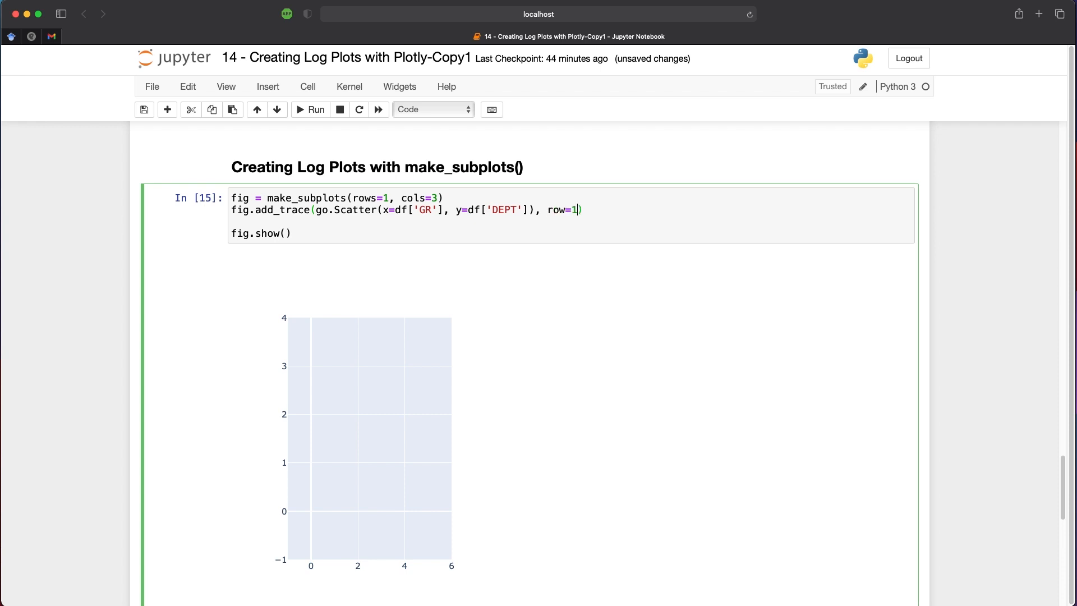
text(, col=1)
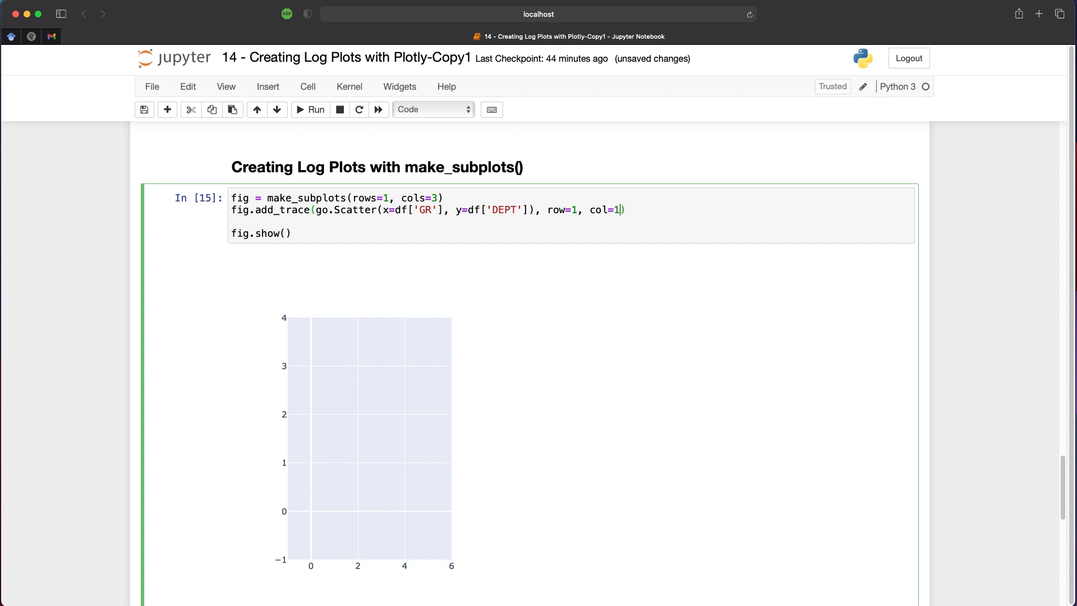
click(309, 110)
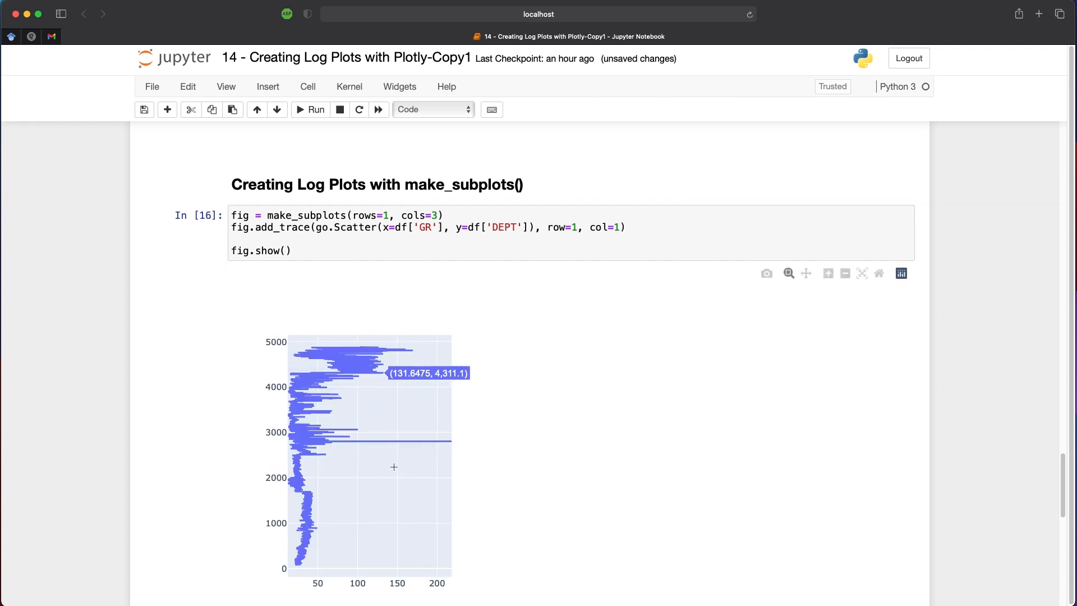
click(657, 227)
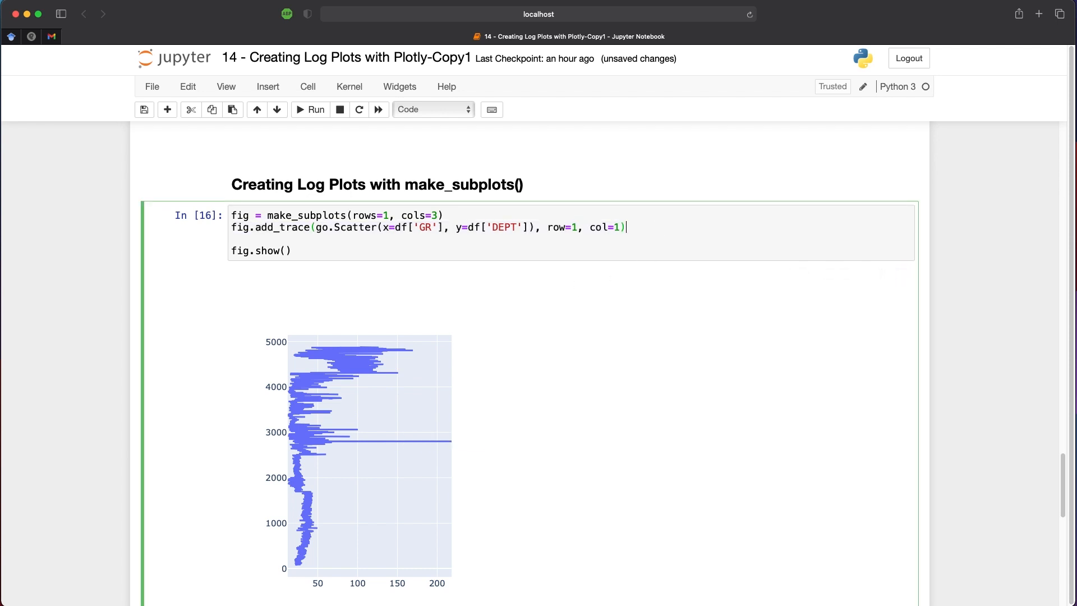
- Duplicate the trace line as RHOB against DEPT in column 2 and run the cell
text(fig.add_trace(go.Scatter(x=df['GR'], y=df['DEPT']), row=1, col=1))
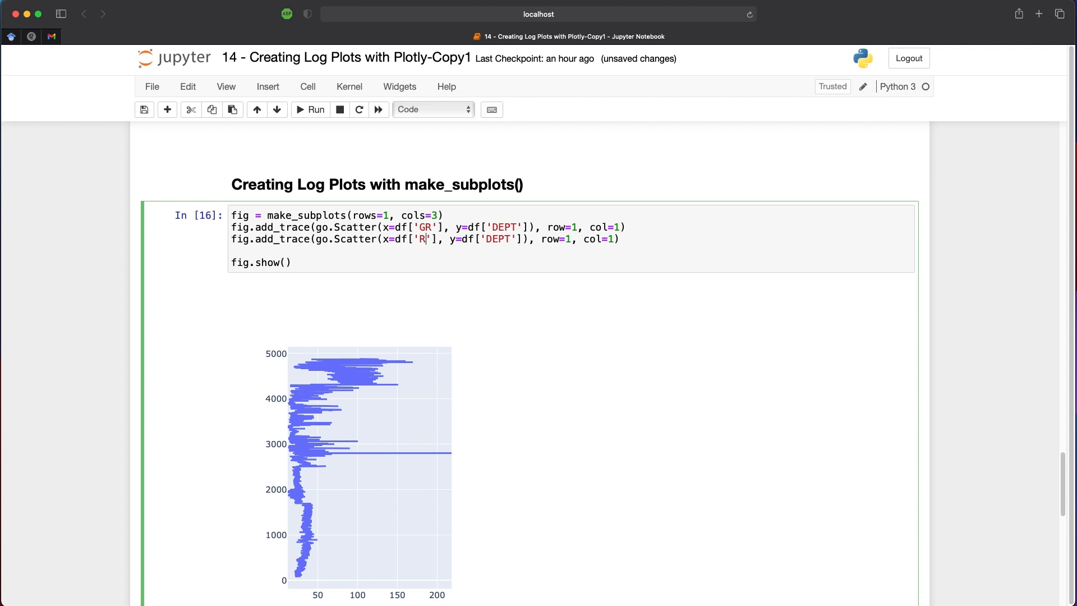
text(HOB)
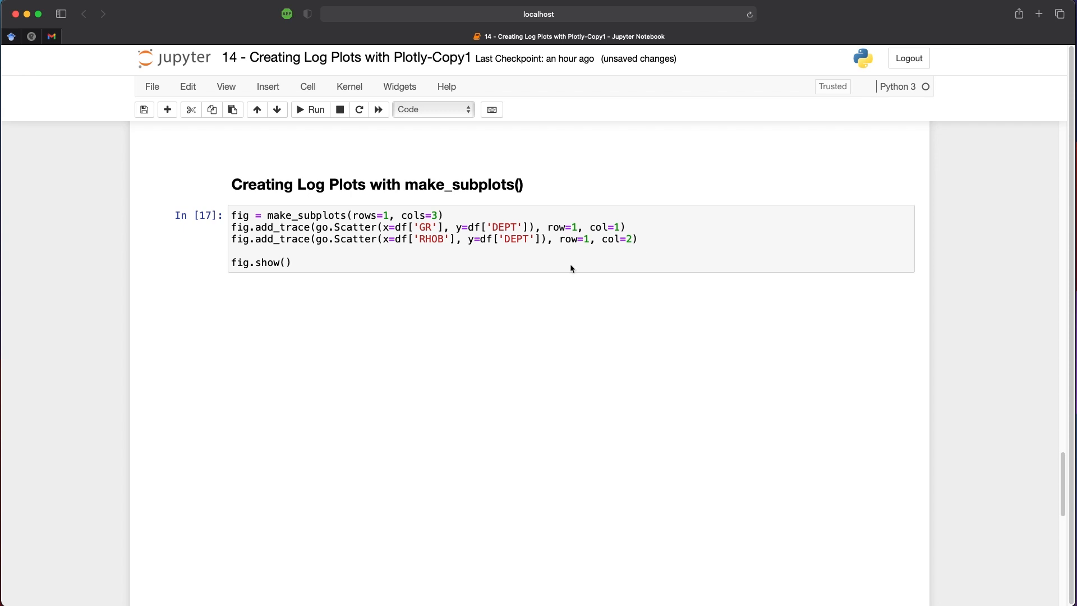
click(310, 110)
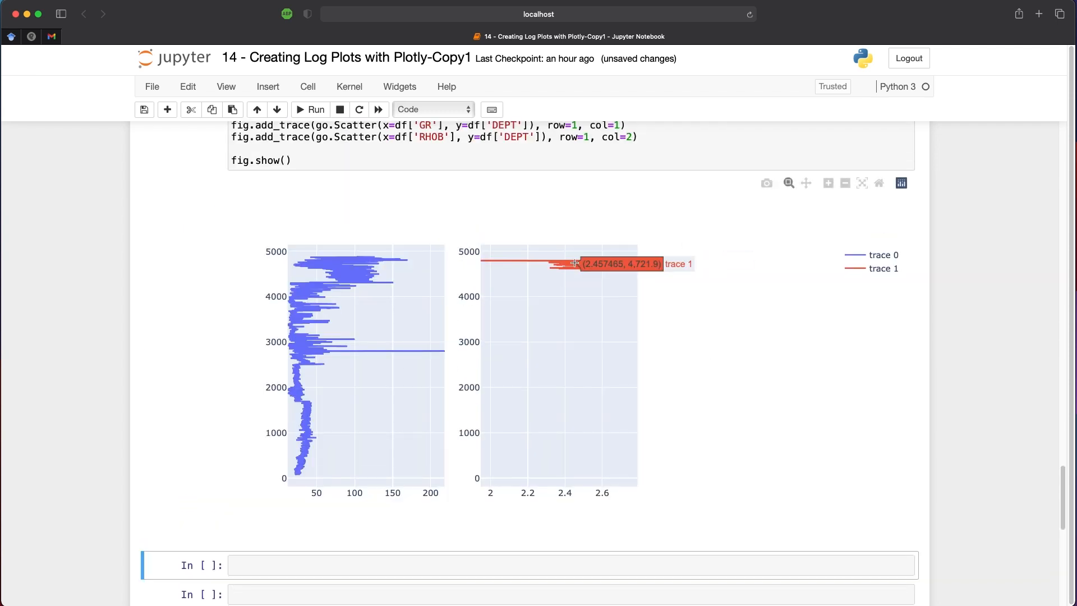
mouse_move(730, 329)
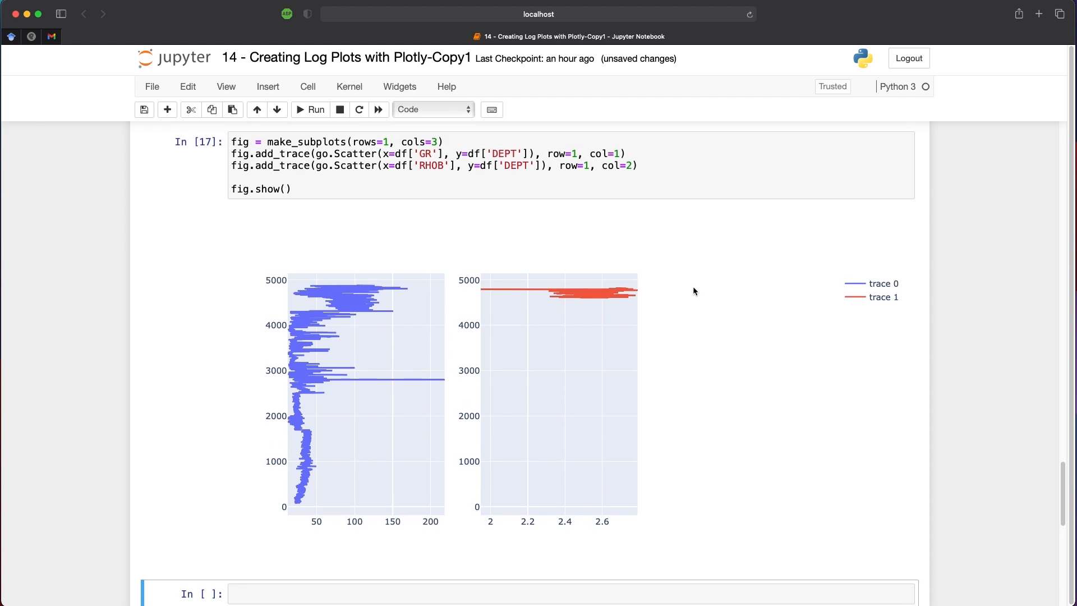
- Paste another add_trace line for the DT track, zoom into deeper depths, and scroll down
text(fig.add_trace(go.Scatter(x=df['GR'], y=df['DEPT']), row=1, col=1))
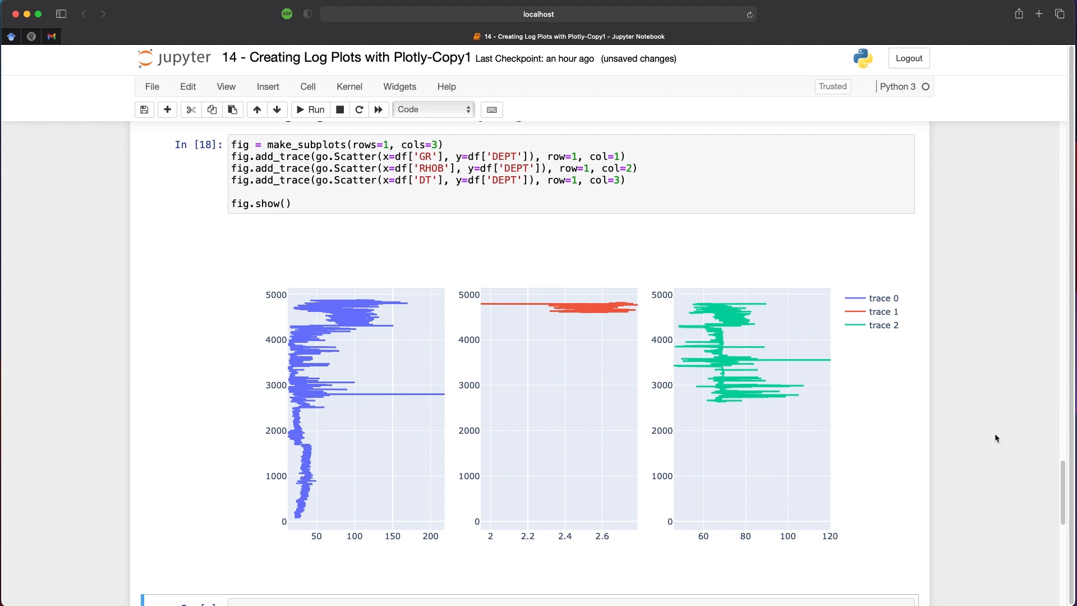
mouse_move(734, 341)
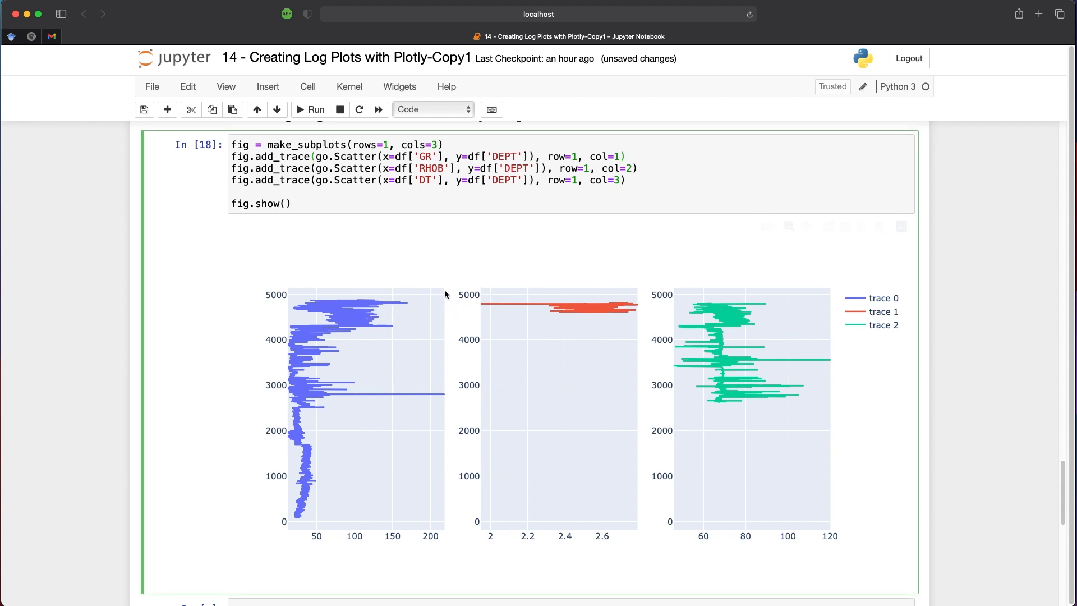
mouse_move(607, 315)
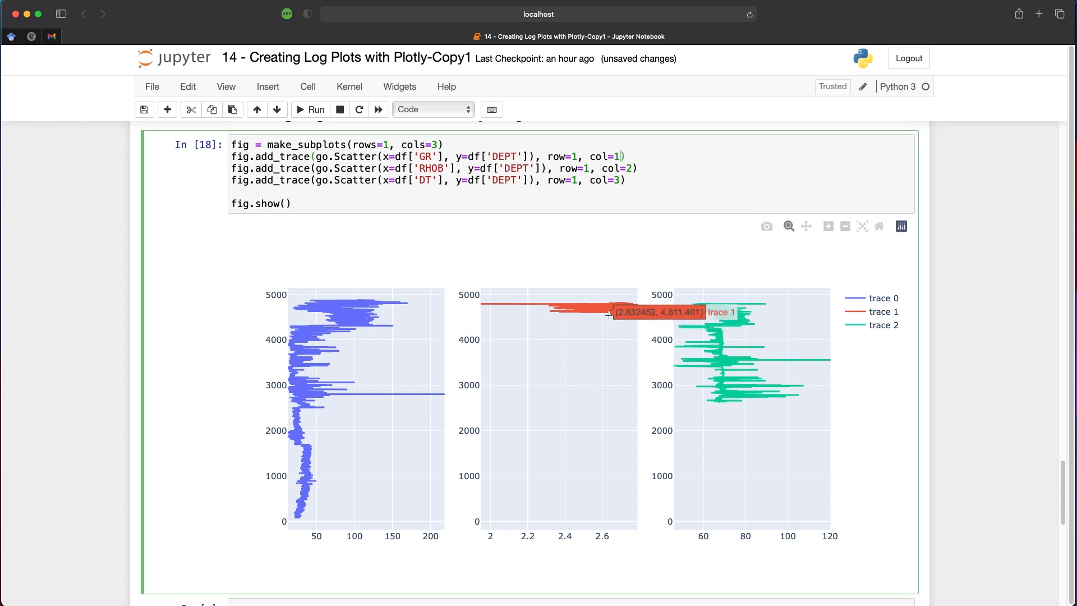
mouse_move(725, 360)
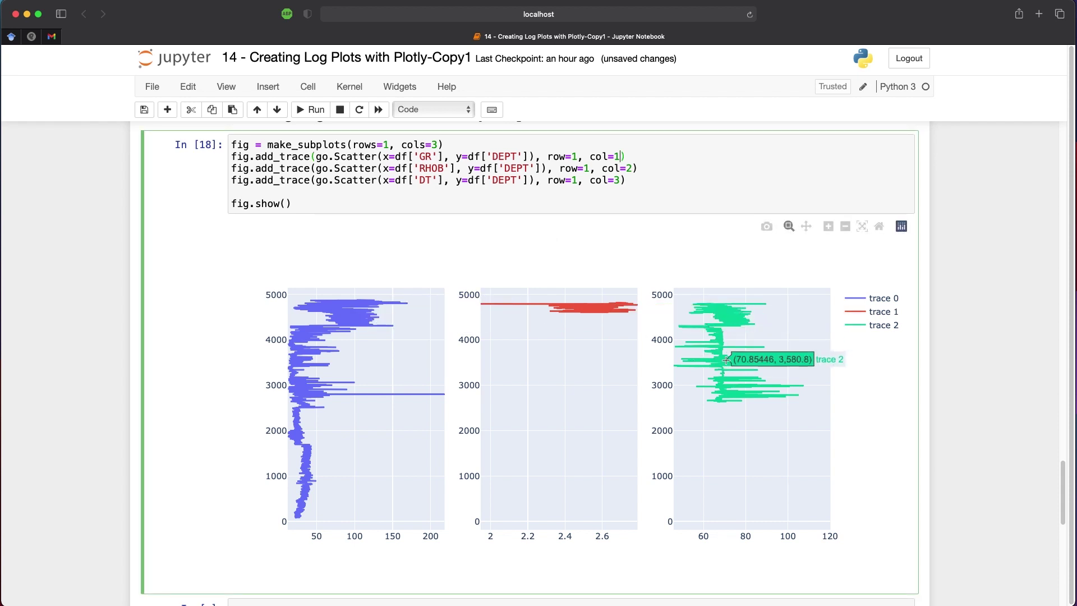
drag(701, 315, 745, 370)
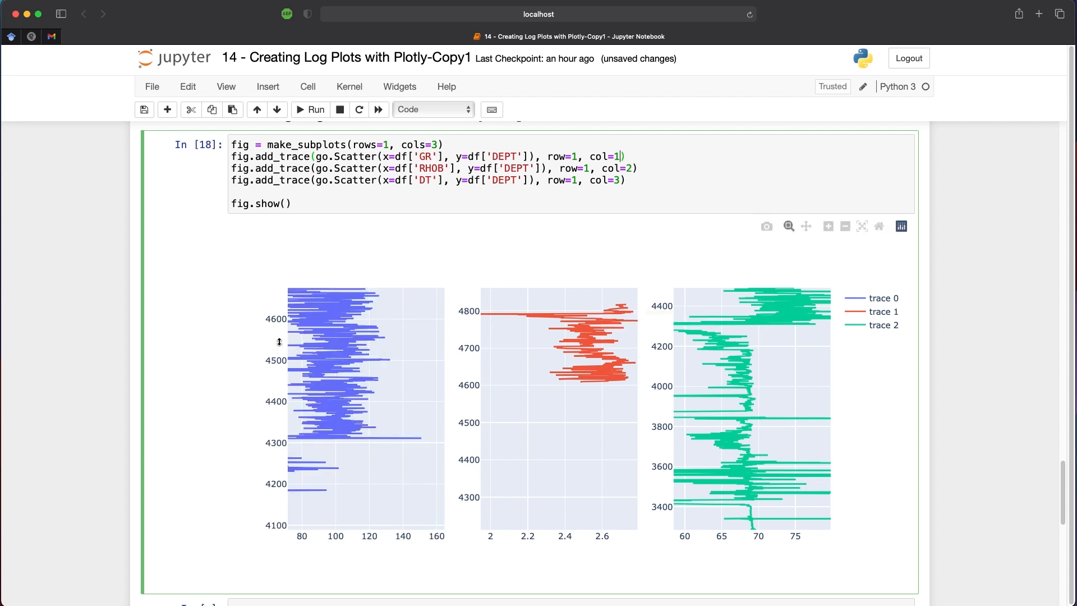
mouse_move(647, 470)
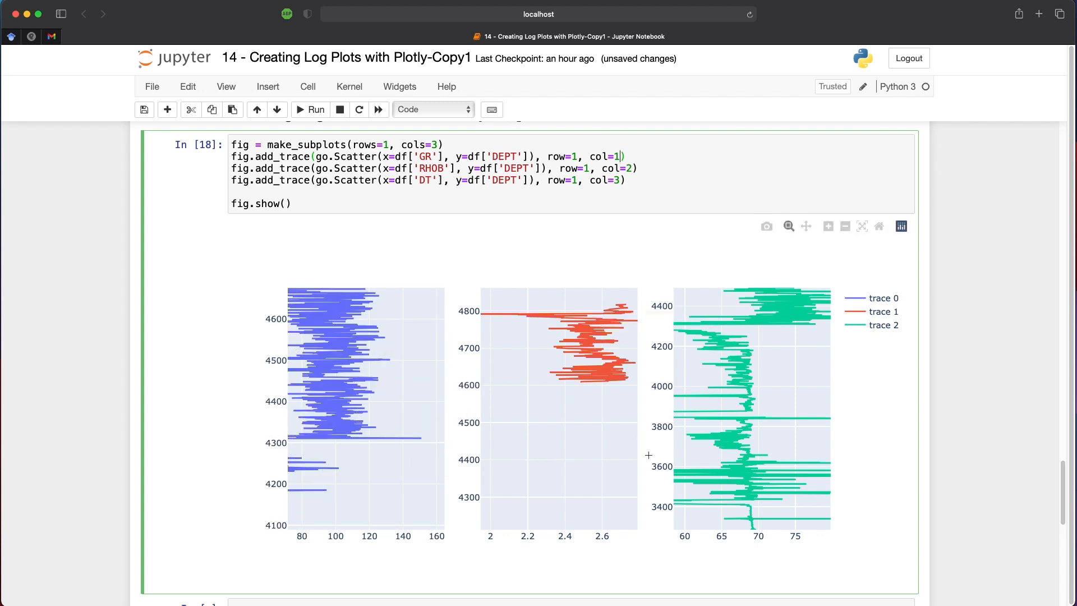
mouse_move(750, 441)
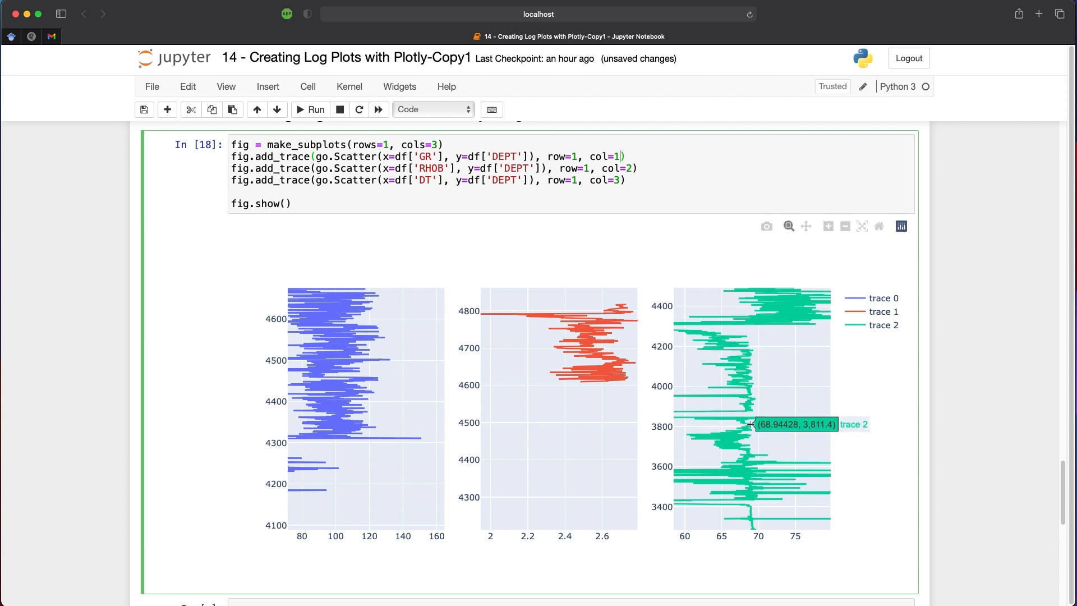
scroll(down, 3)
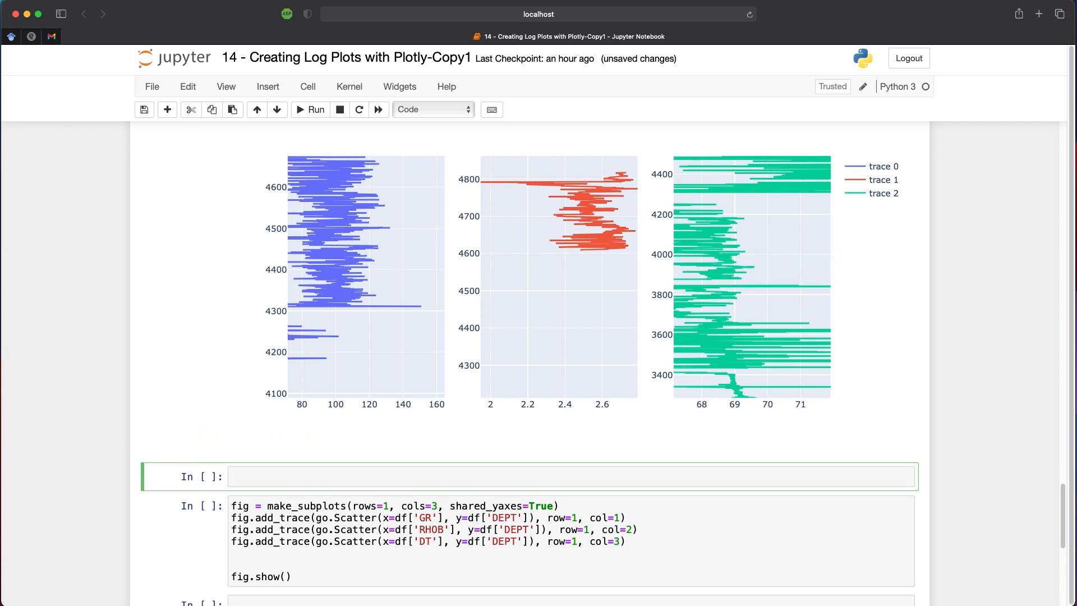
mouse_move(599, 239)
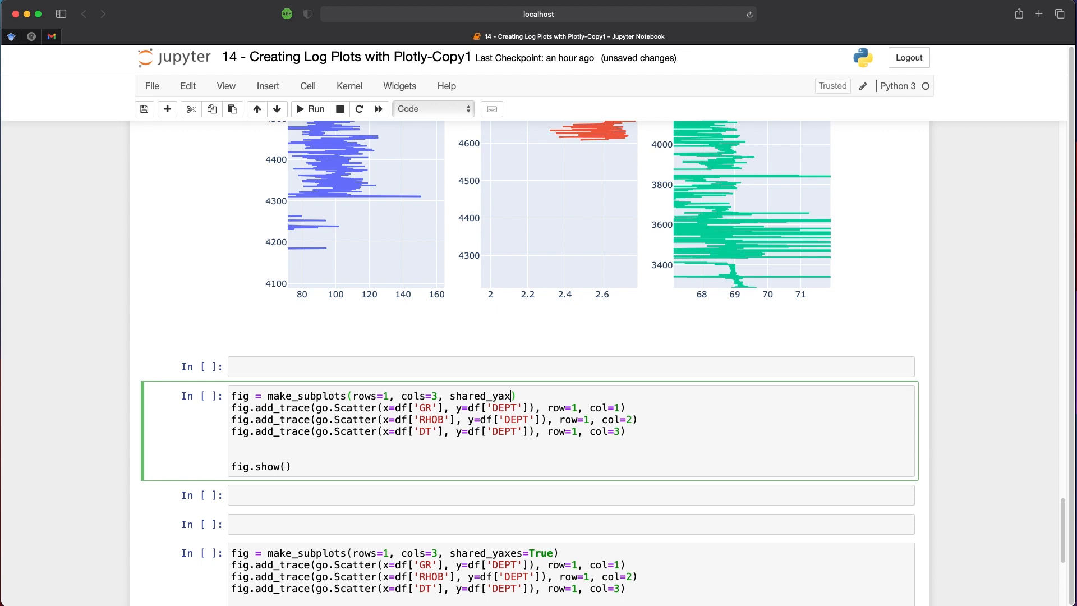
- Complete shared_yaxes=True, run the cell, and zoom the tracks to roughly 3900–4700 depth
text(es=Tru)
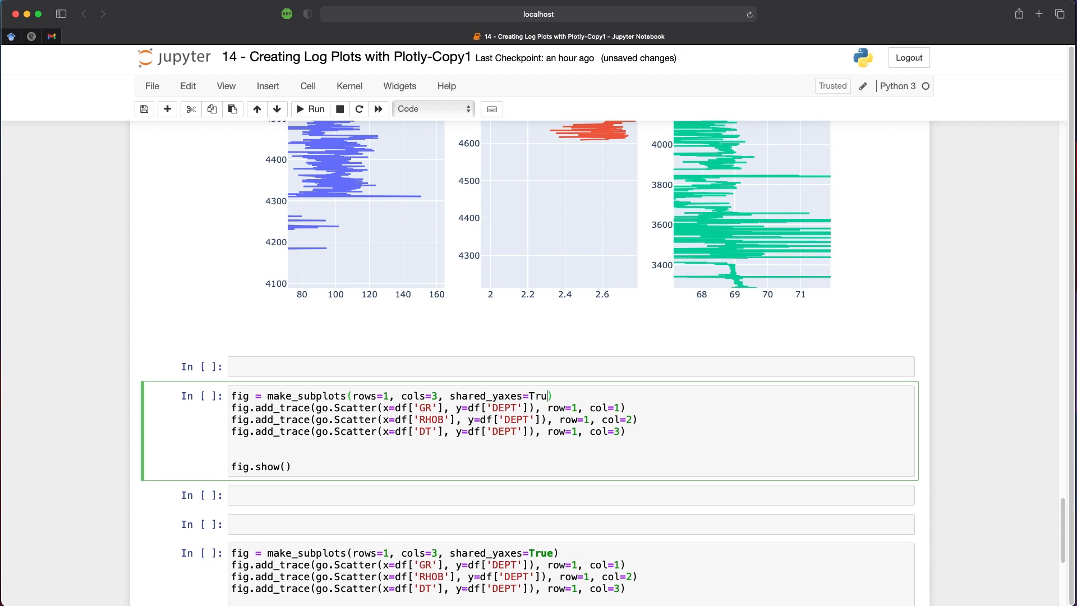
click(310, 109)
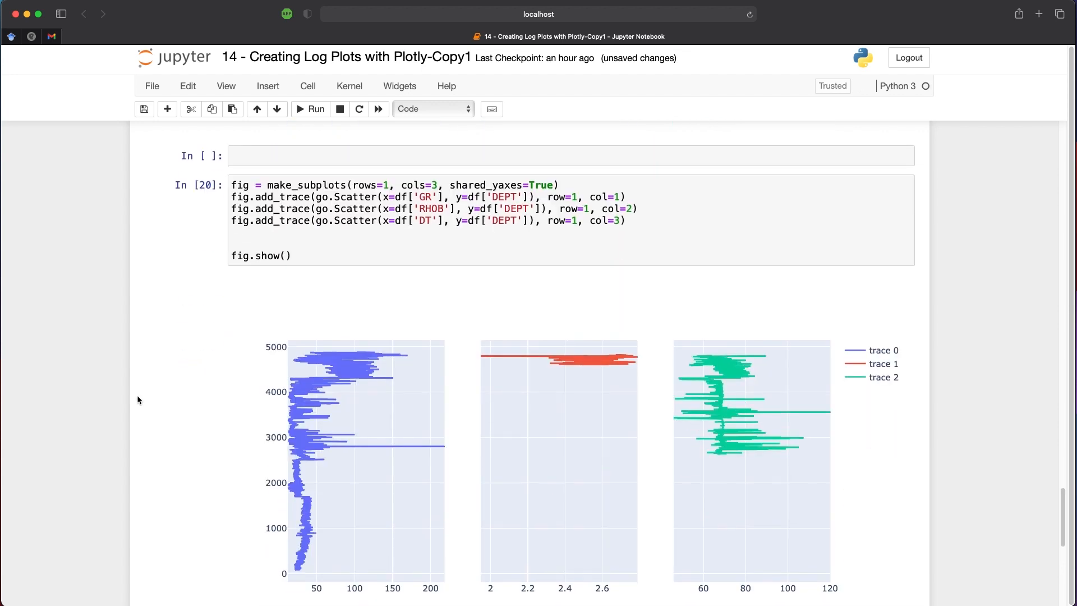
mouse_move(338, 356)
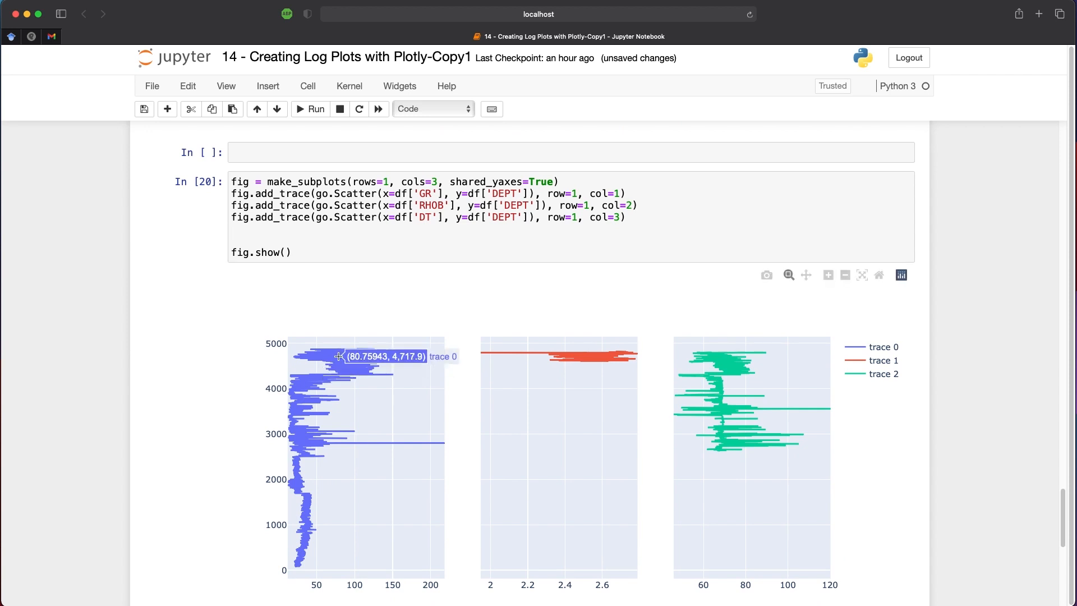
drag(333, 360, 378, 388)
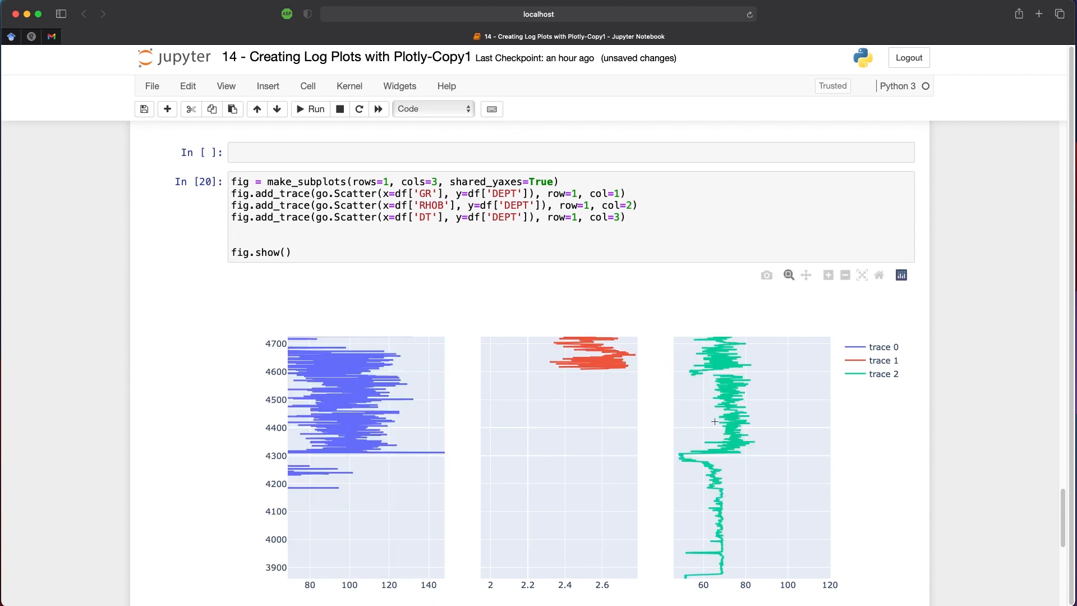
mouse_move(738, 456)
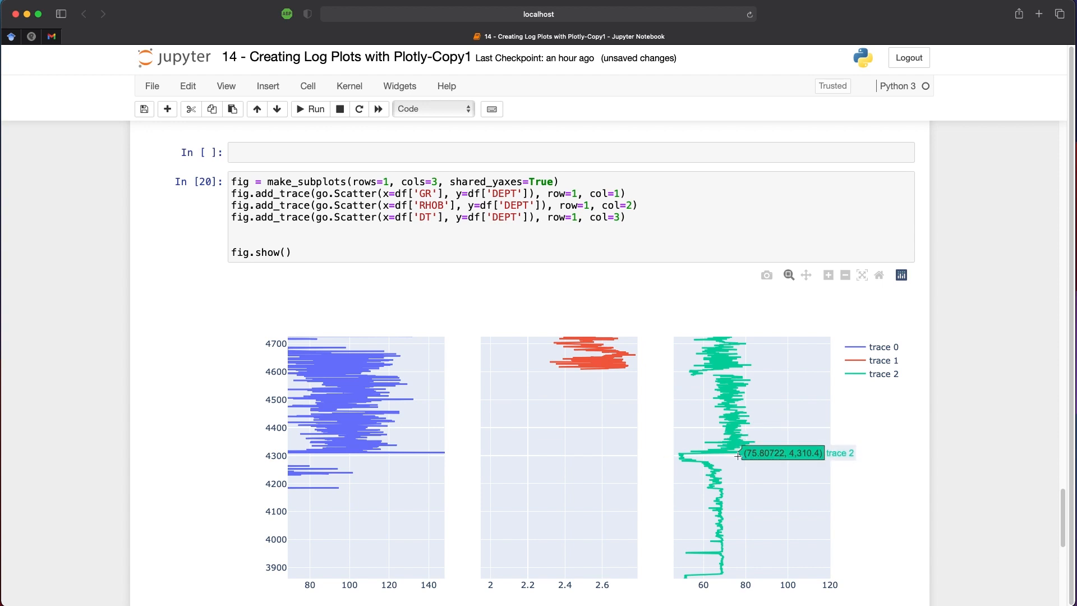
mouse_move(260, 442)
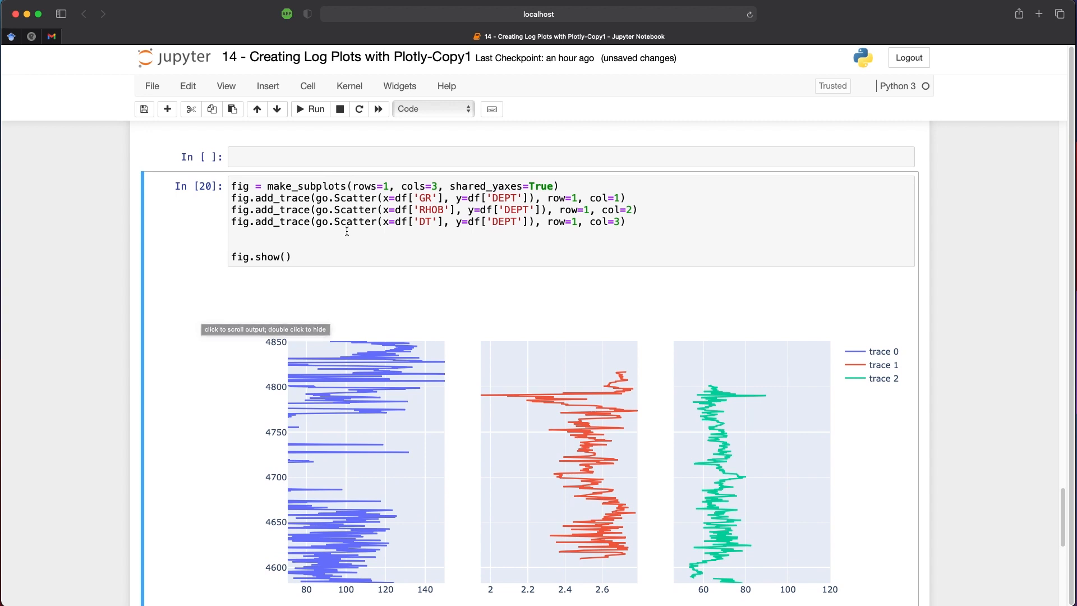
mouse_move(753, 436)
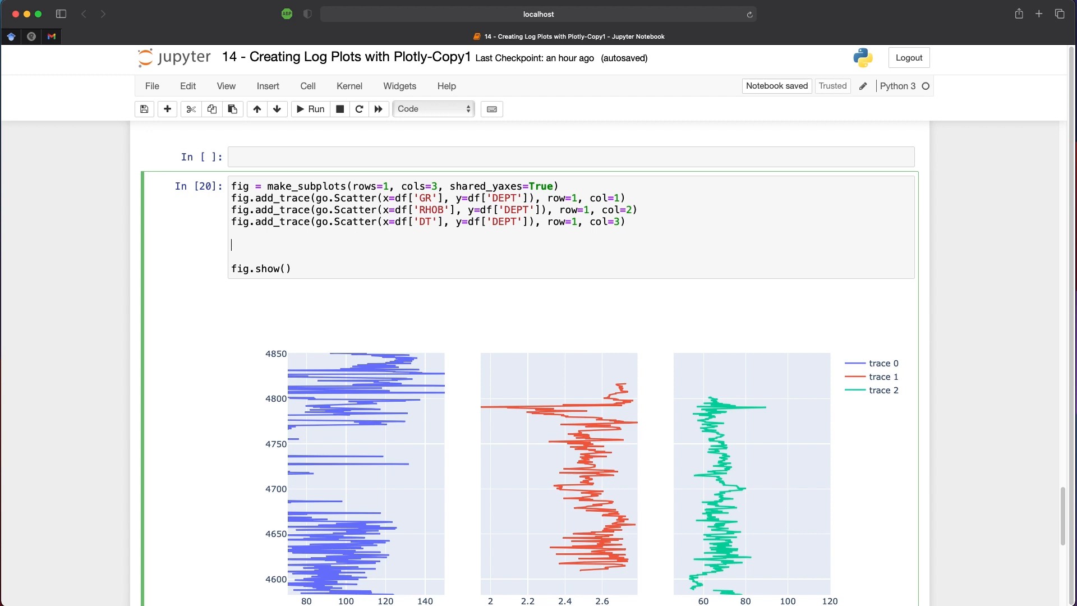
- Add fig.update_xaxes lines titling the three tracks GR, RHOB and DT
text(fig.update)
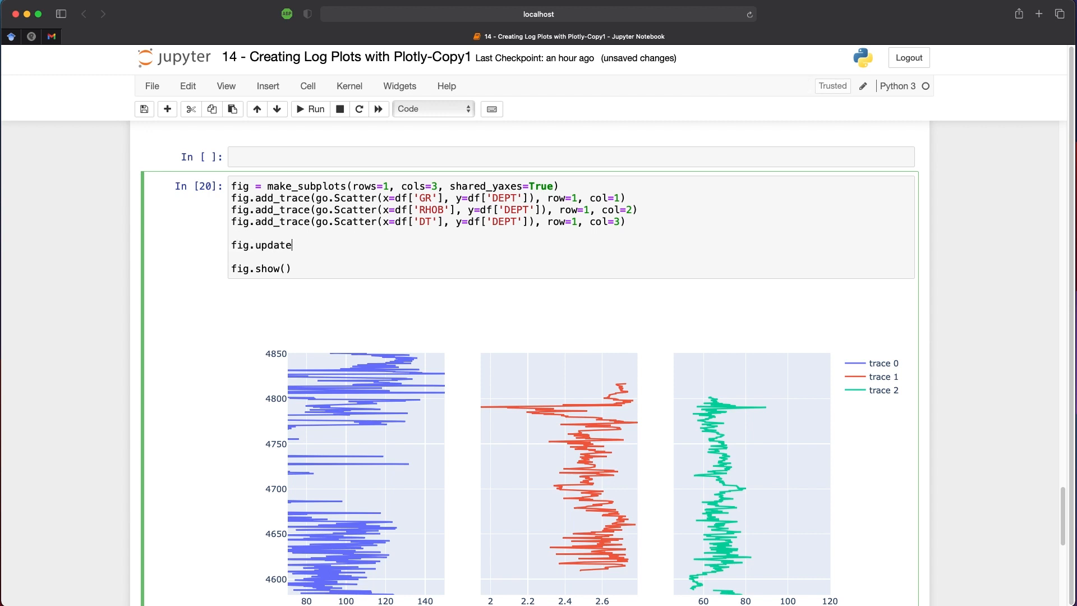
text(_xax)
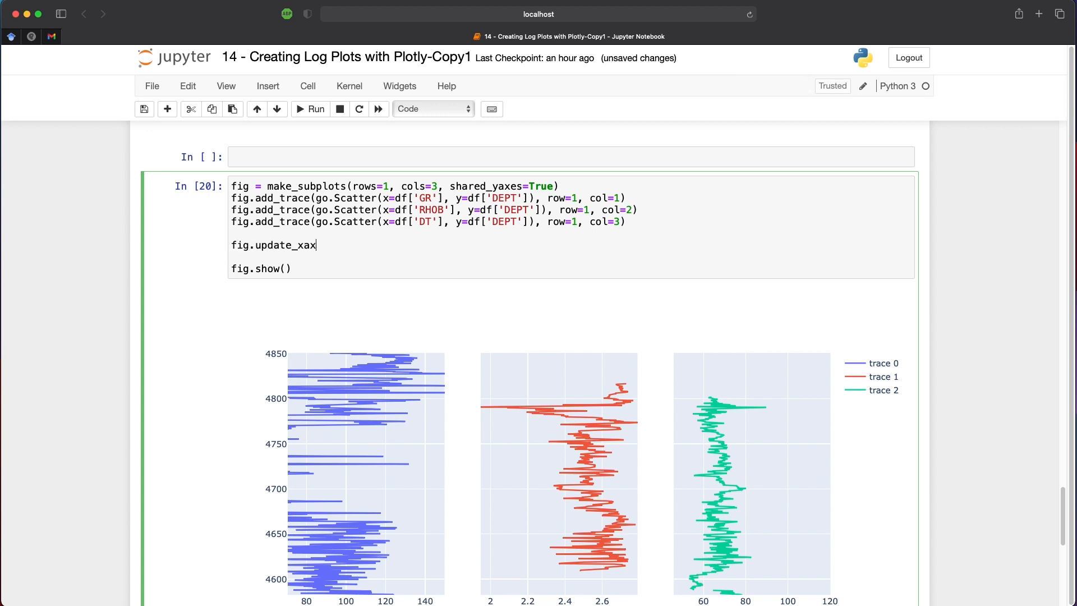
text(es())
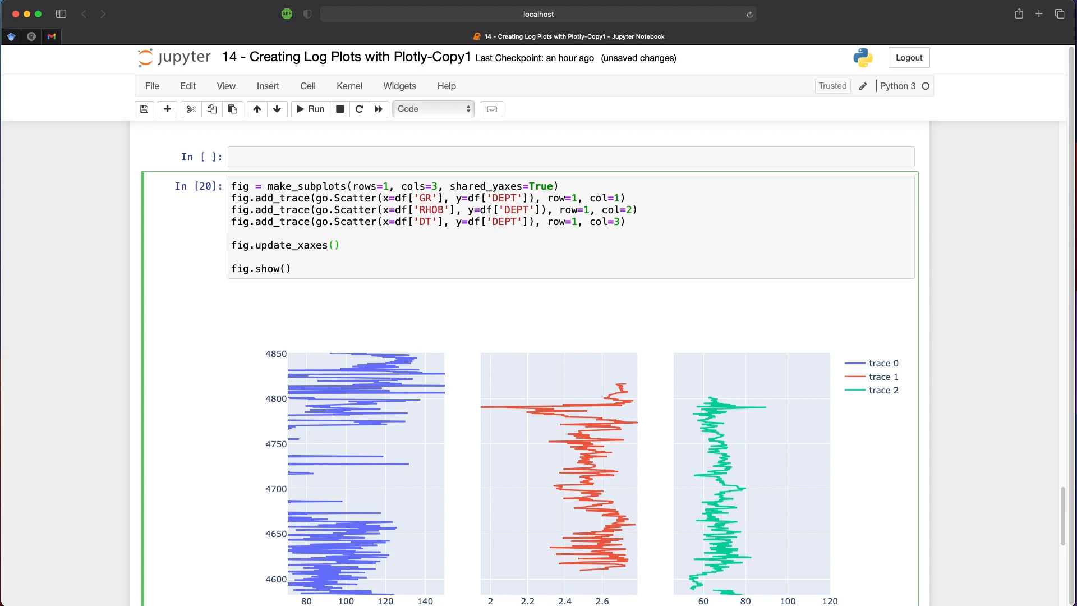
text(title_text)
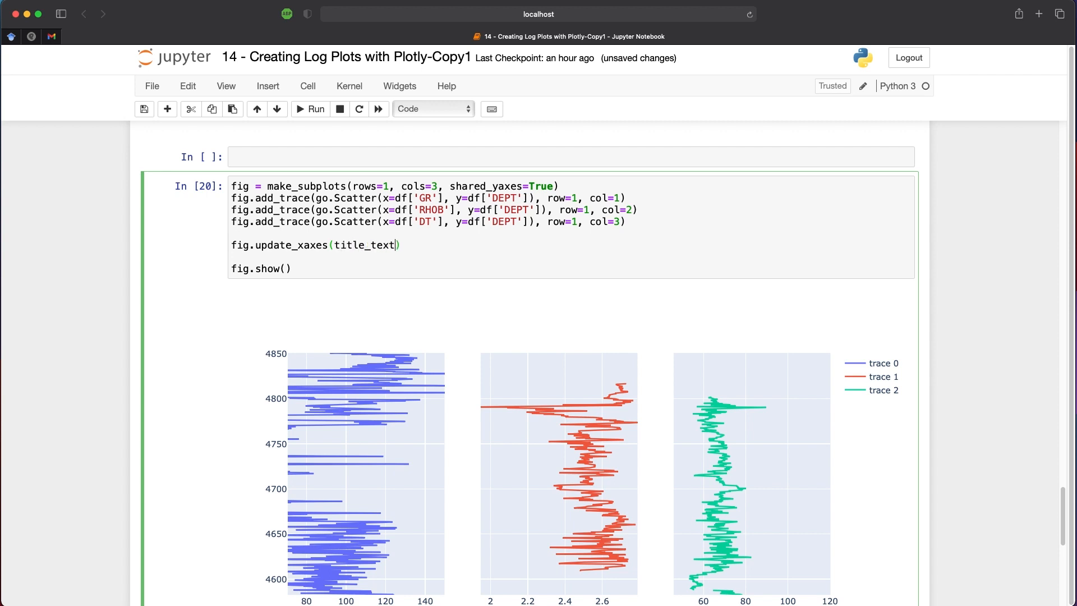
text(='GR')
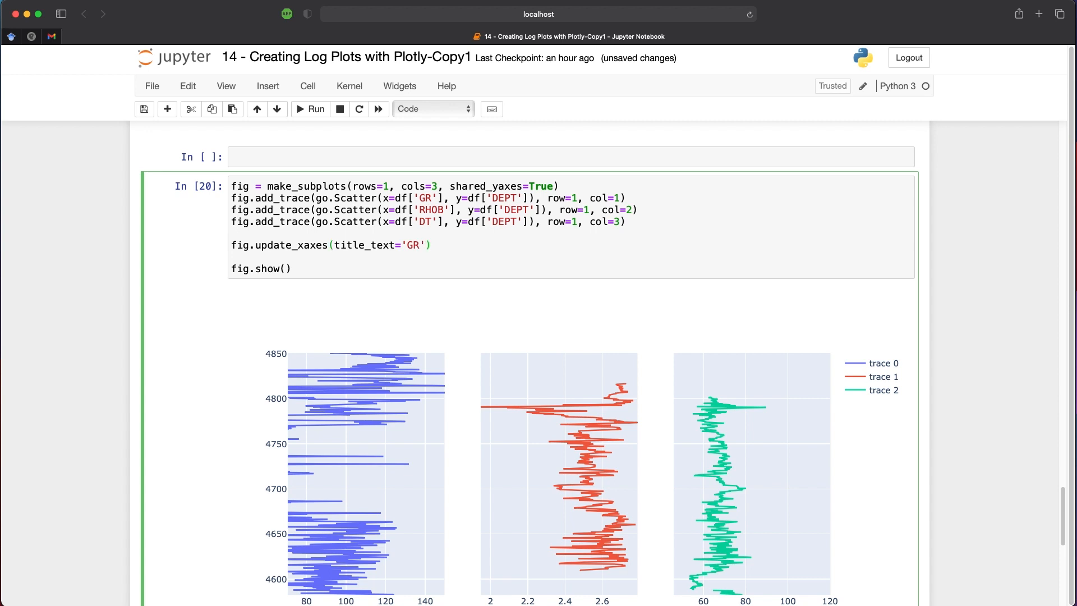
text(, row=1, col=1)
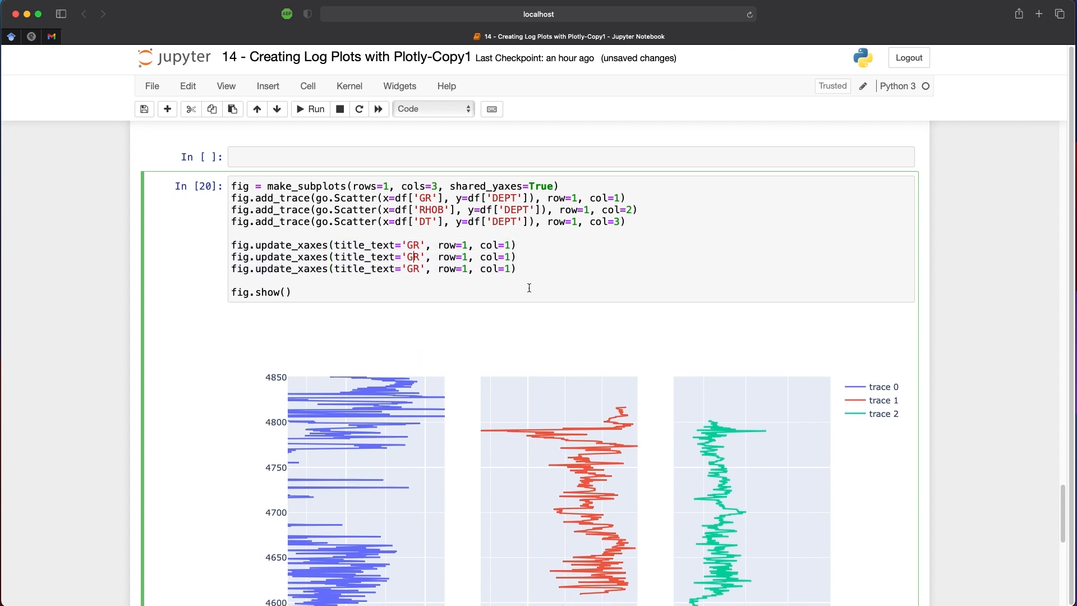
text(R)
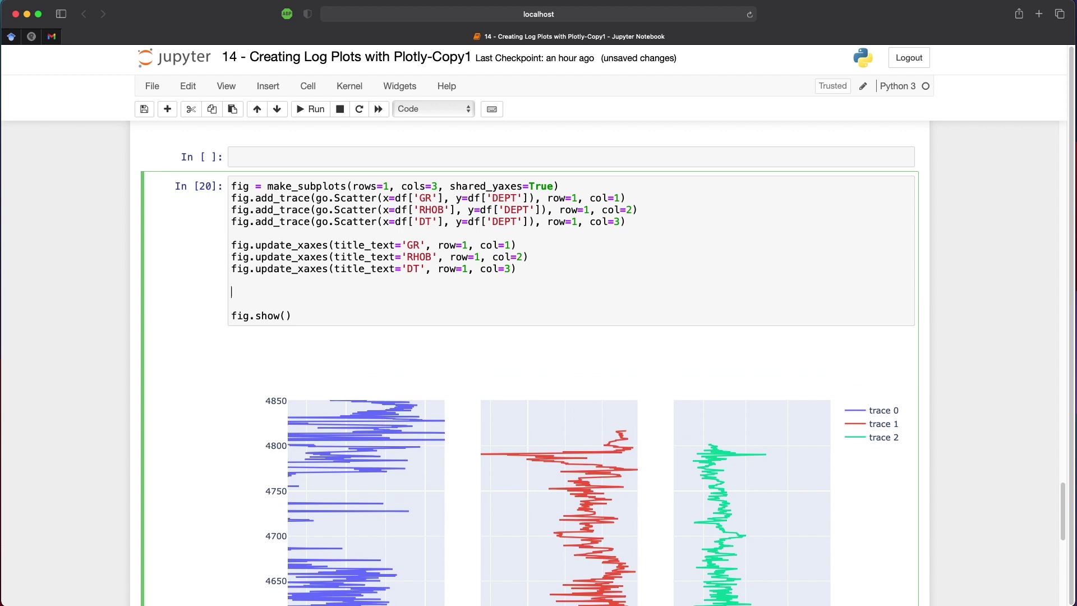
- Add fig.update_yaxes titling column 1's axis 'DEPTH' with autorange='reversed'
text(fig)
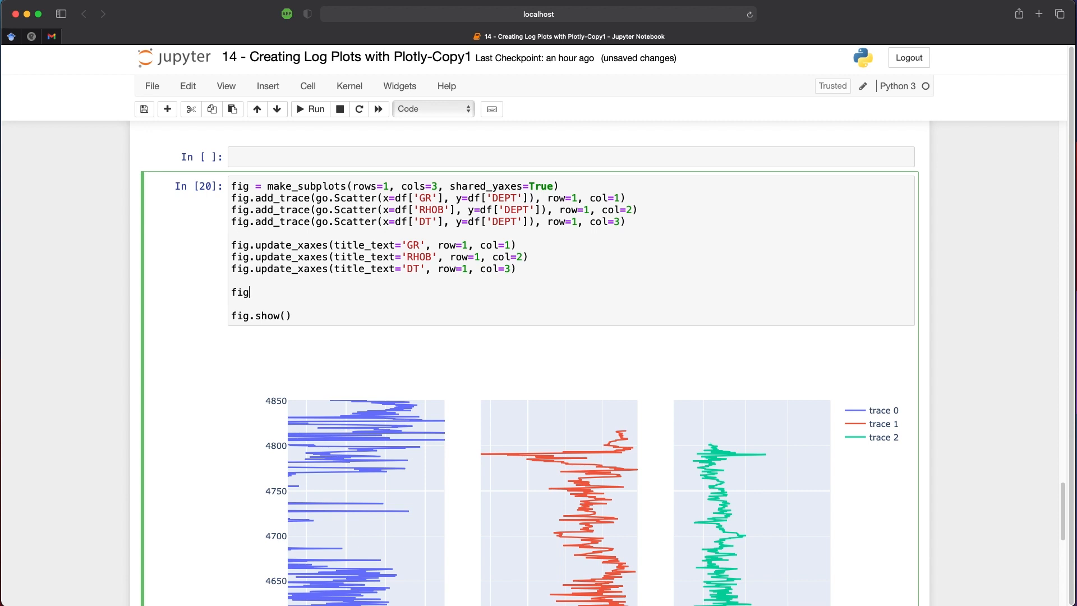
text(.update_yaxes(t)
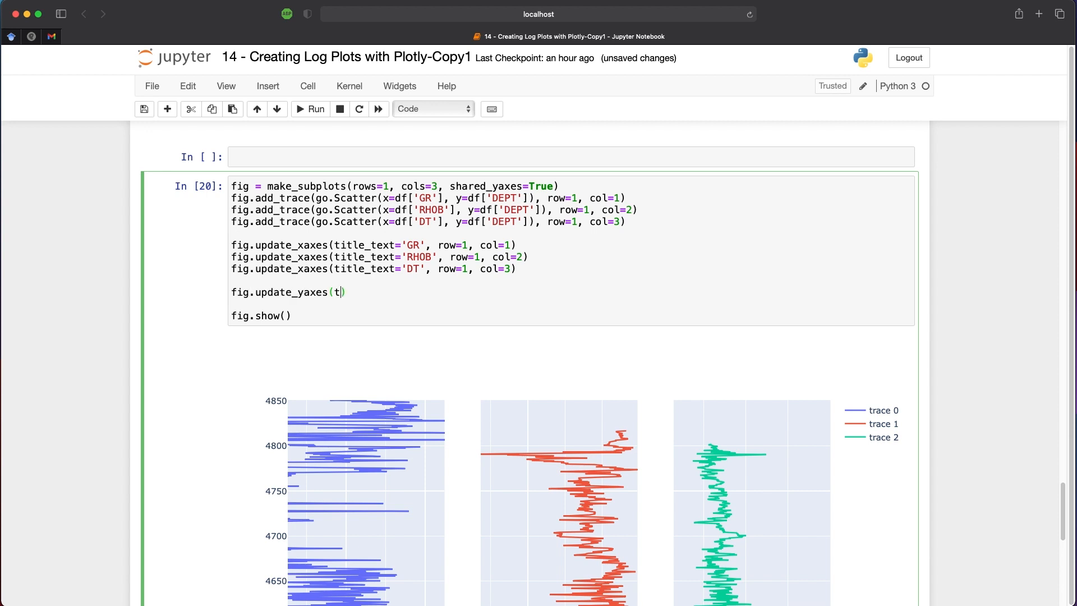
text(itle_t)
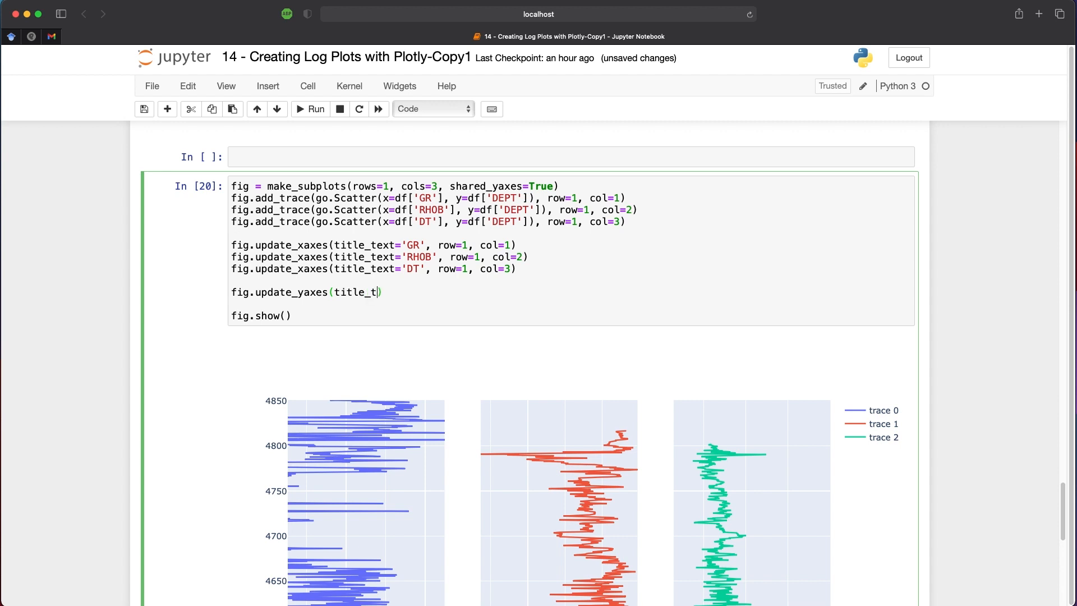
text(ext='')
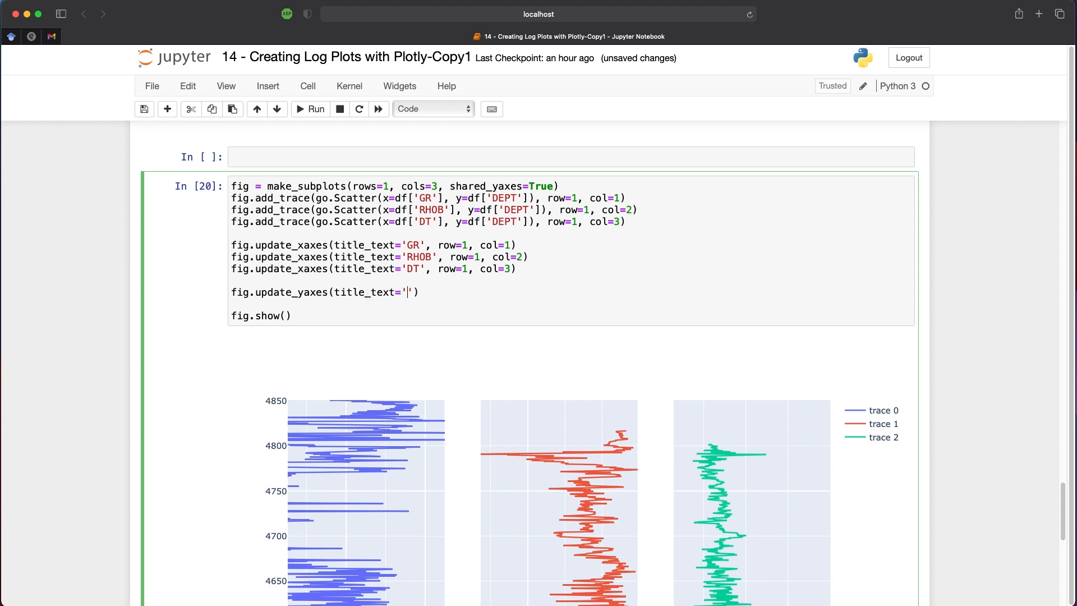
text(DEPTH', row=1, col)
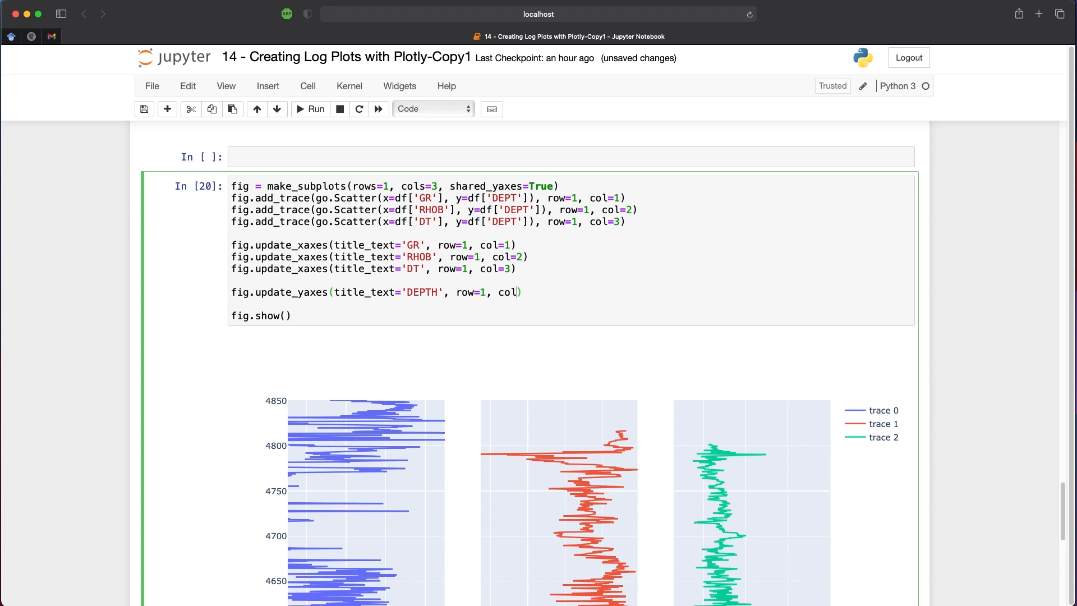
text(1,)
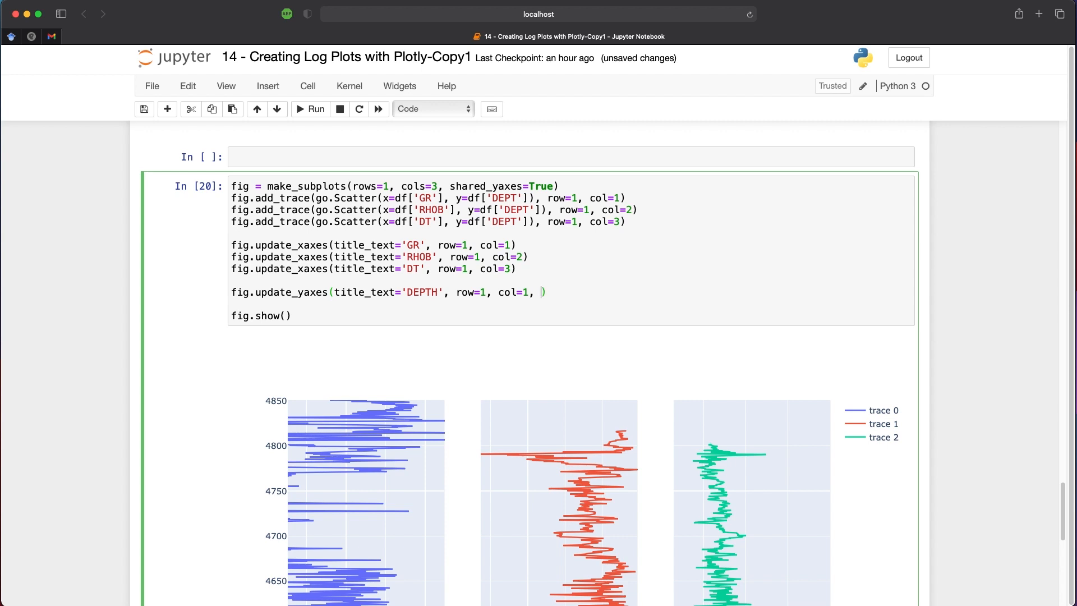
text(autorange=)
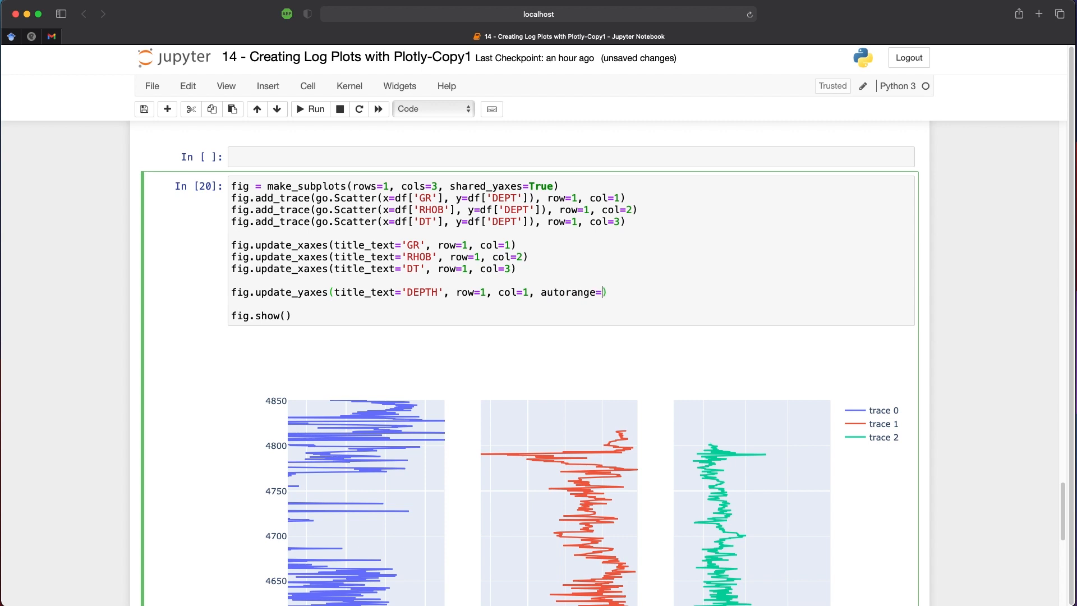
text('reversed')
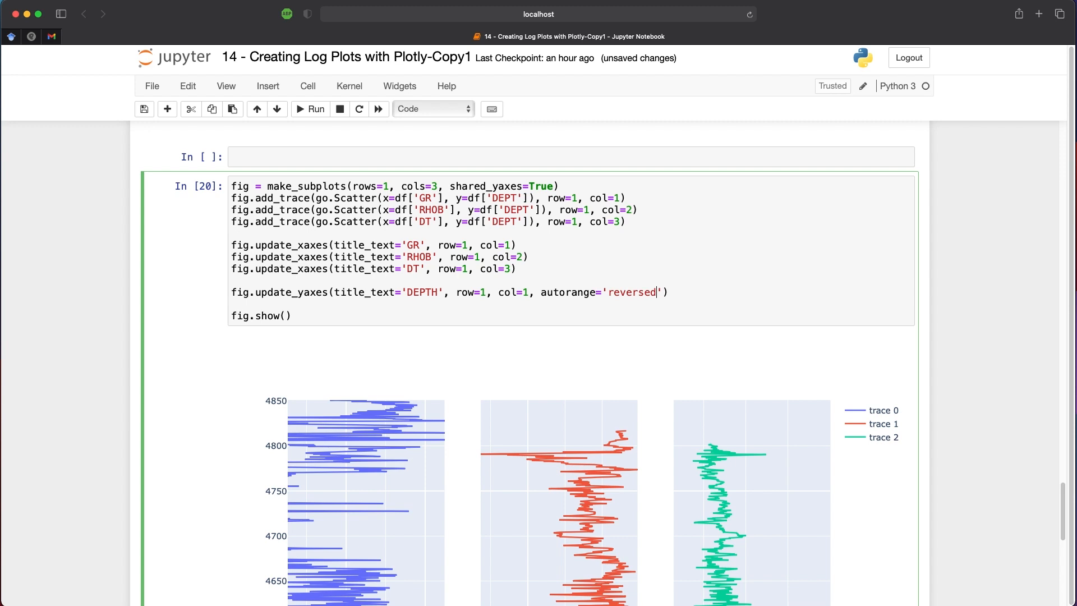
mouse_move(169, 260)
text(fig.upda)
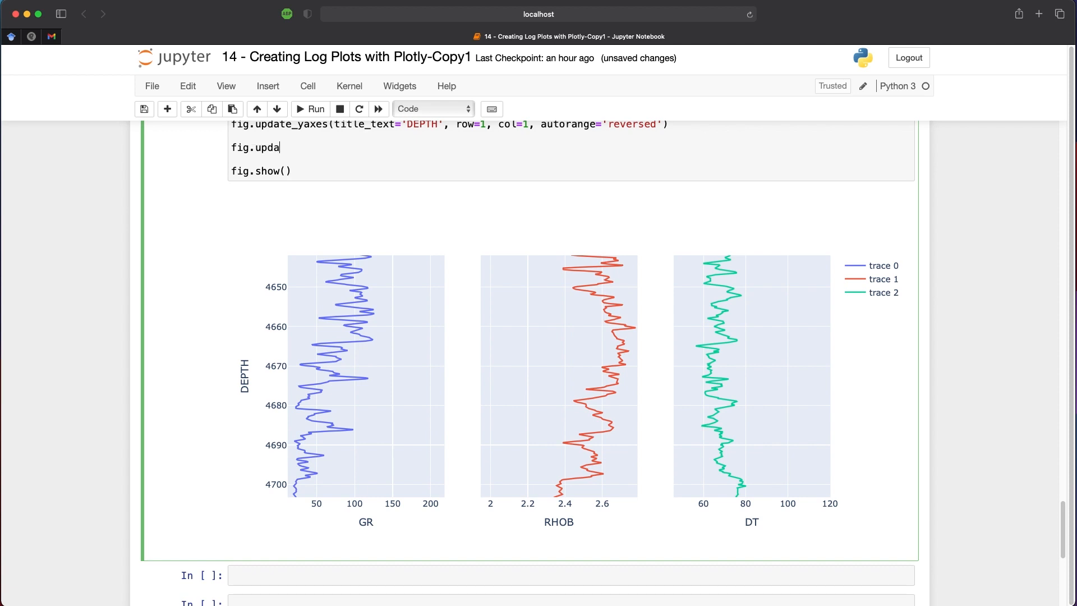
- Add fig.update_layout with title 'Log Plot' and height 900, then scroll through the output
text(te_layout)
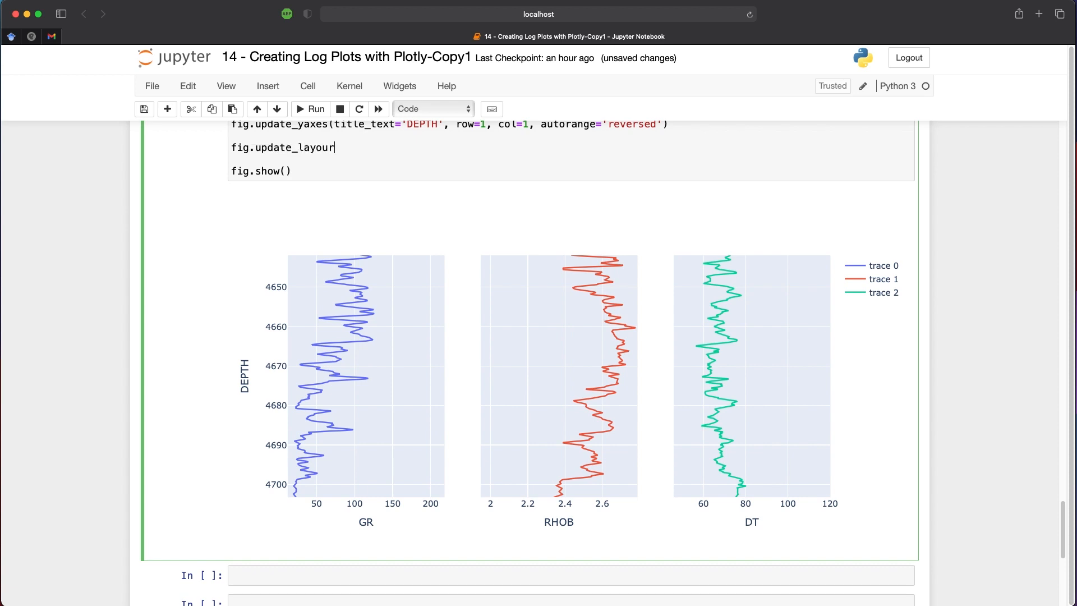
text((title_text='L)
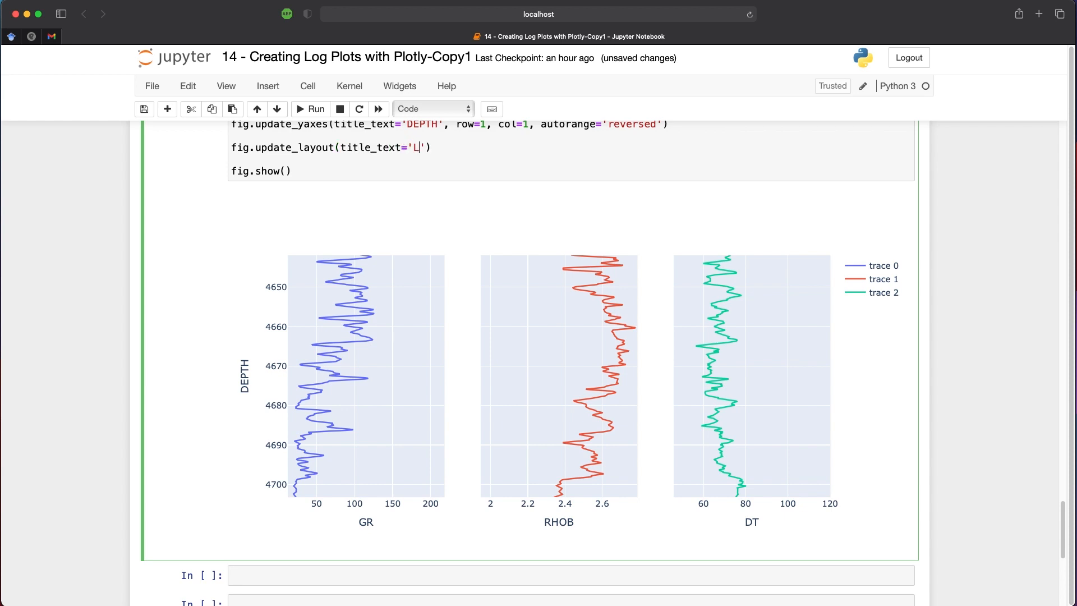
text(og Plot', height=900)
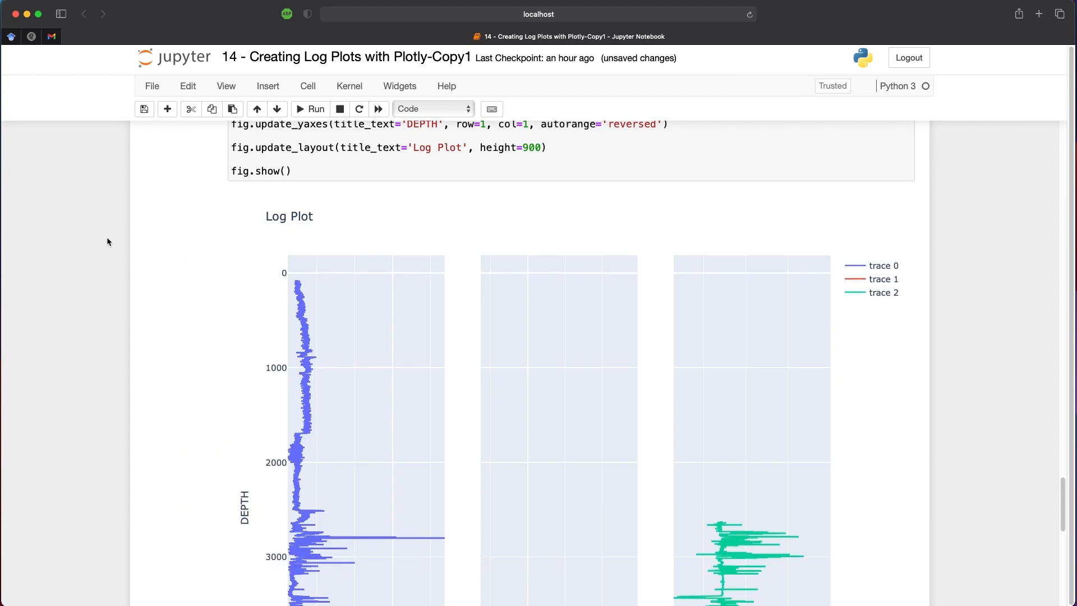
scroll(down, 3)
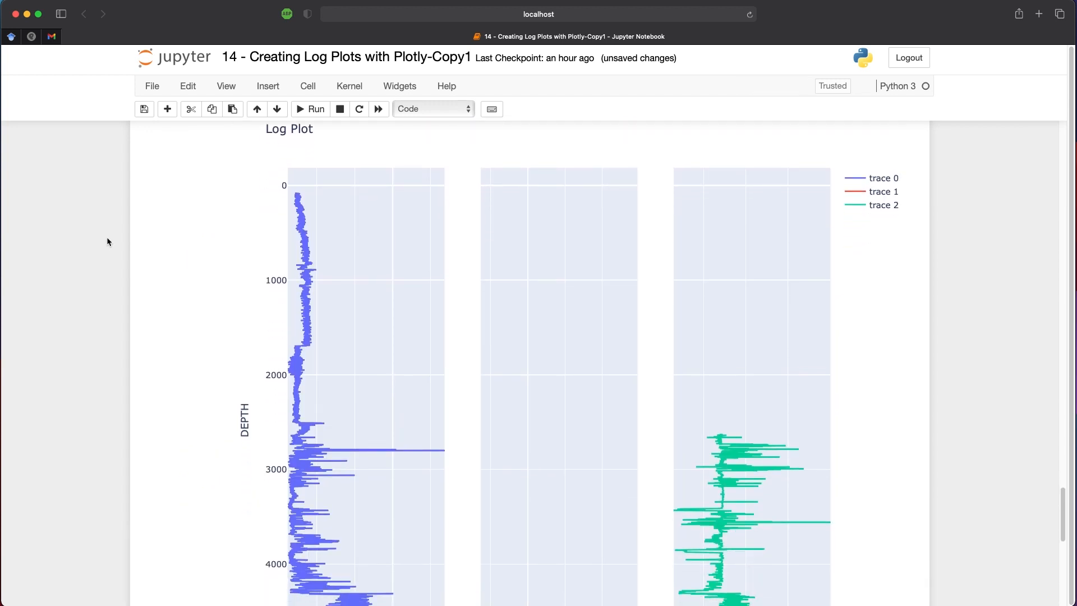
scroll(down, 3)
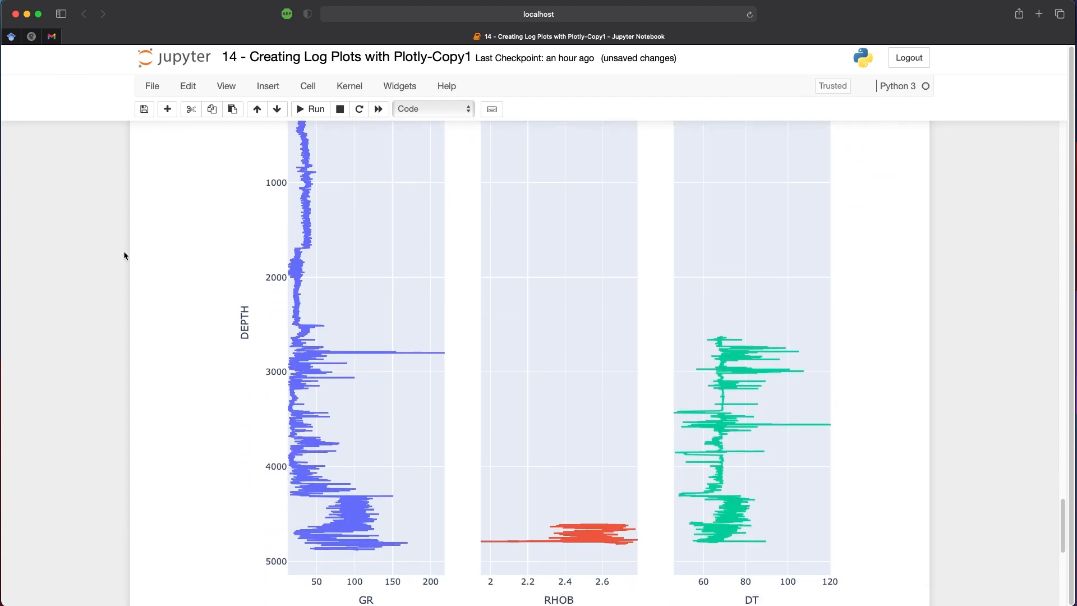